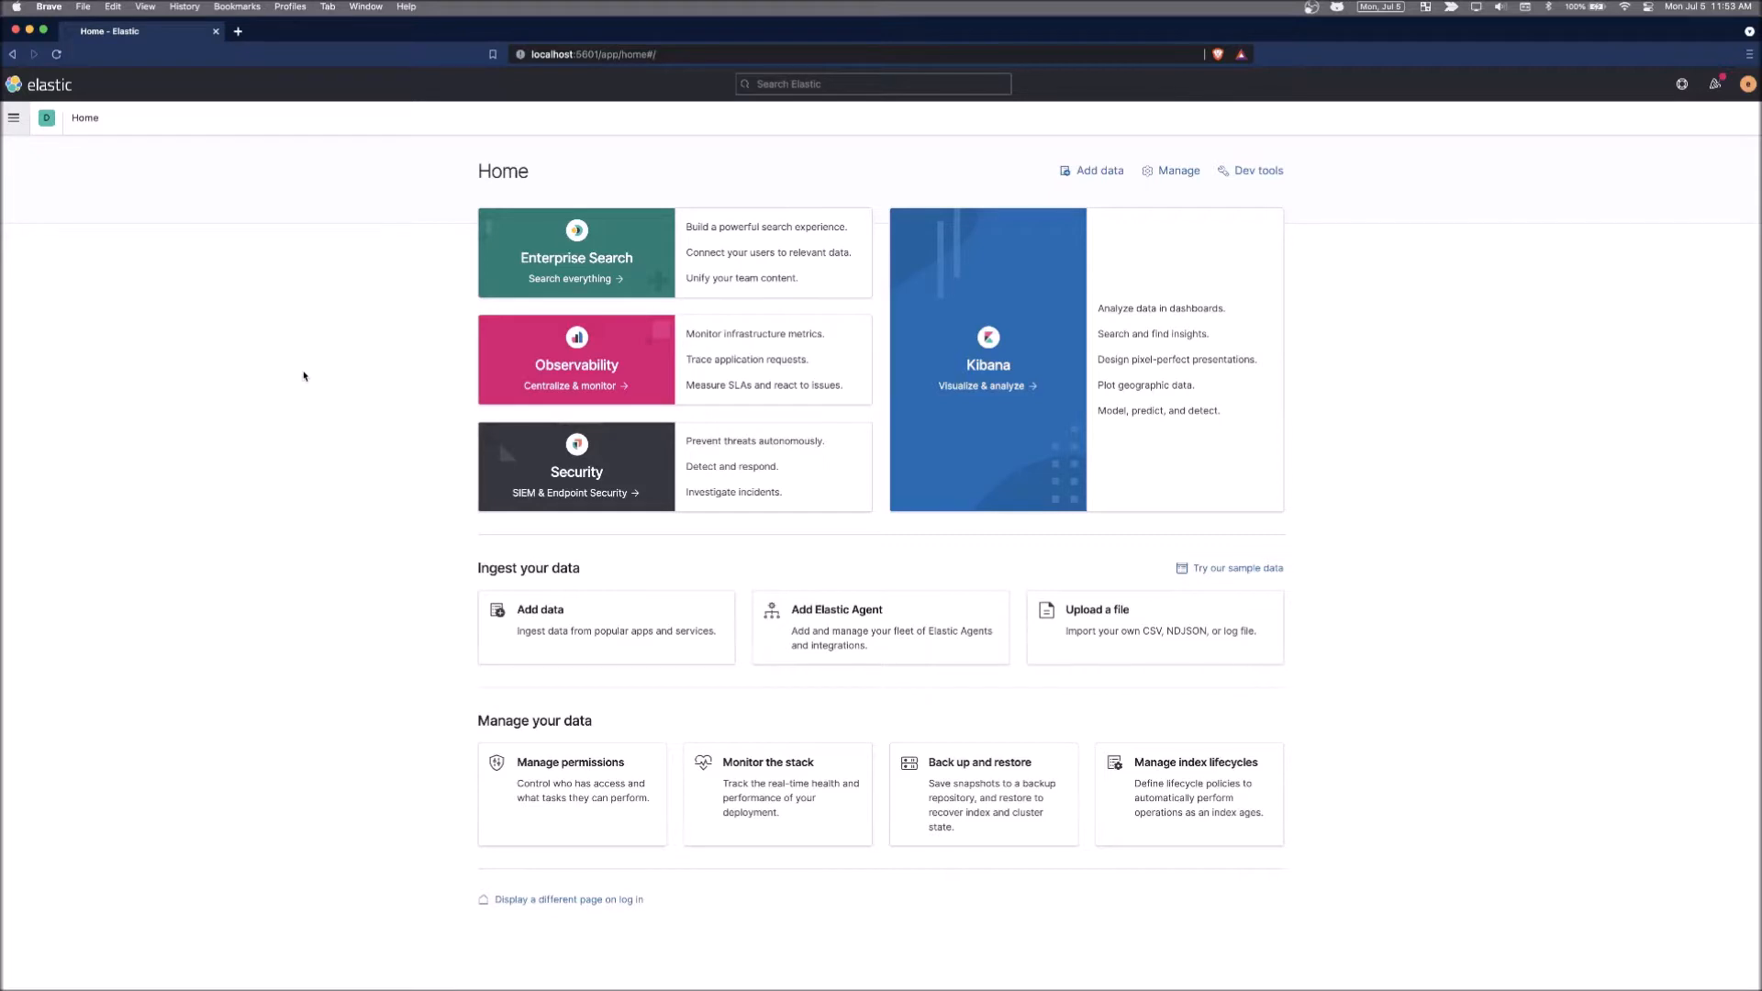
{"action": "mouse_move", "coordinate": [48, 163]}
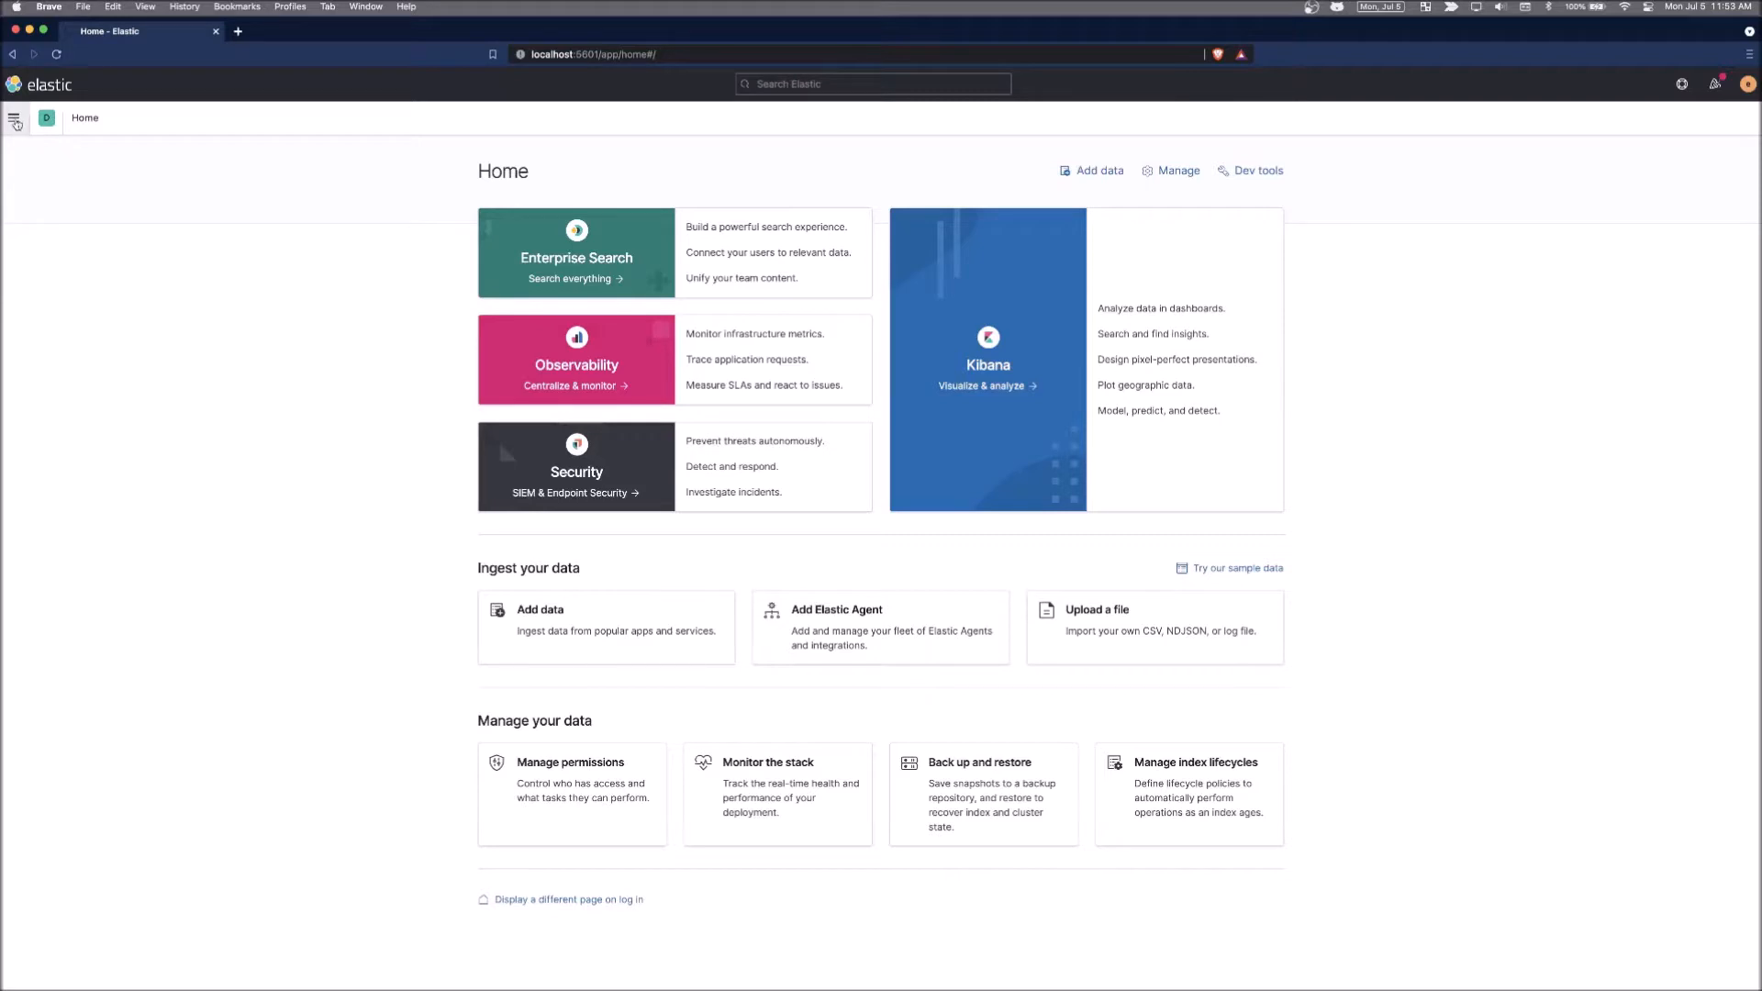
Go from the home page to Stack Management via the main navigation.
{"action": "left_click", "coordinate": [12, 118]}
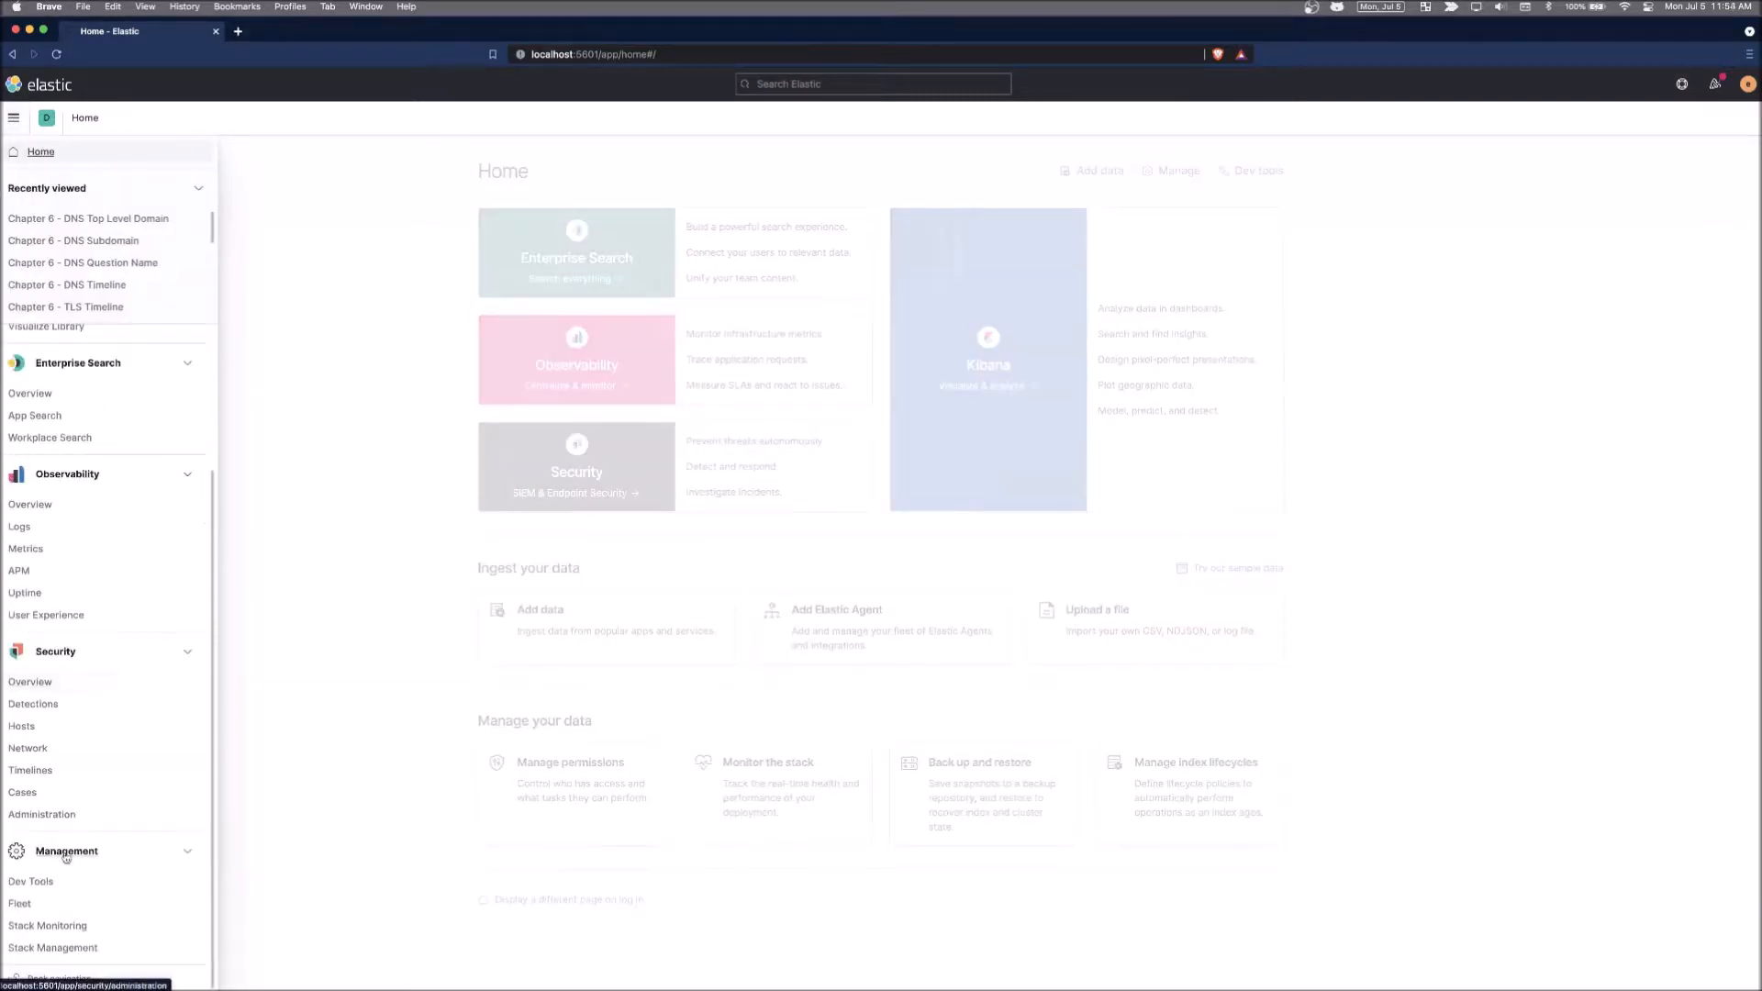
{"action": "mouse_move", "coordinate": [53, 947]}
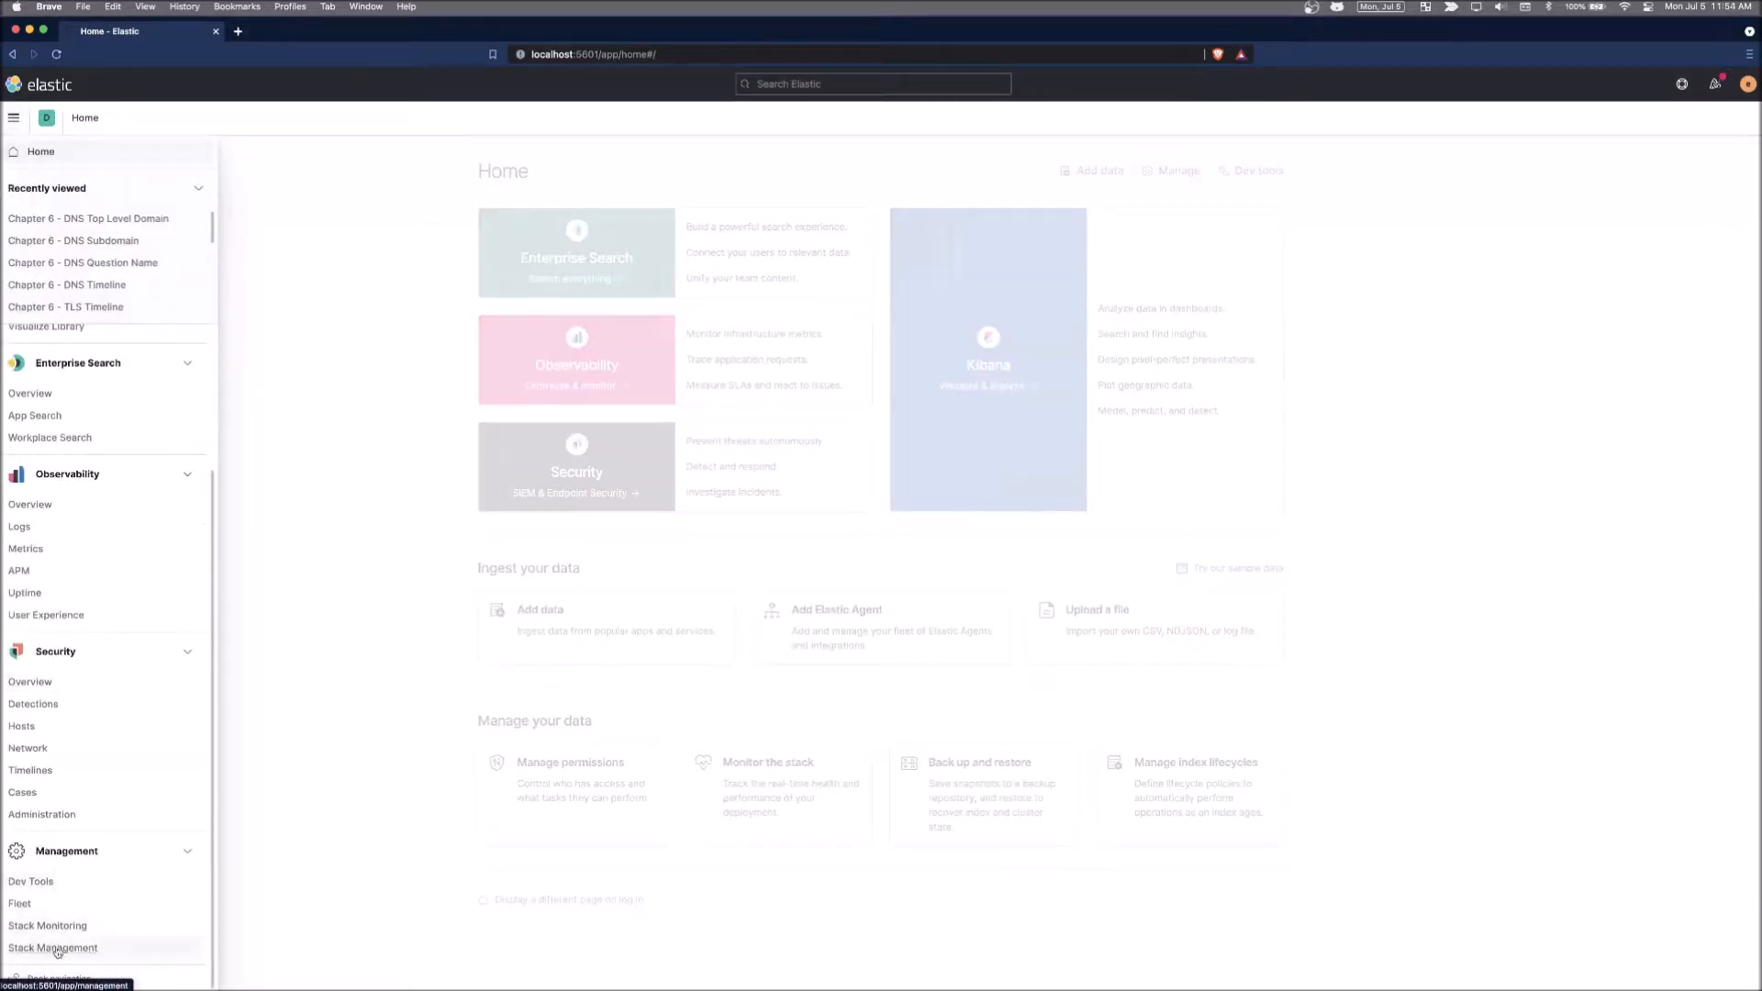
{"action": "left_click", "coordinate": [53, 947]}
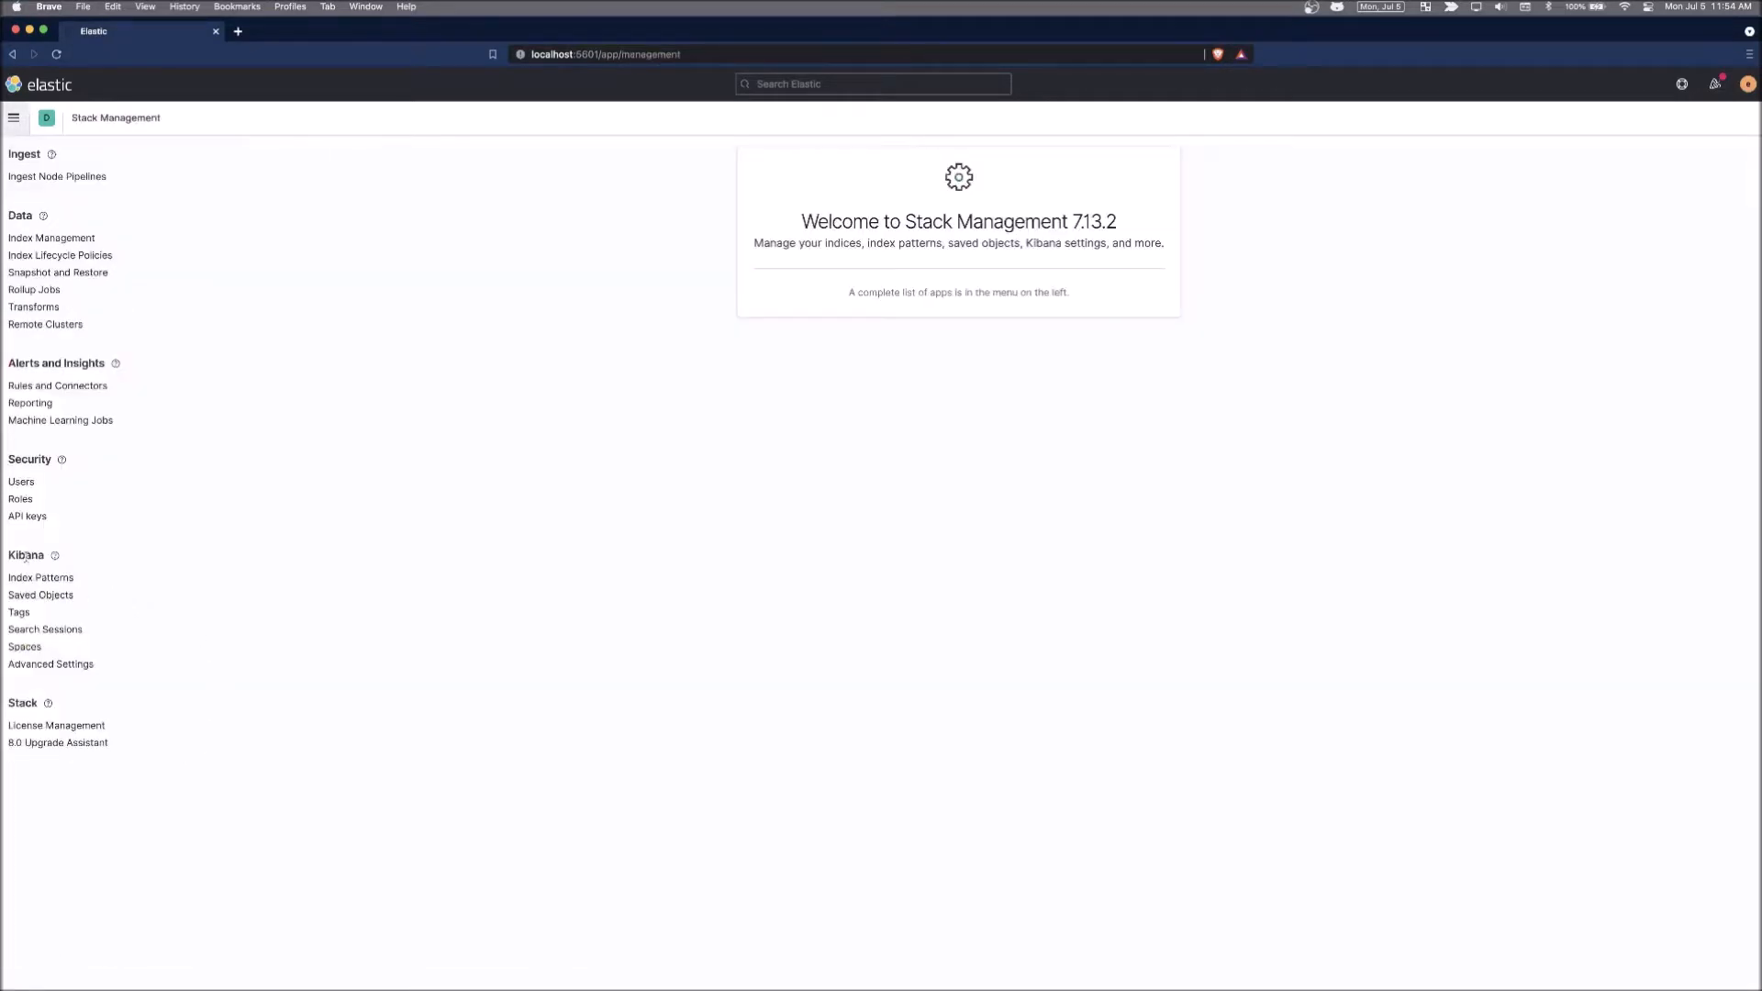
Show the Saved Objects list from the Stack Management sidebar.
{"action": "left_click", "coordinate": [38, 594]}
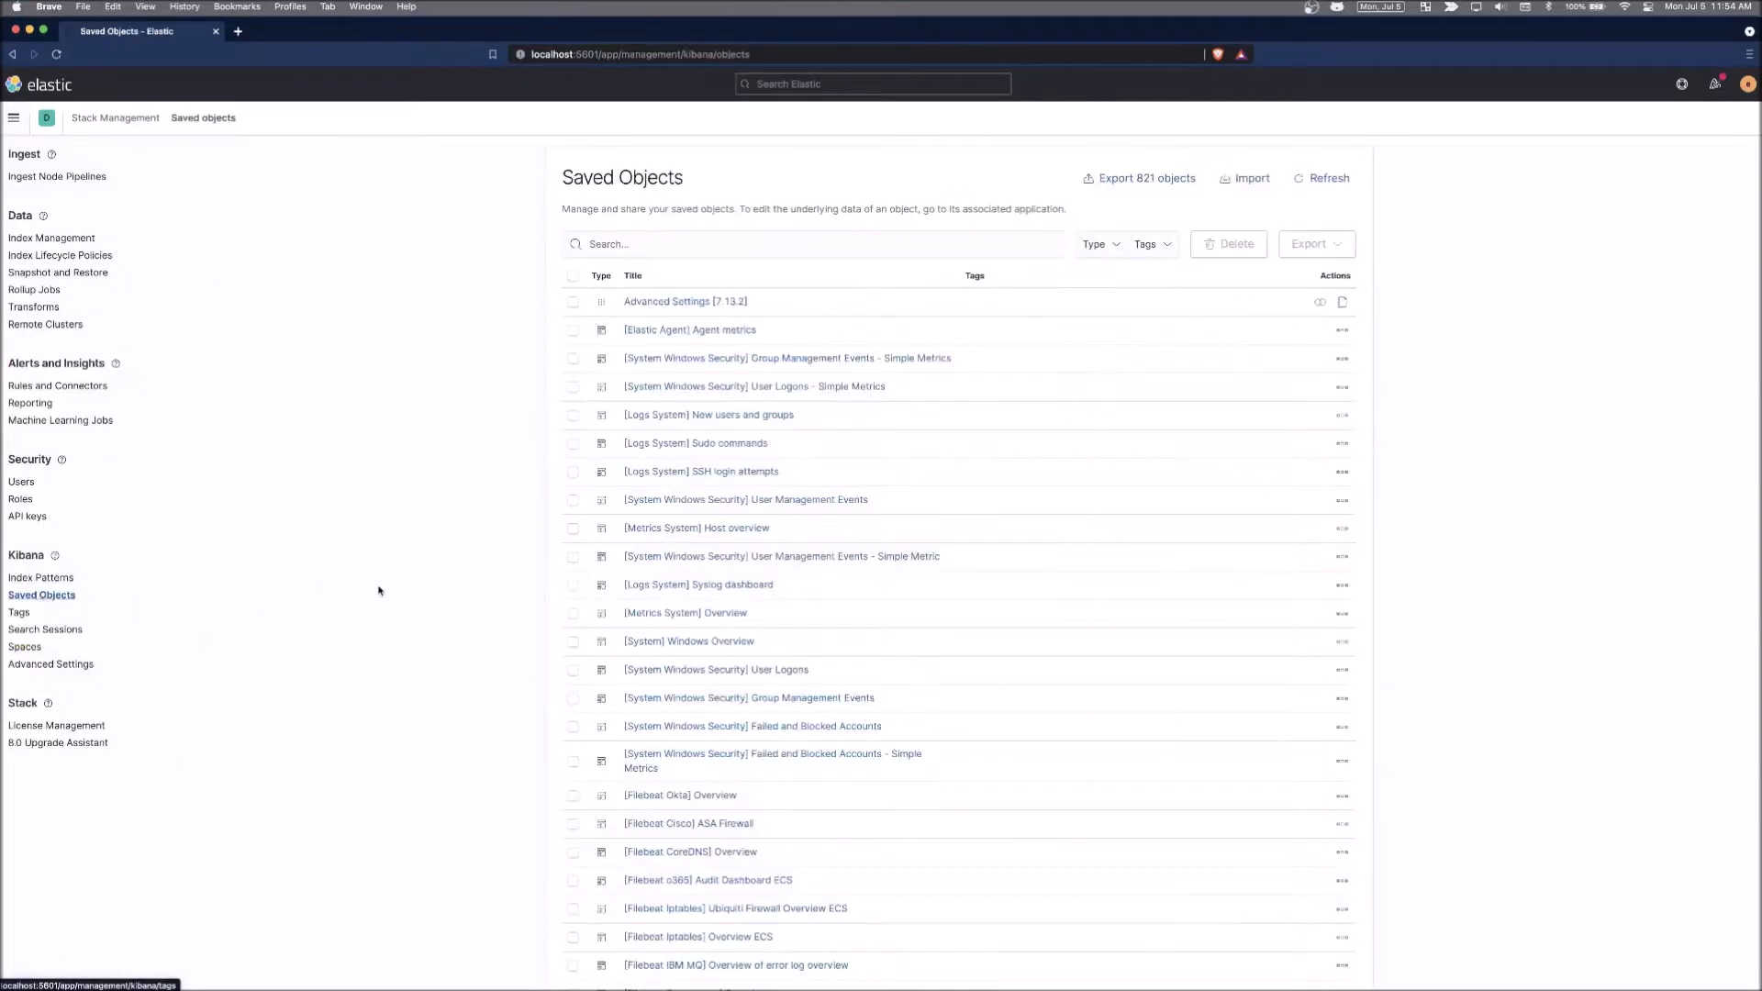
{"action": "mouse_move", "coordinate": [382, 583]}
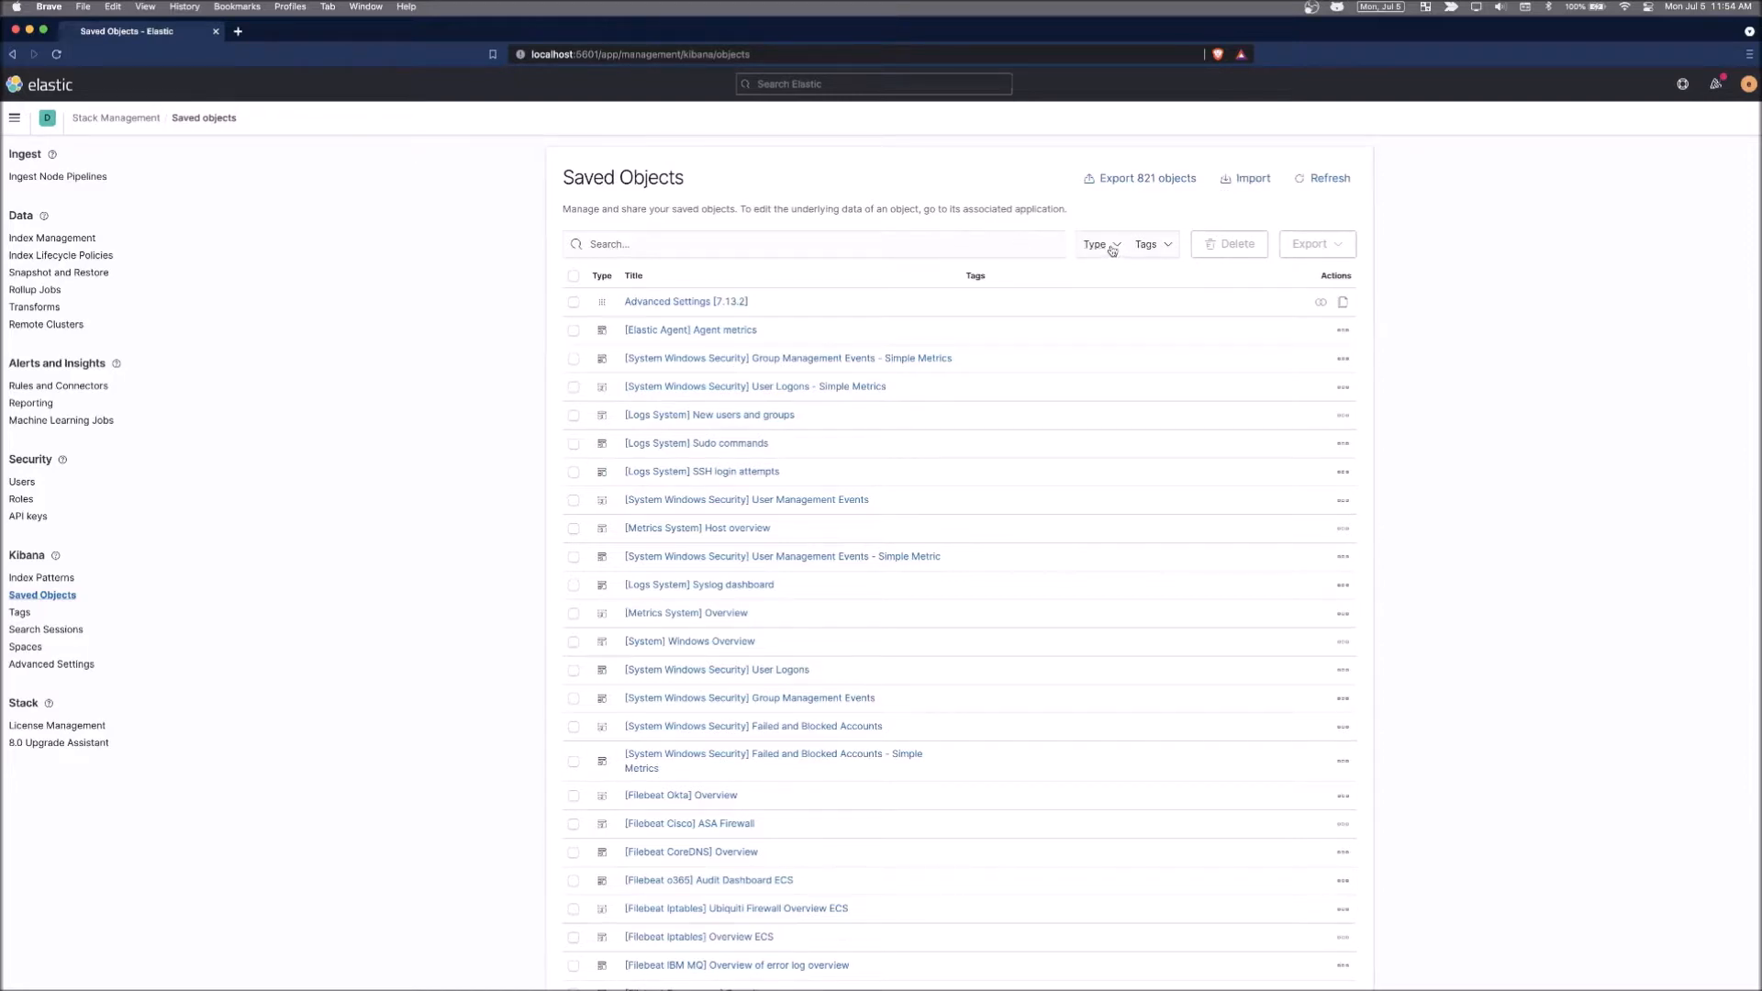
Filter saved objects to type dashboard with tags security and threat intel.
{"action": "left_click", "coordinate": [1099, 244]}
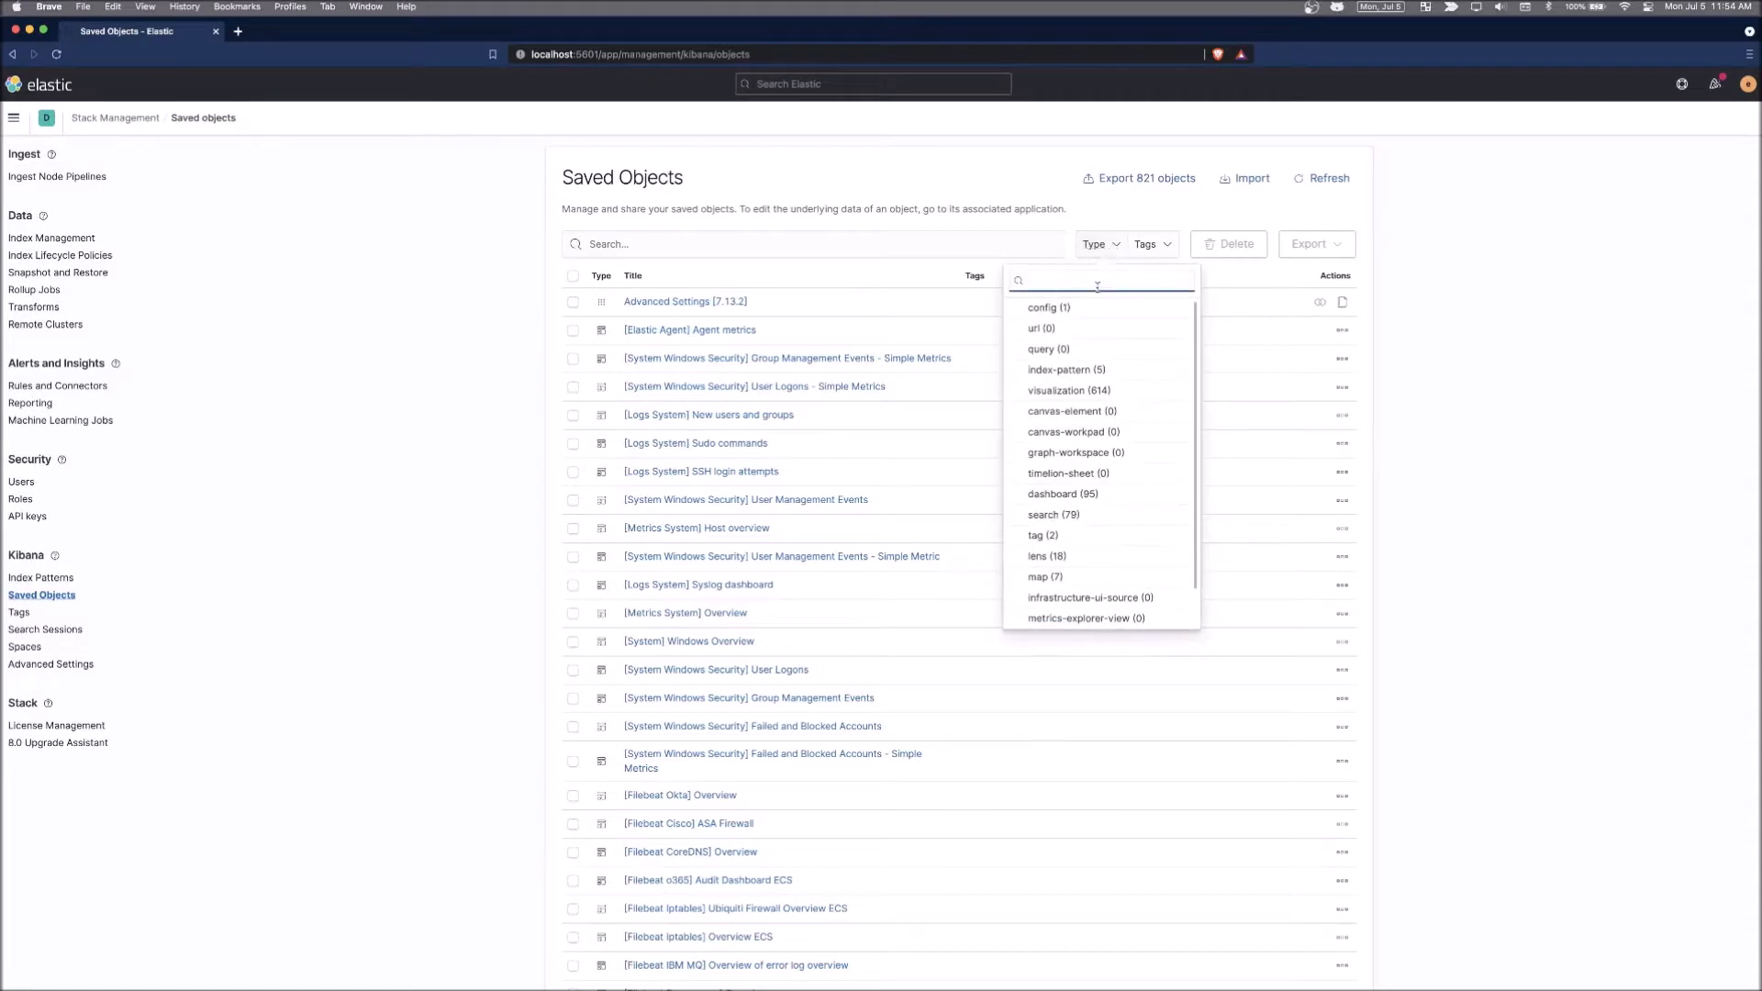
{"action": "type", "text": "dash"}
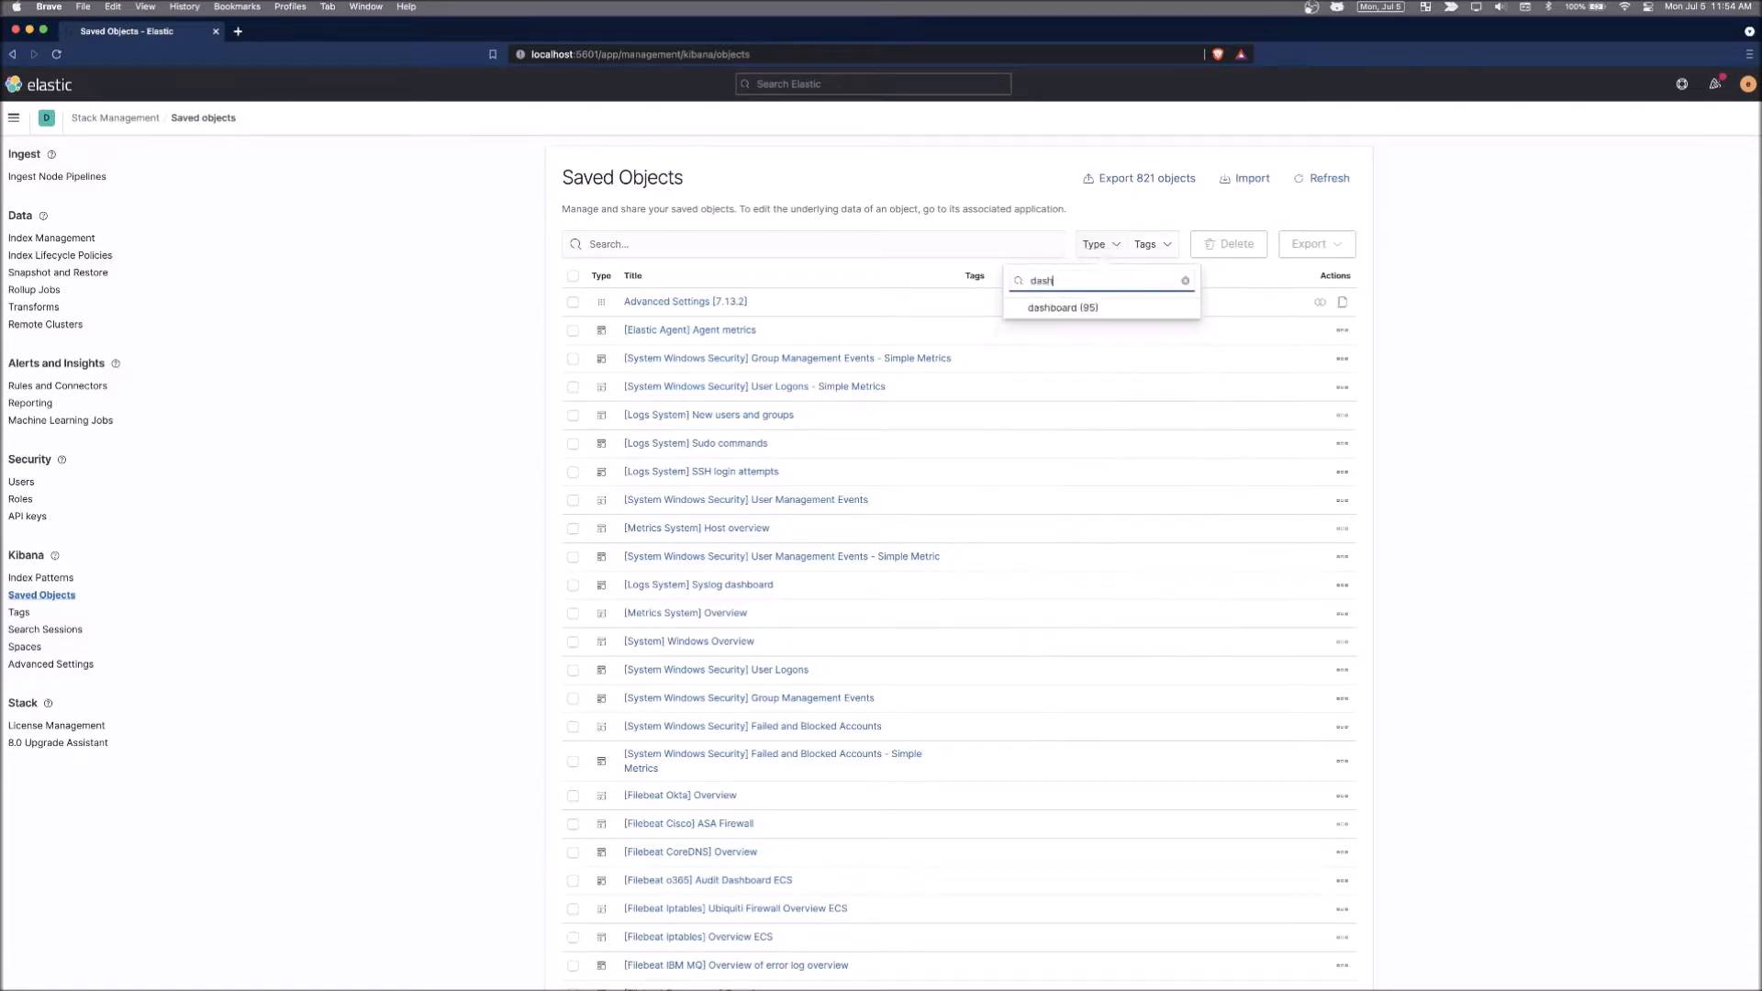
{"action": "left_click", "coordinate": [1061, 307]}
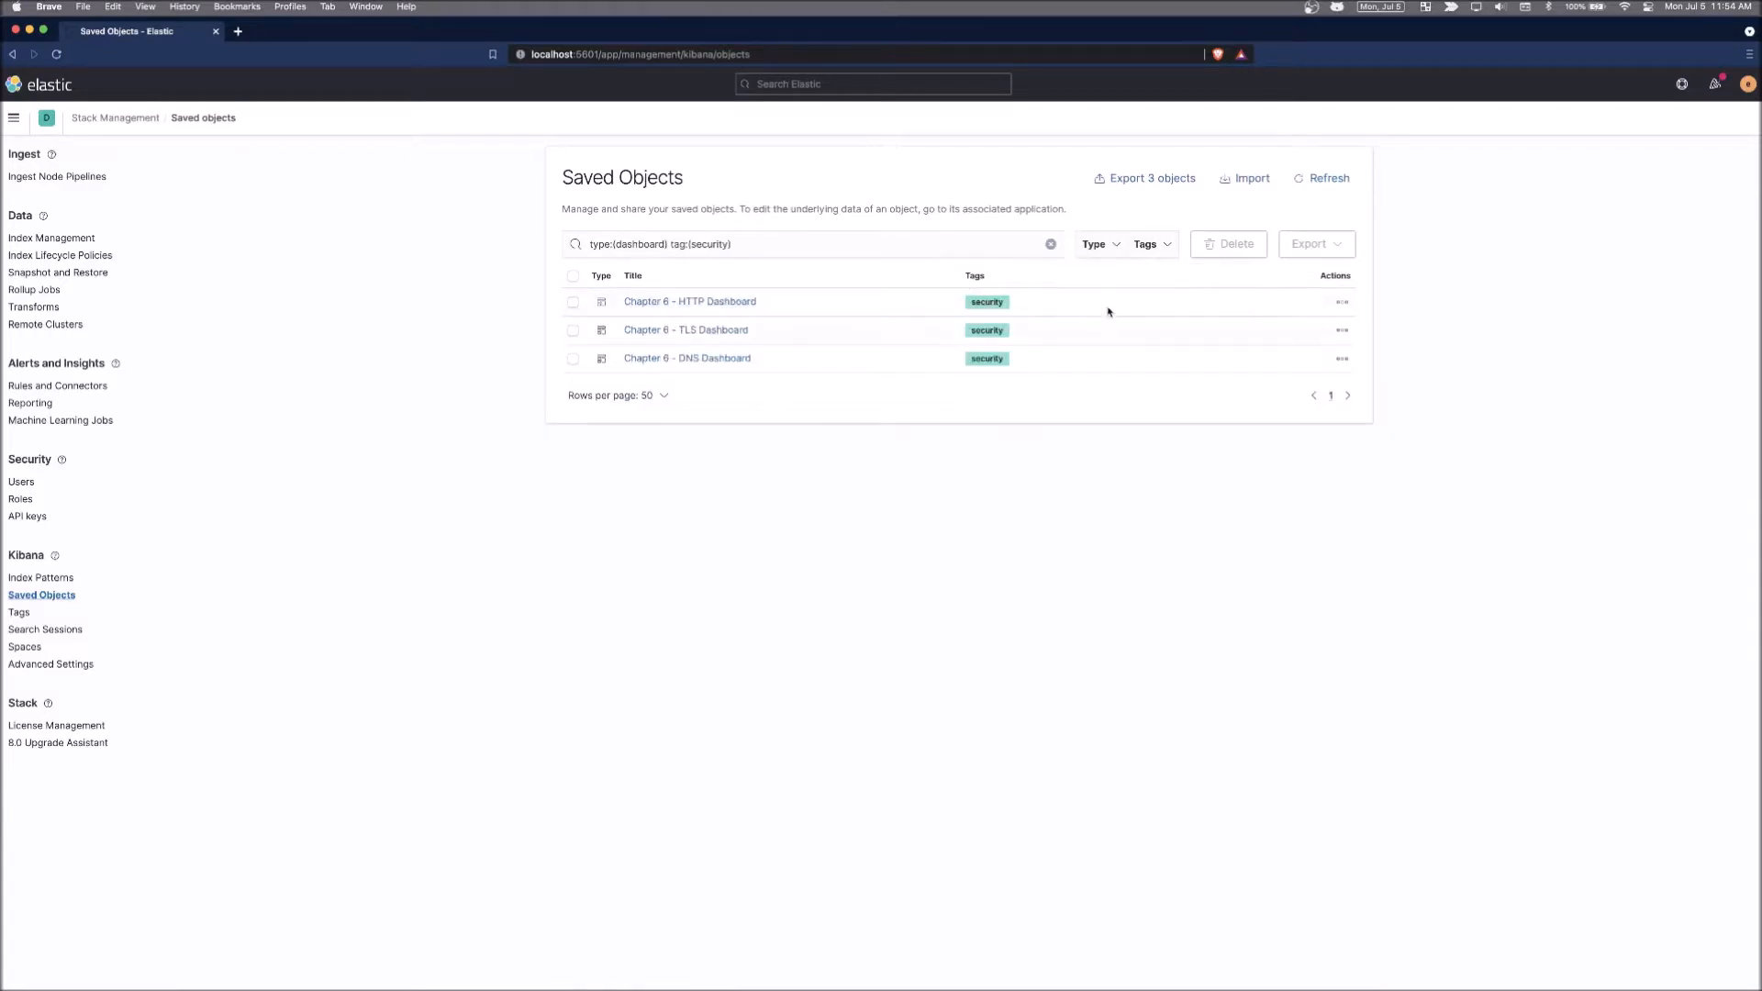
{"action": "left_click", "coordinate": [1151, 245]}
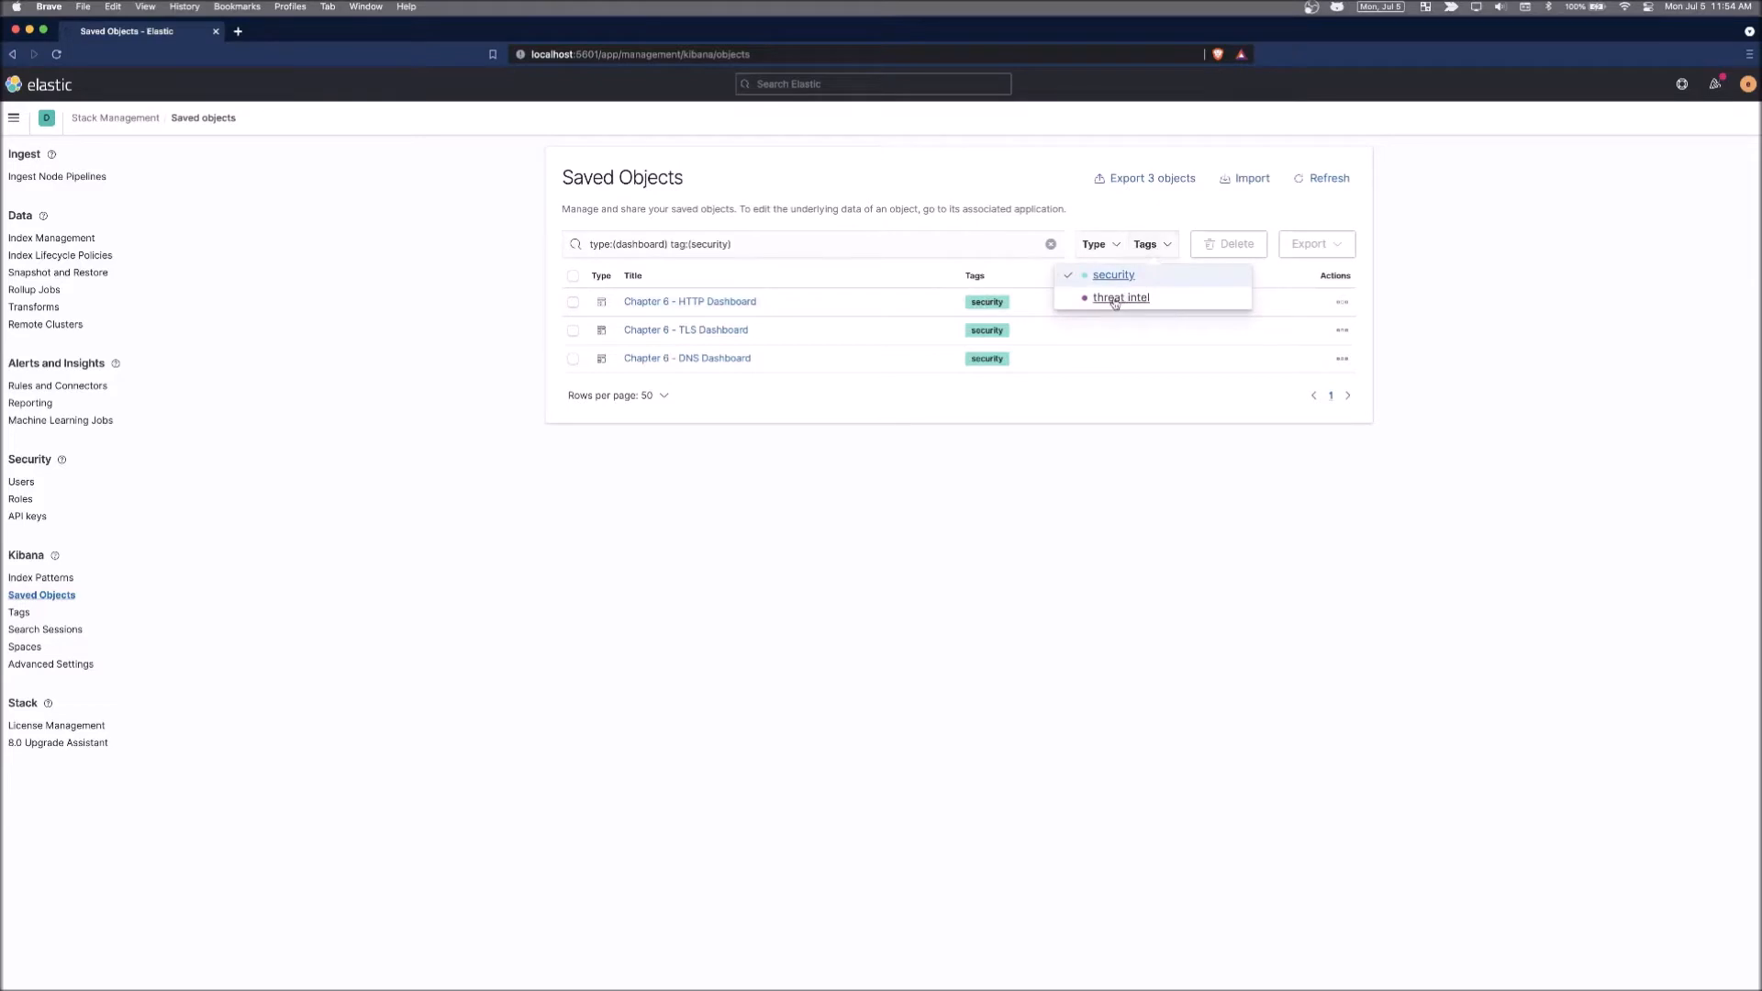
{"action": "left_click", "coordinate": [1120, 298]}
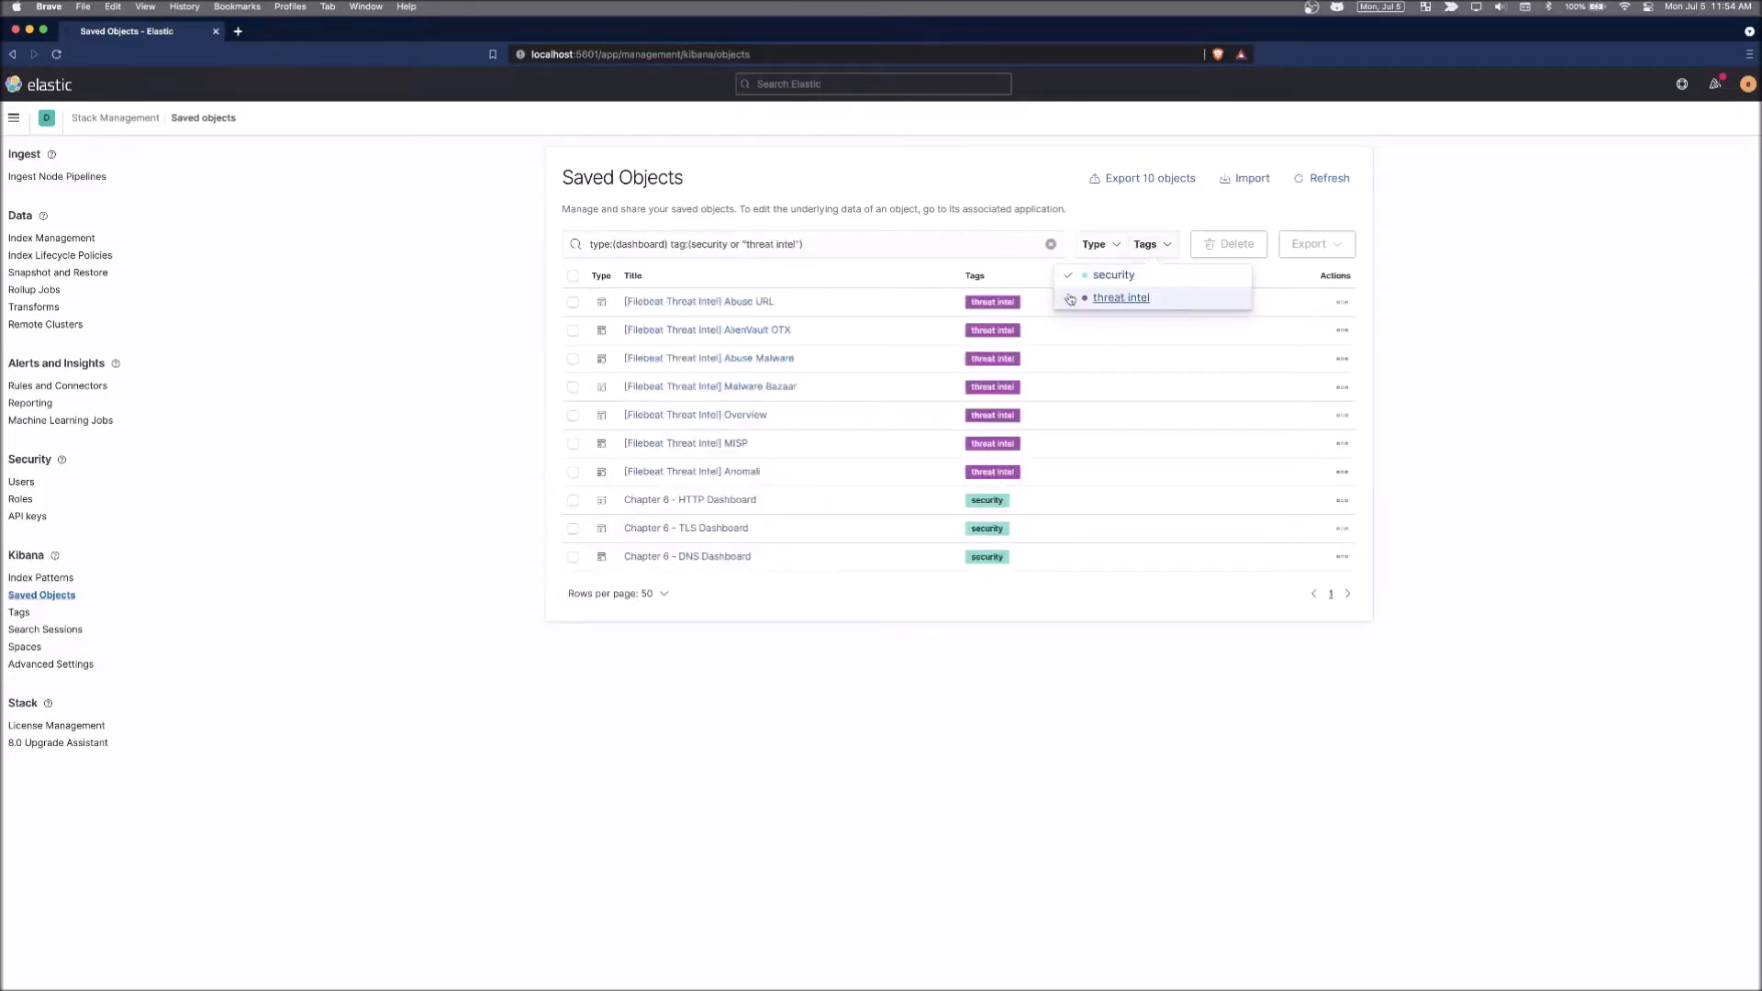
{"action": "left_click", "coordinate": [1120, 297]}
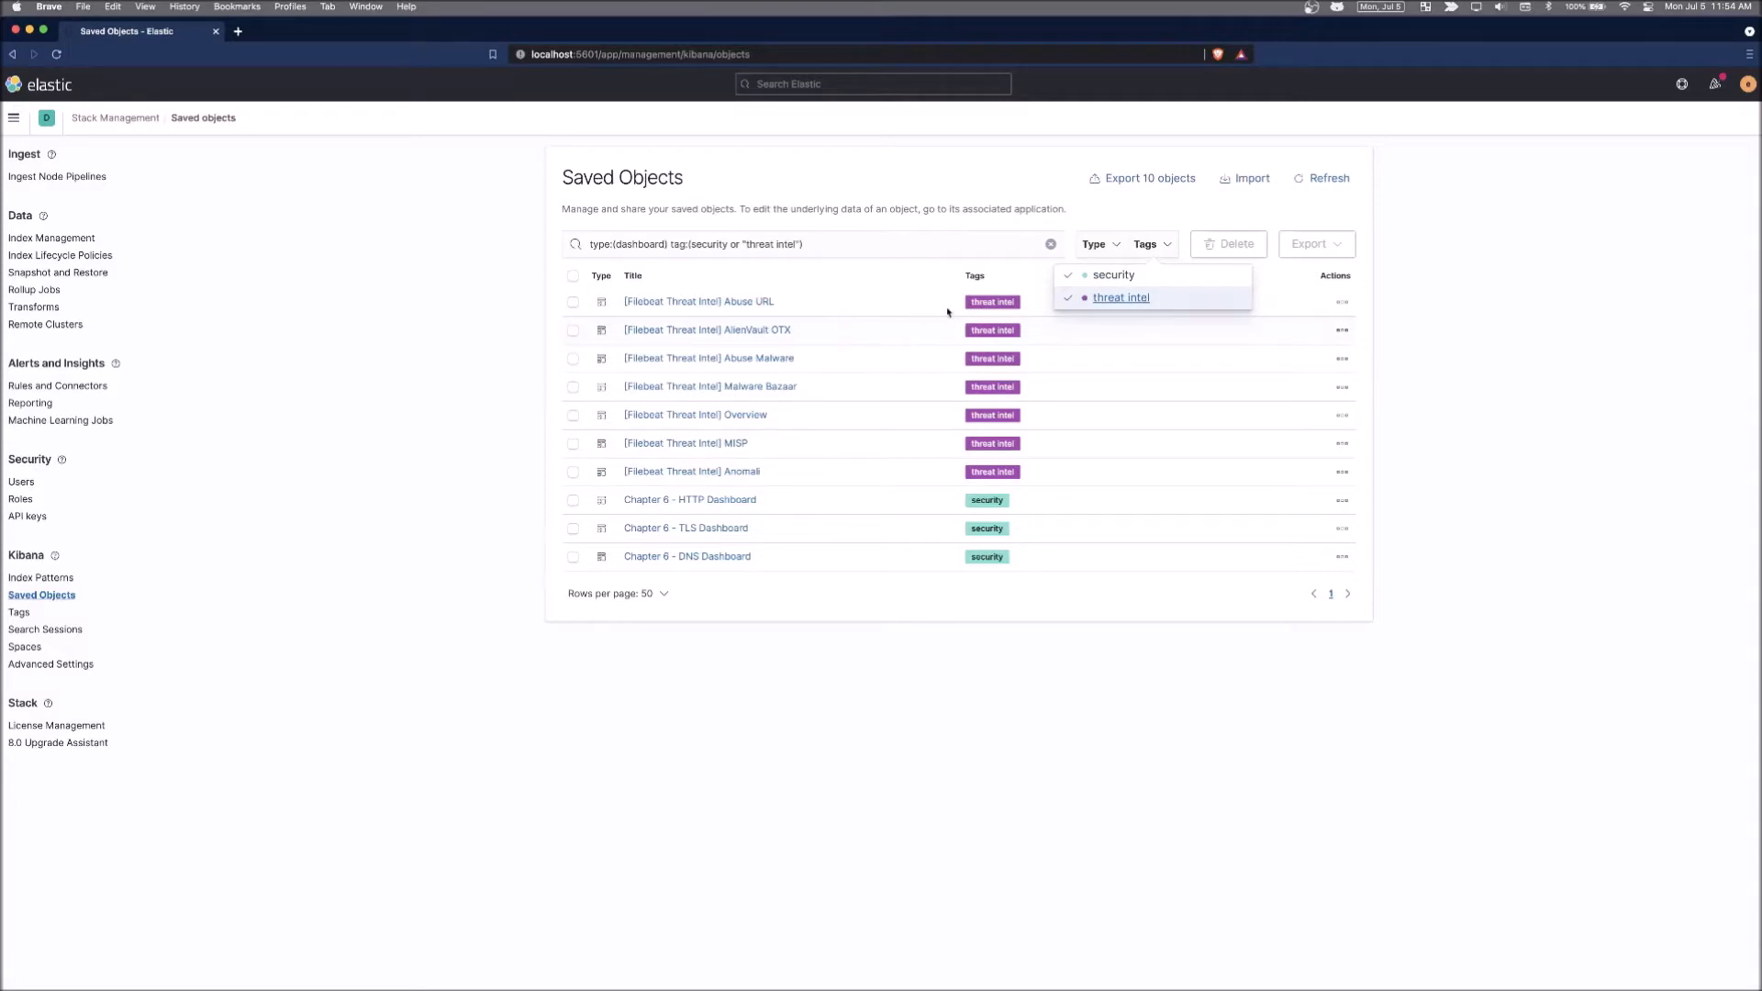
{"action": "mouse_move", "coordinate": [1153, 253]}
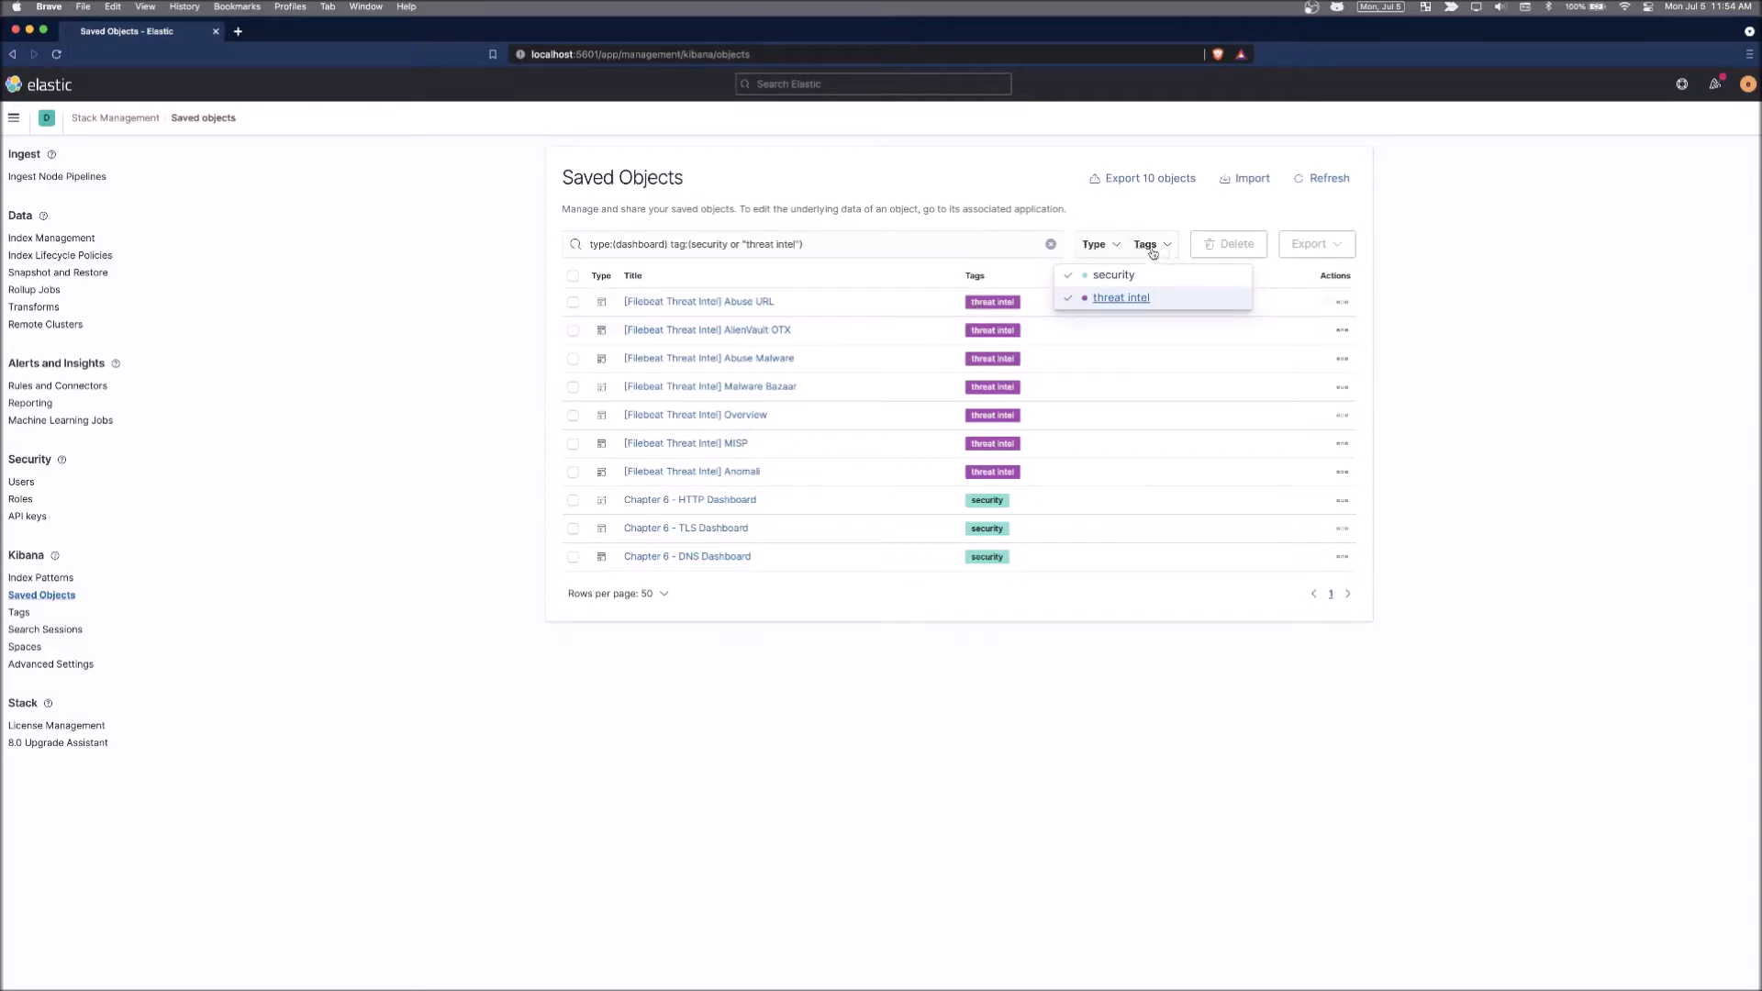
{"action": "mouse_move", "coordinate": [1118, 252]}
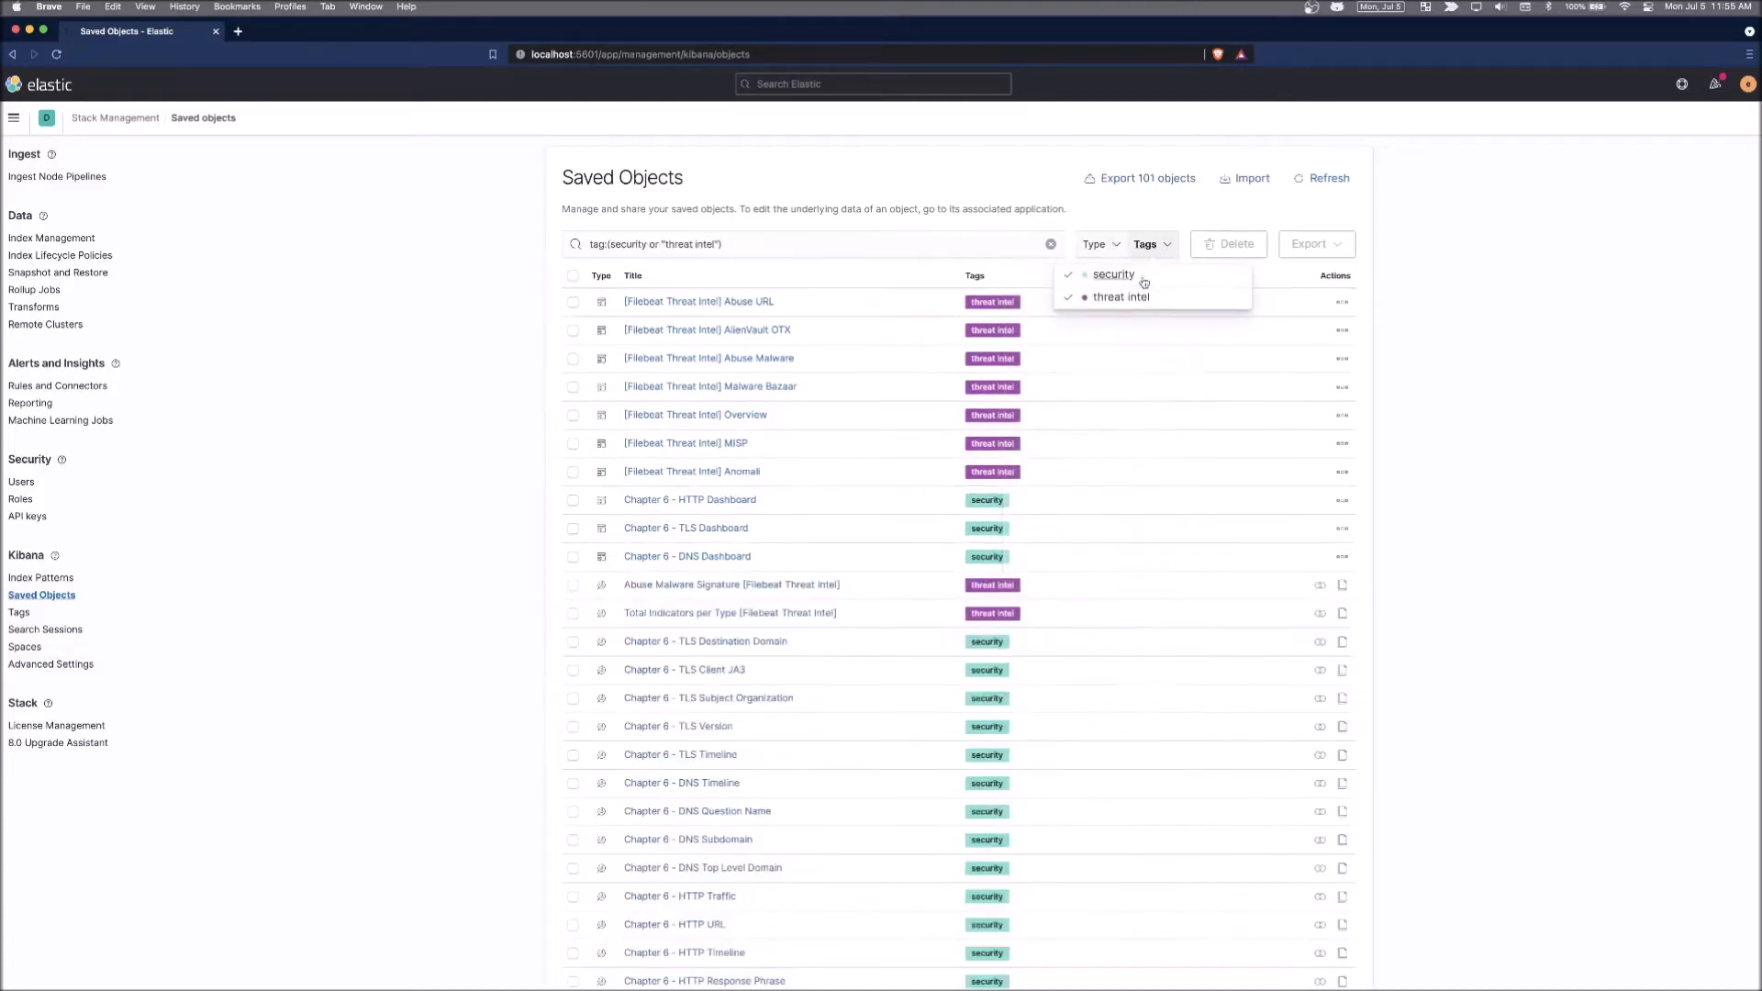
Filter to security-tagged dashboards only and select all three Chapter 6 dashboards.
{"action": "left_click", "coordinate": [1120, 297]}
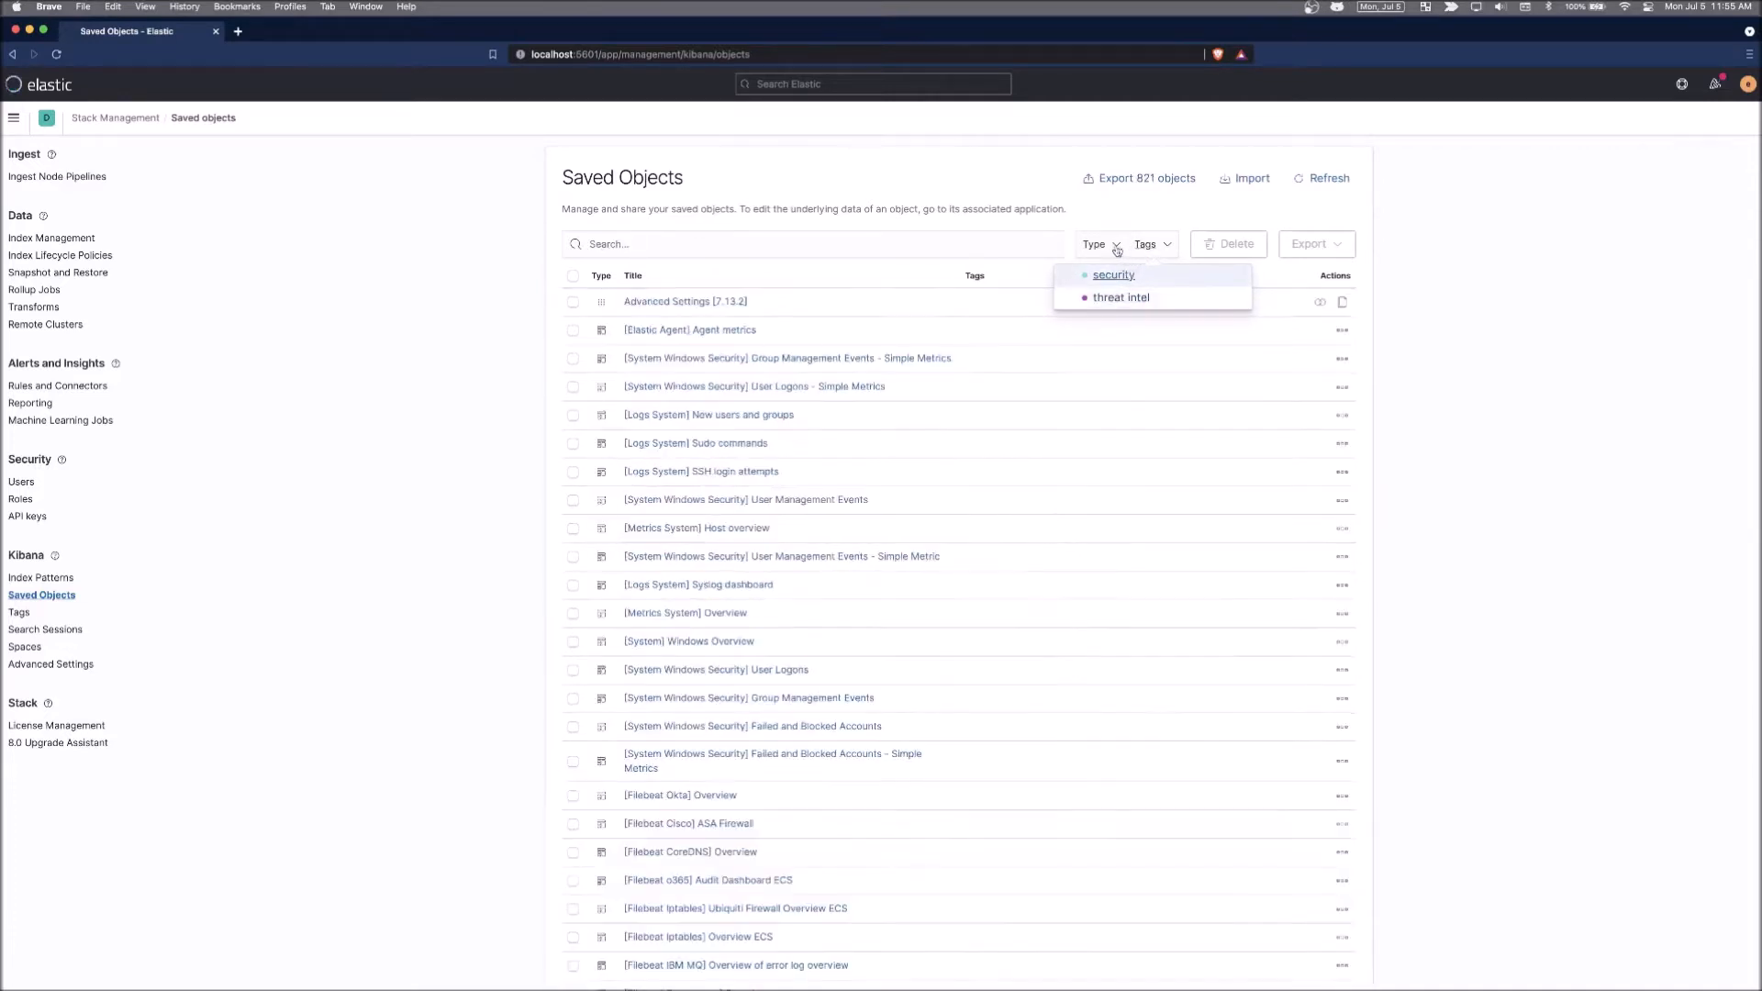
{"action": "left_click", "coordinate": [1100, 244]}
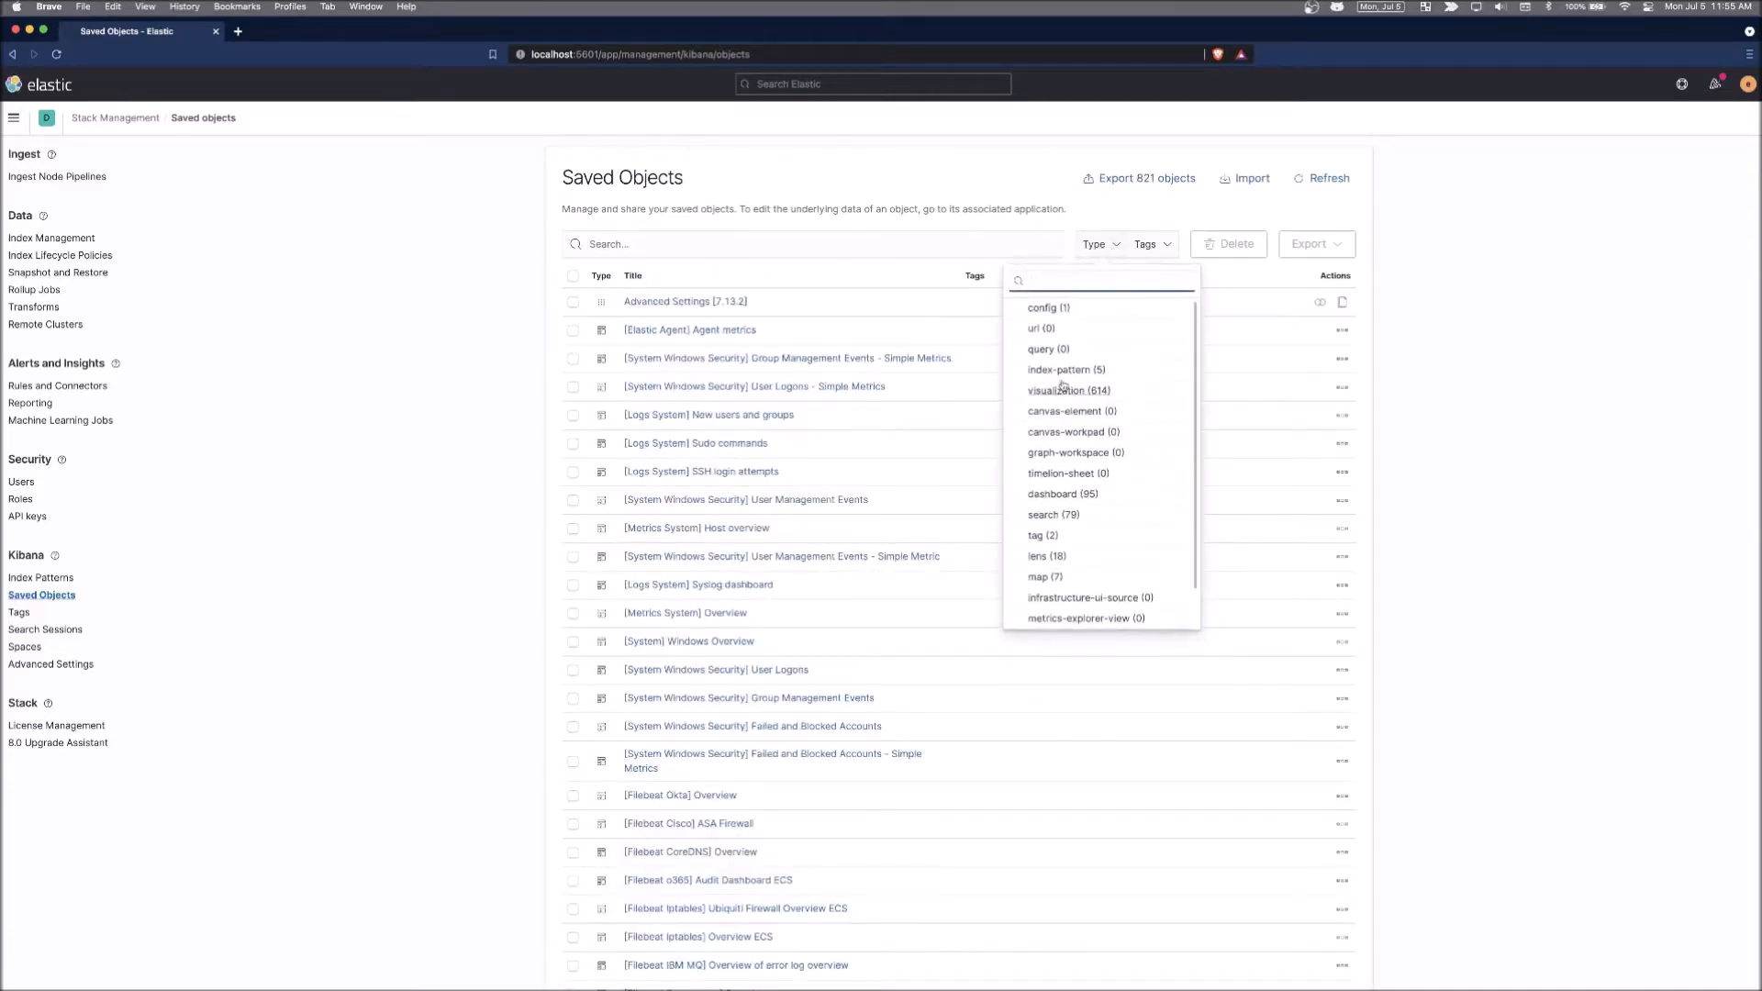
{"action": "left_click", "coordinate": [1062, 494]}
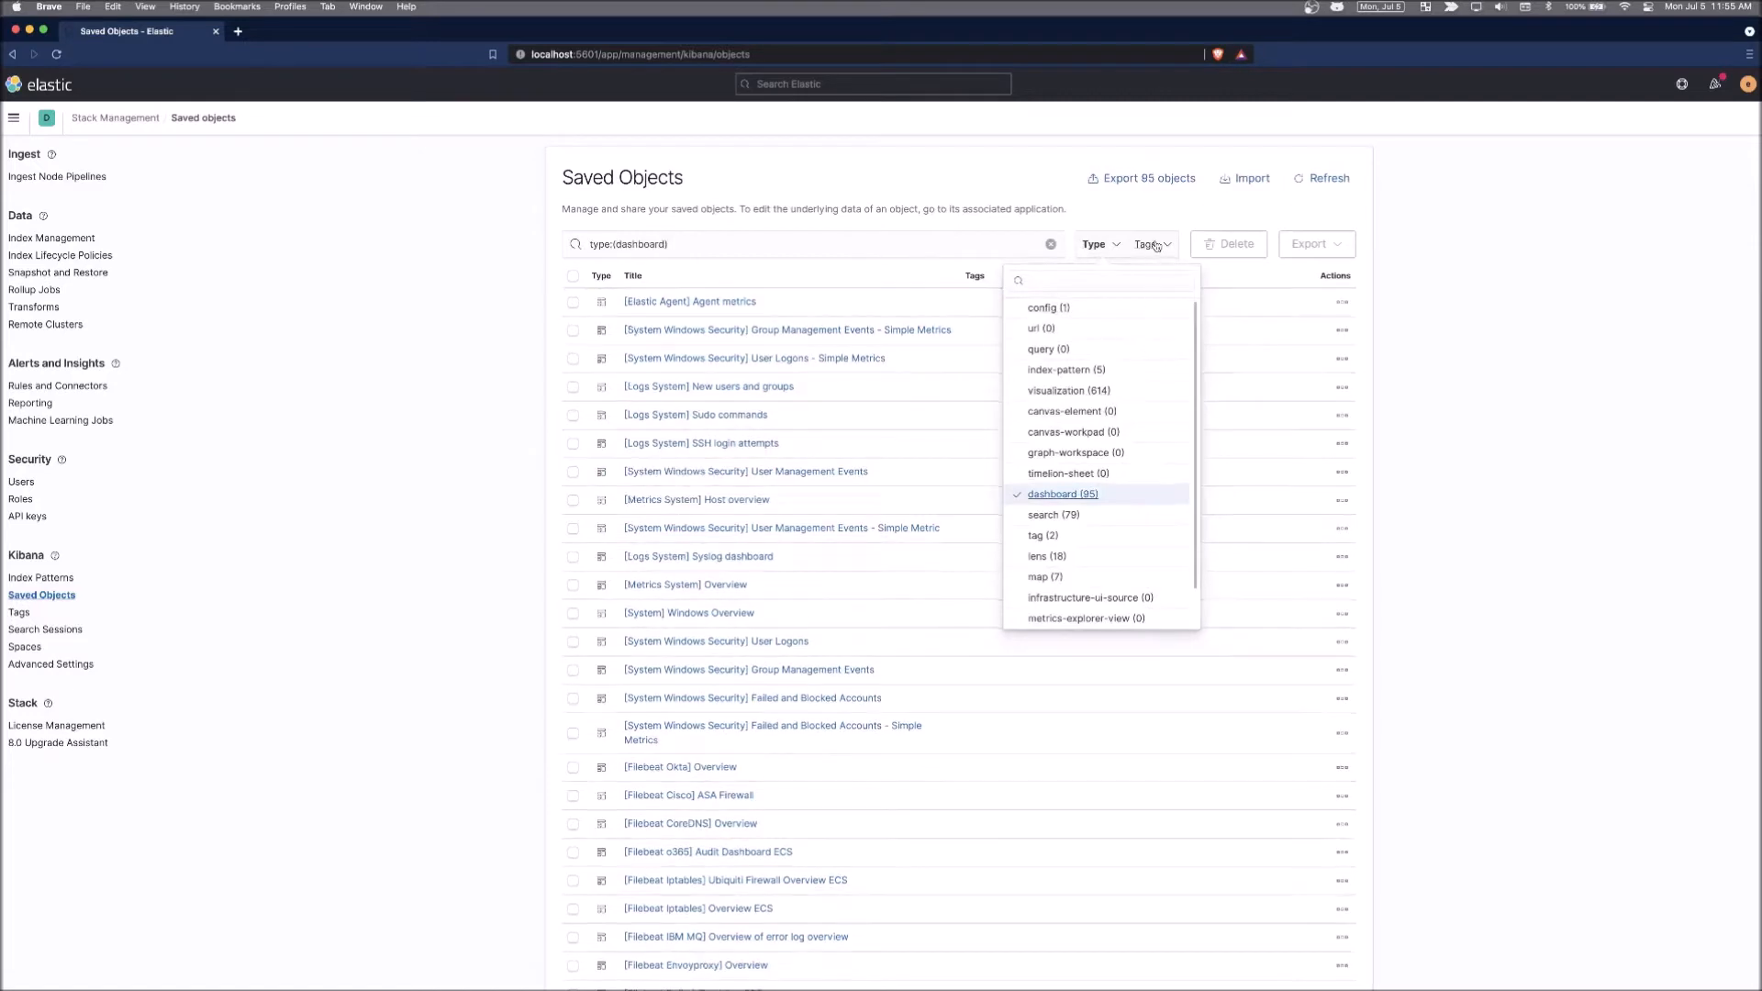
{"action": "left_click", "coordinate": [1113, 274]}
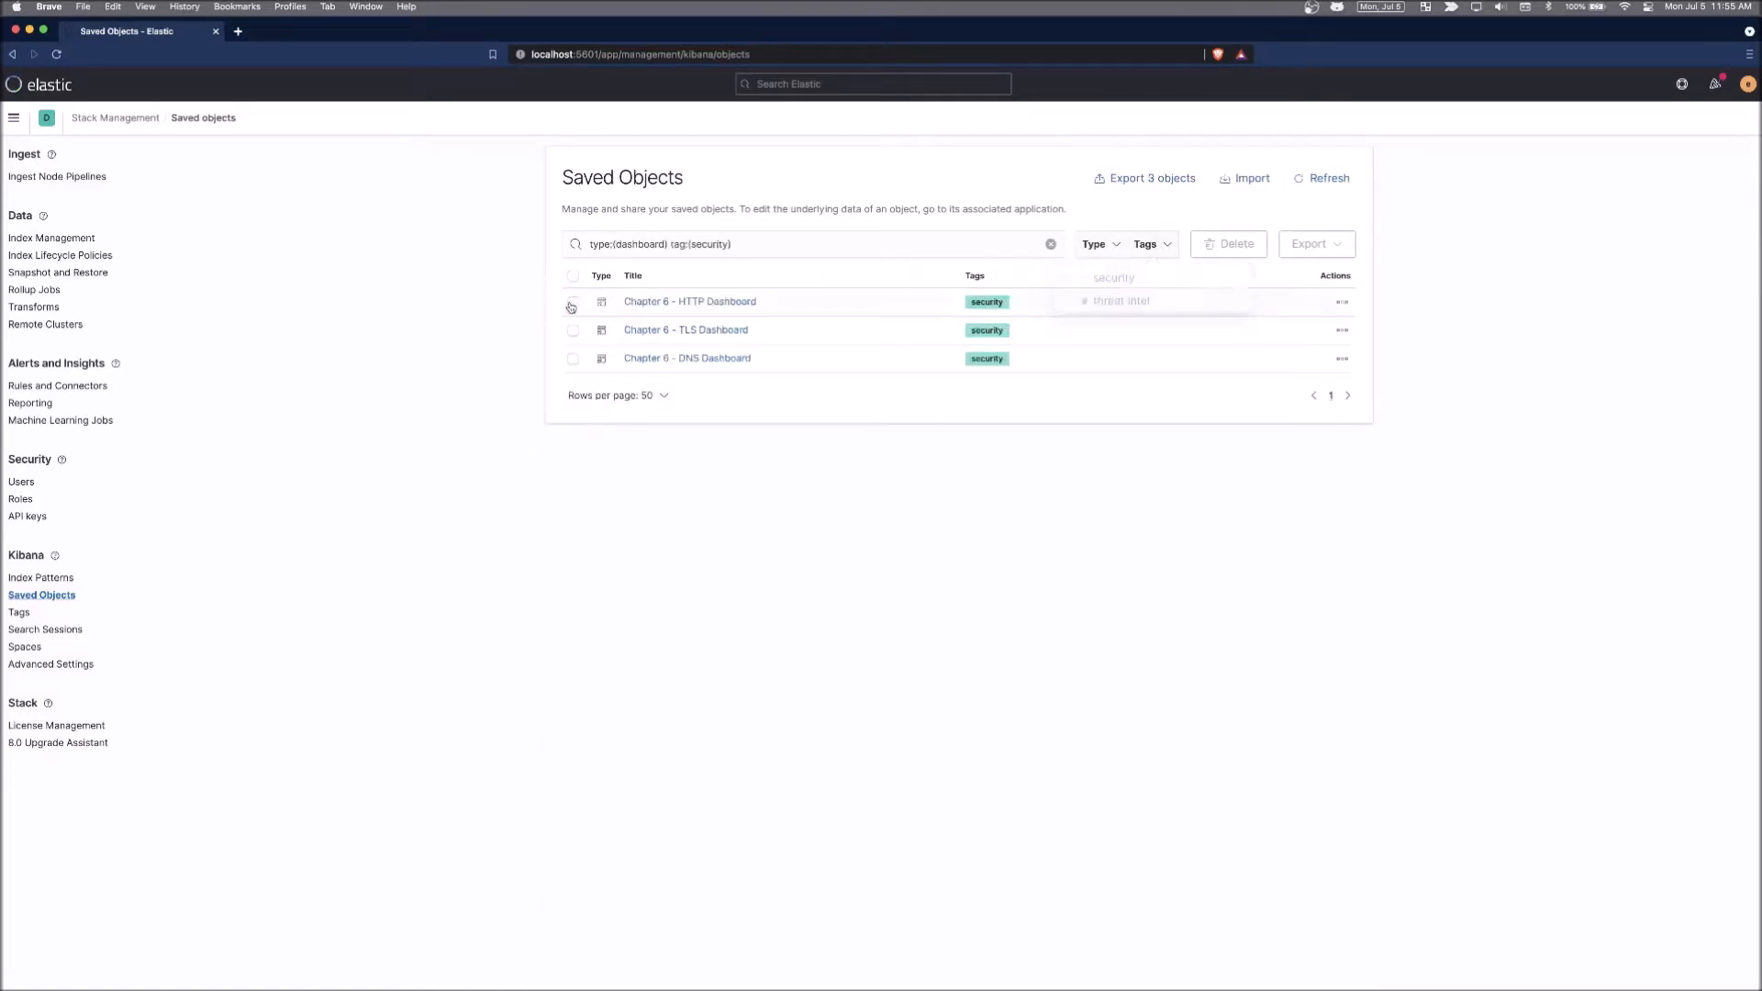
{"action": "left_click", "coordinate": [572, 275]}
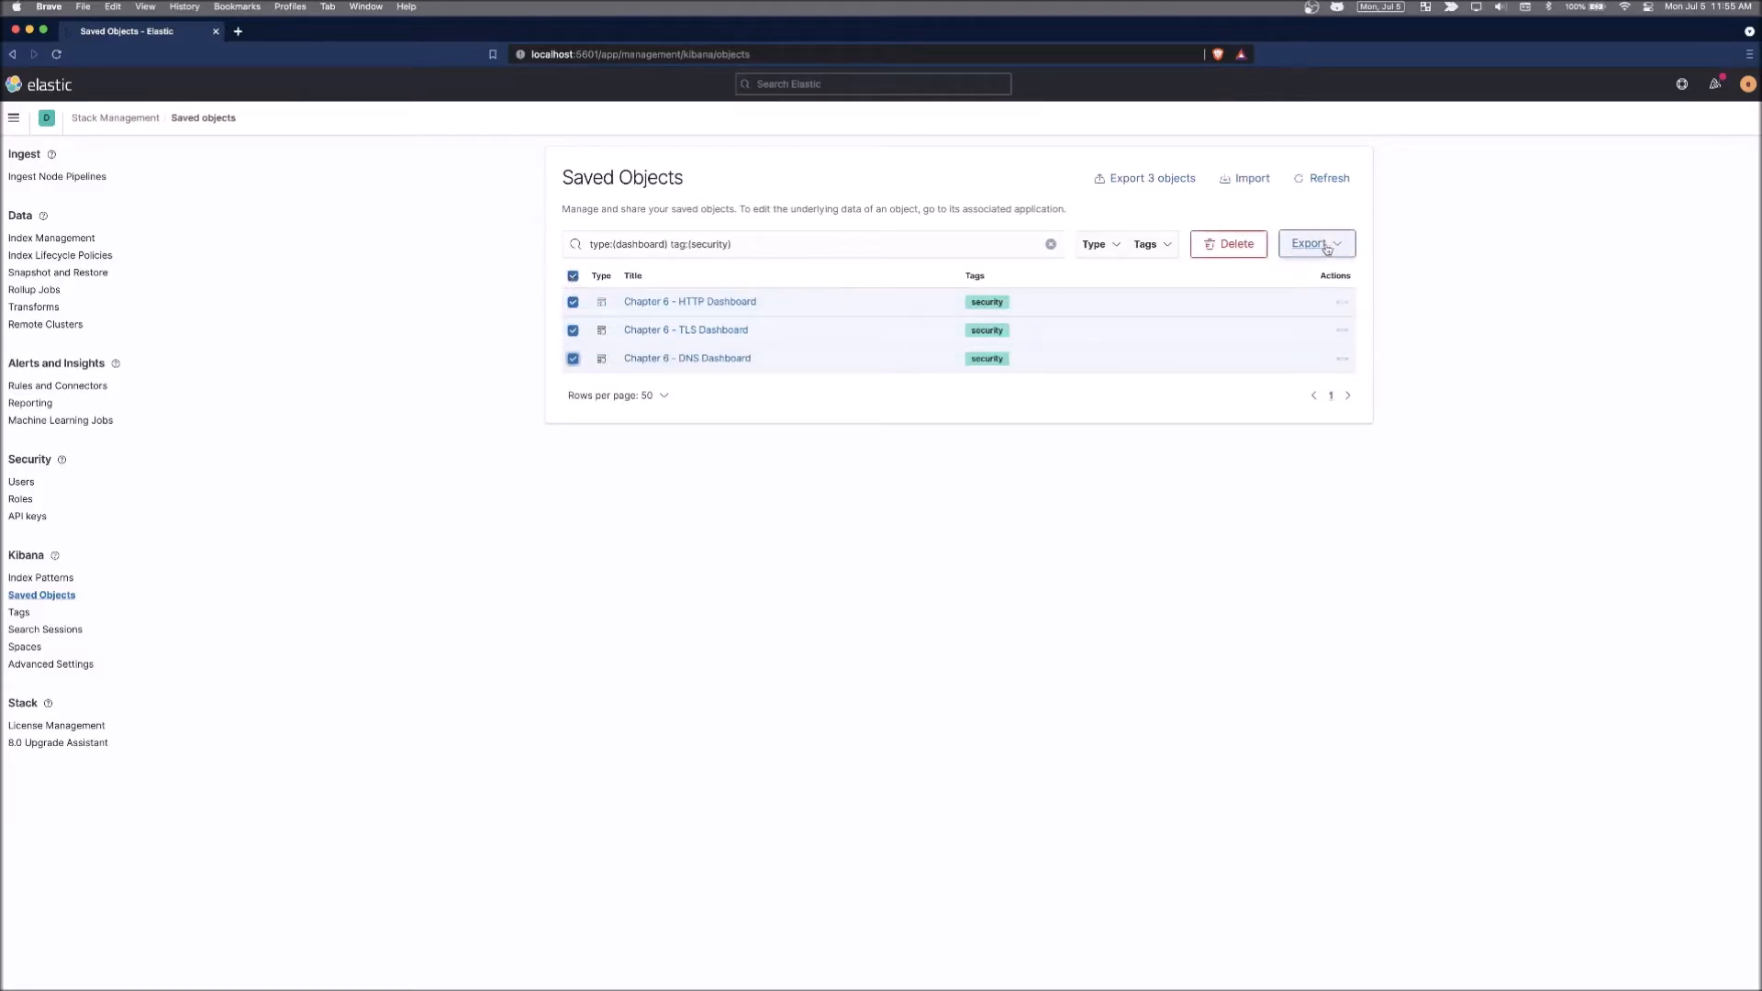
Export the three selected dashboards including related objects.
{"action": "left_click", "coordinate": [1316, 244]}
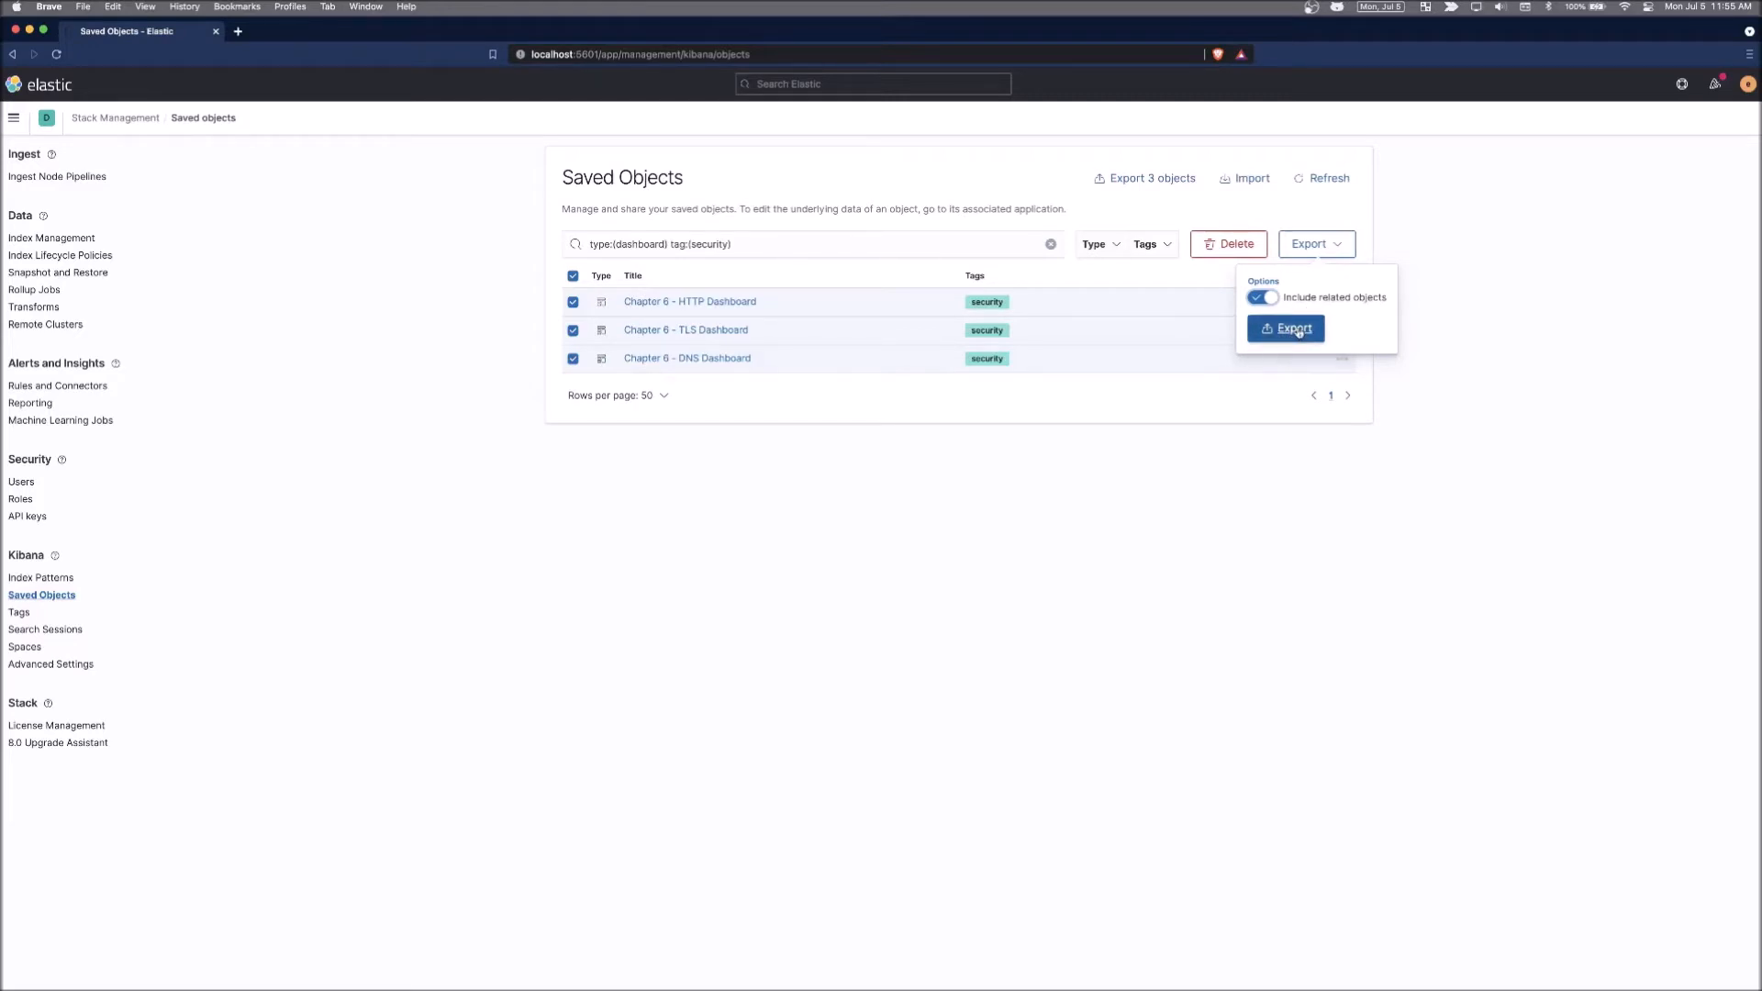
{"action": "left_click", "coordinate": [1294, 329]}
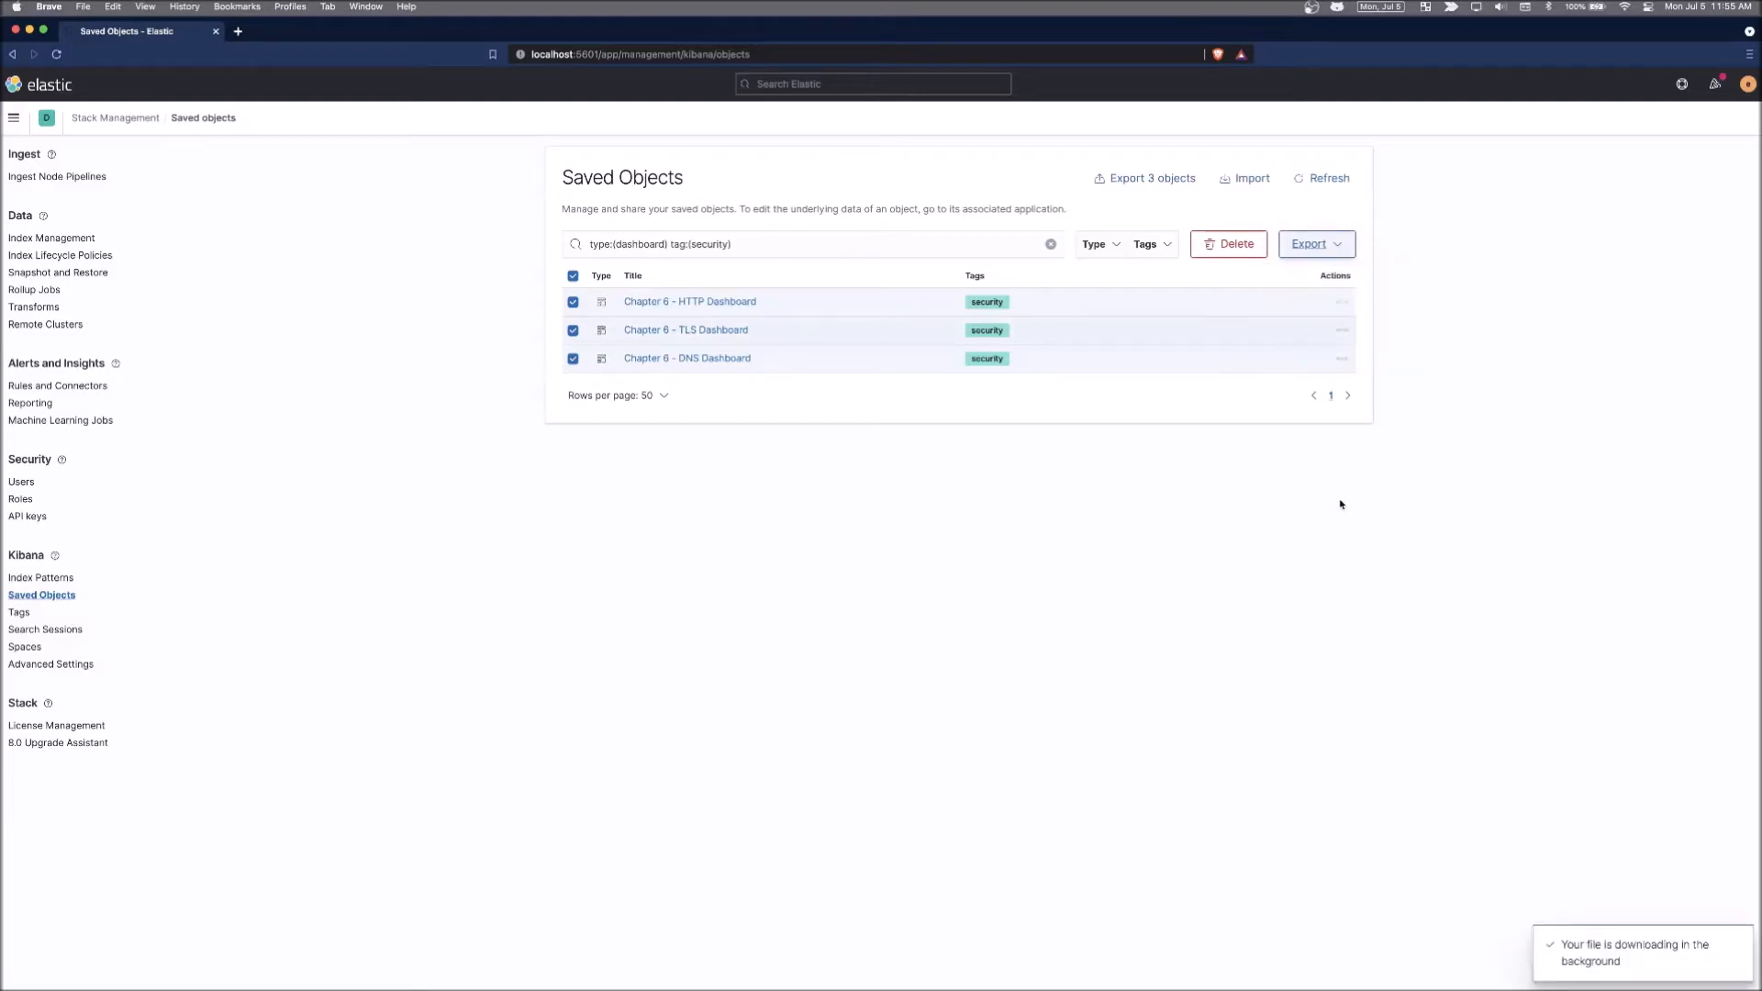
{"action": "left_click", "coordinate": [1314, 244]}
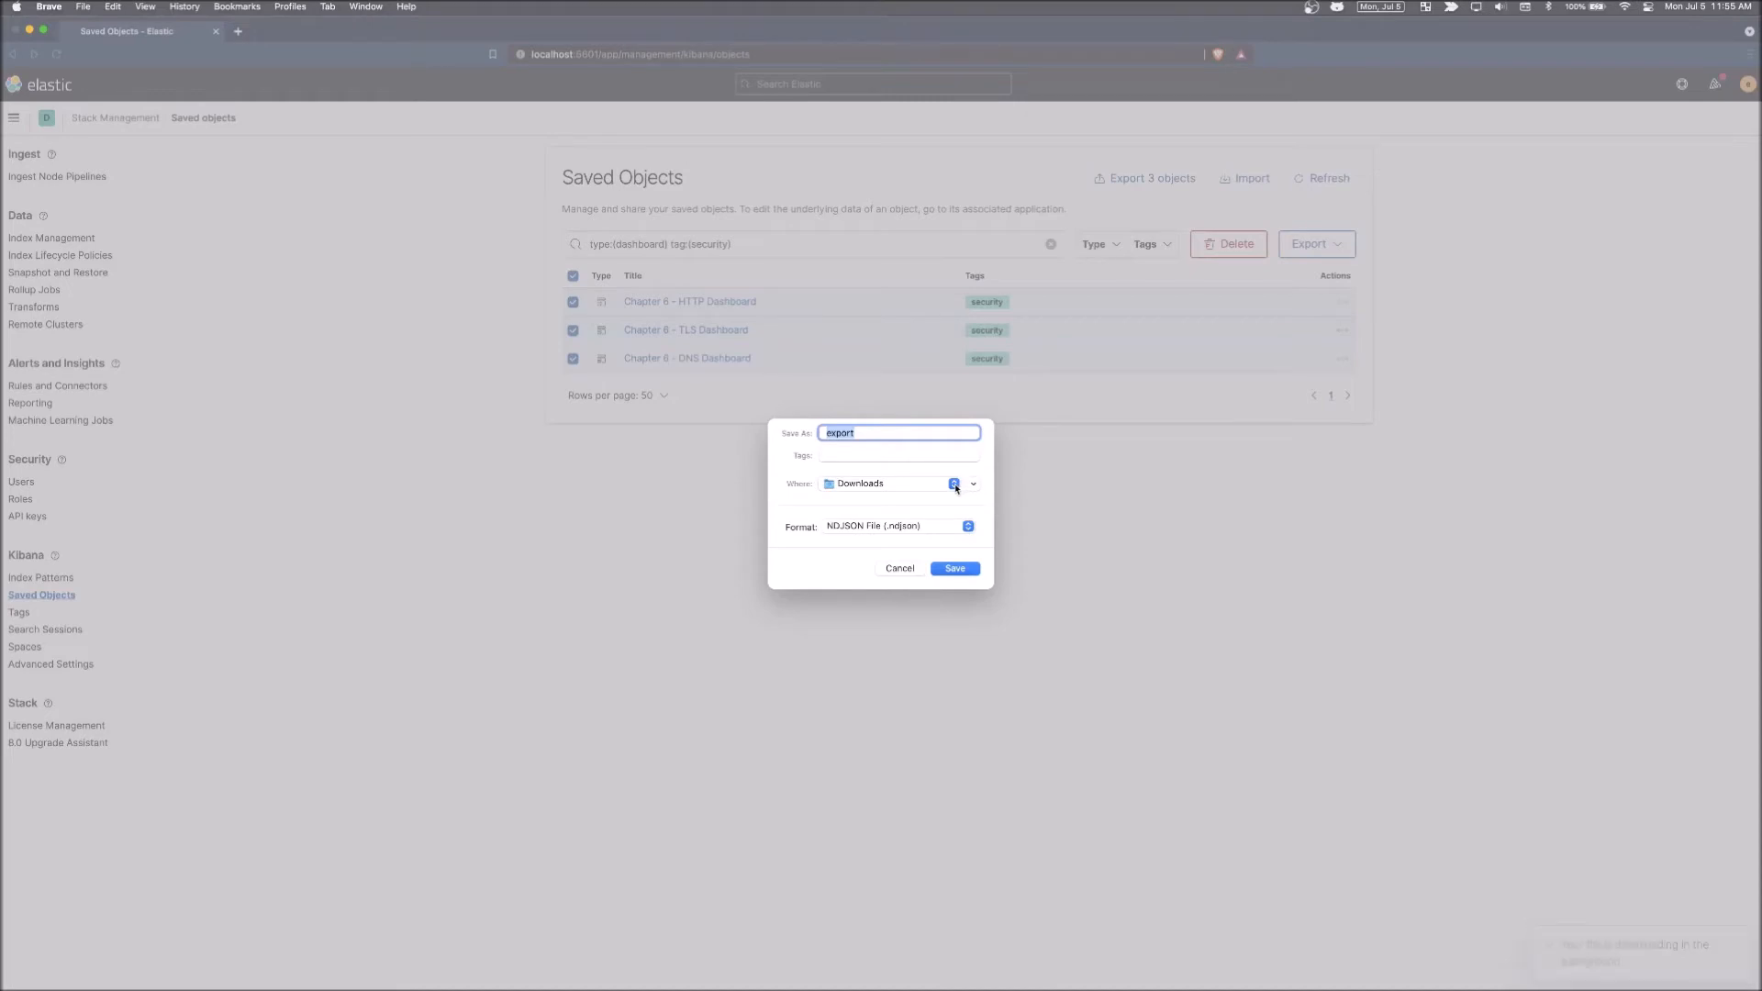
Choose the Desktop as save location and expand the dialog to browse to packtpub.
{"action": "left_click", "coordinate": [971, 483]}
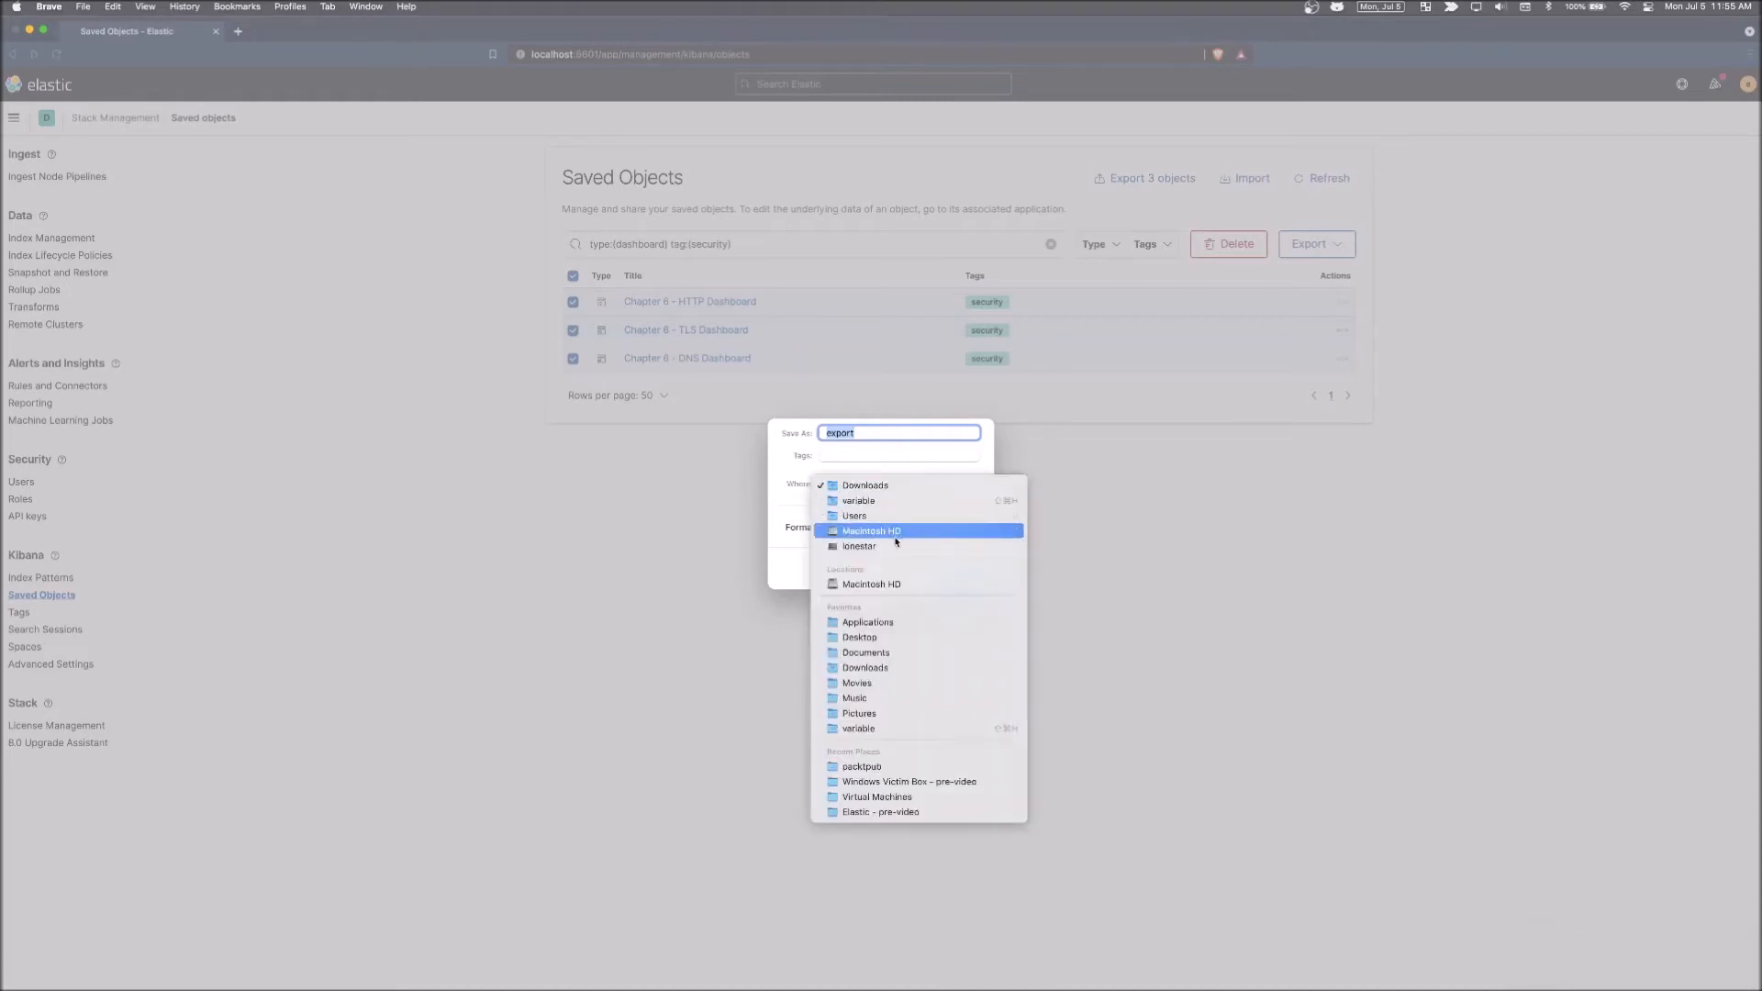
{"action": "left_click", "coordinate": [859, 637]}
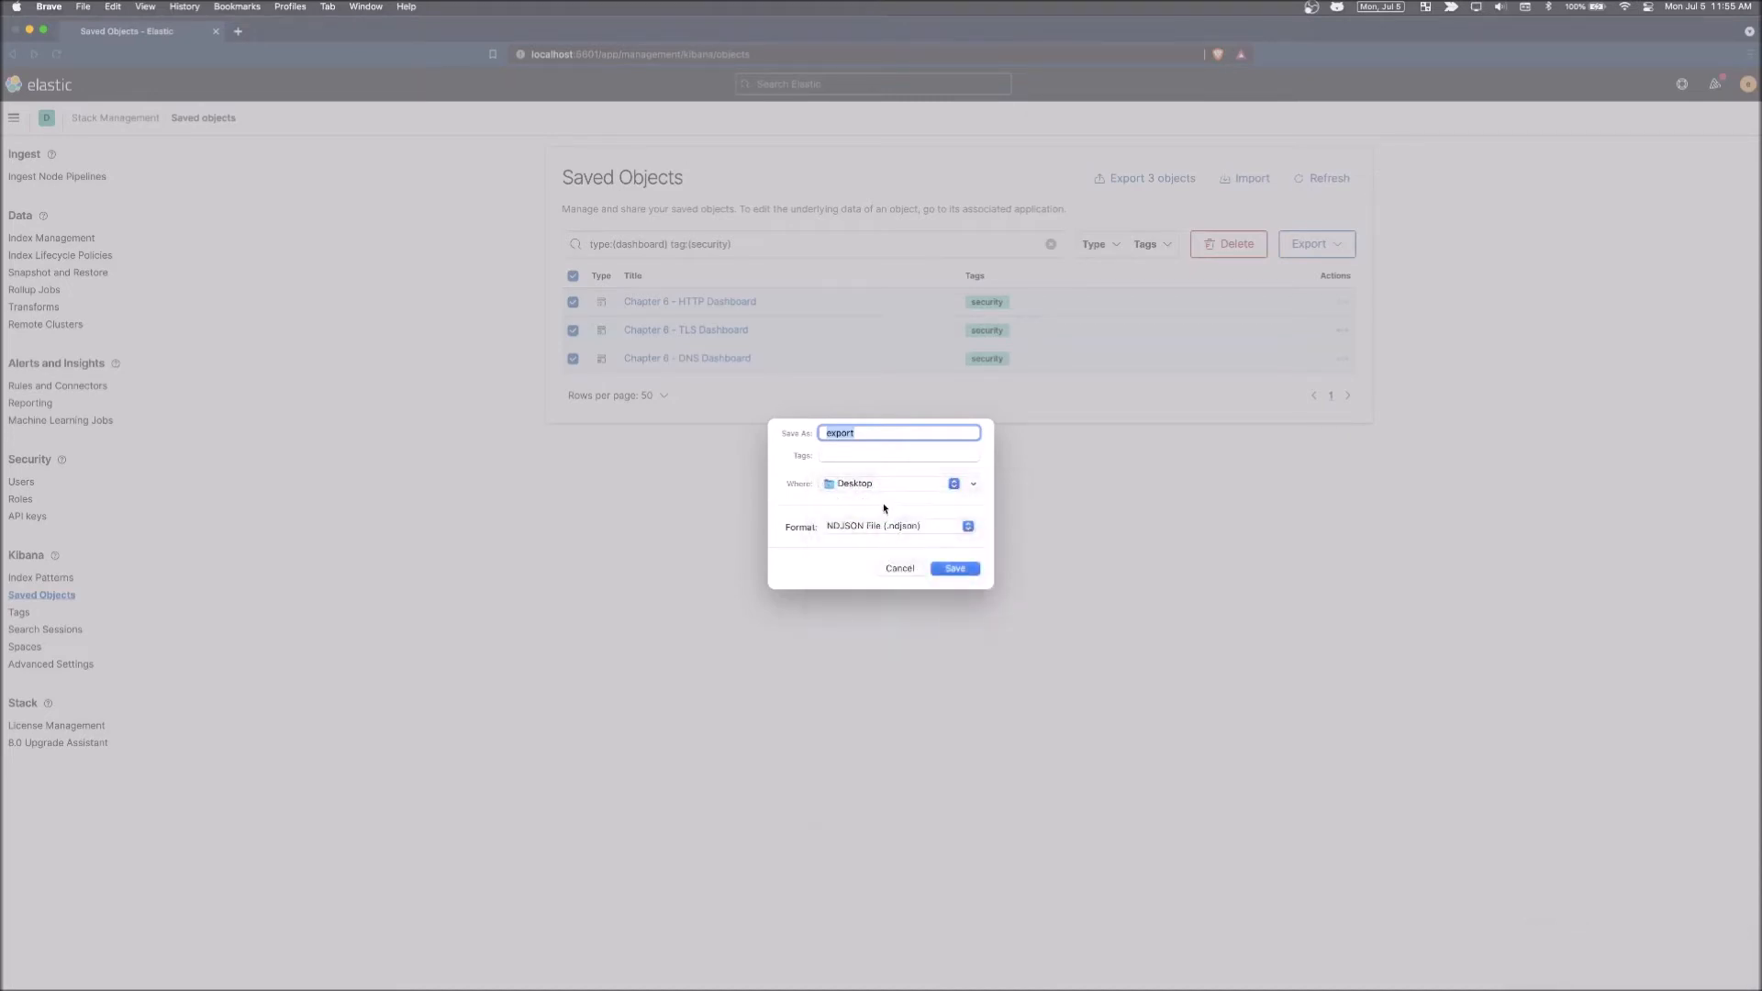
{"action": "left_click", "coordinate": [973, 482]}
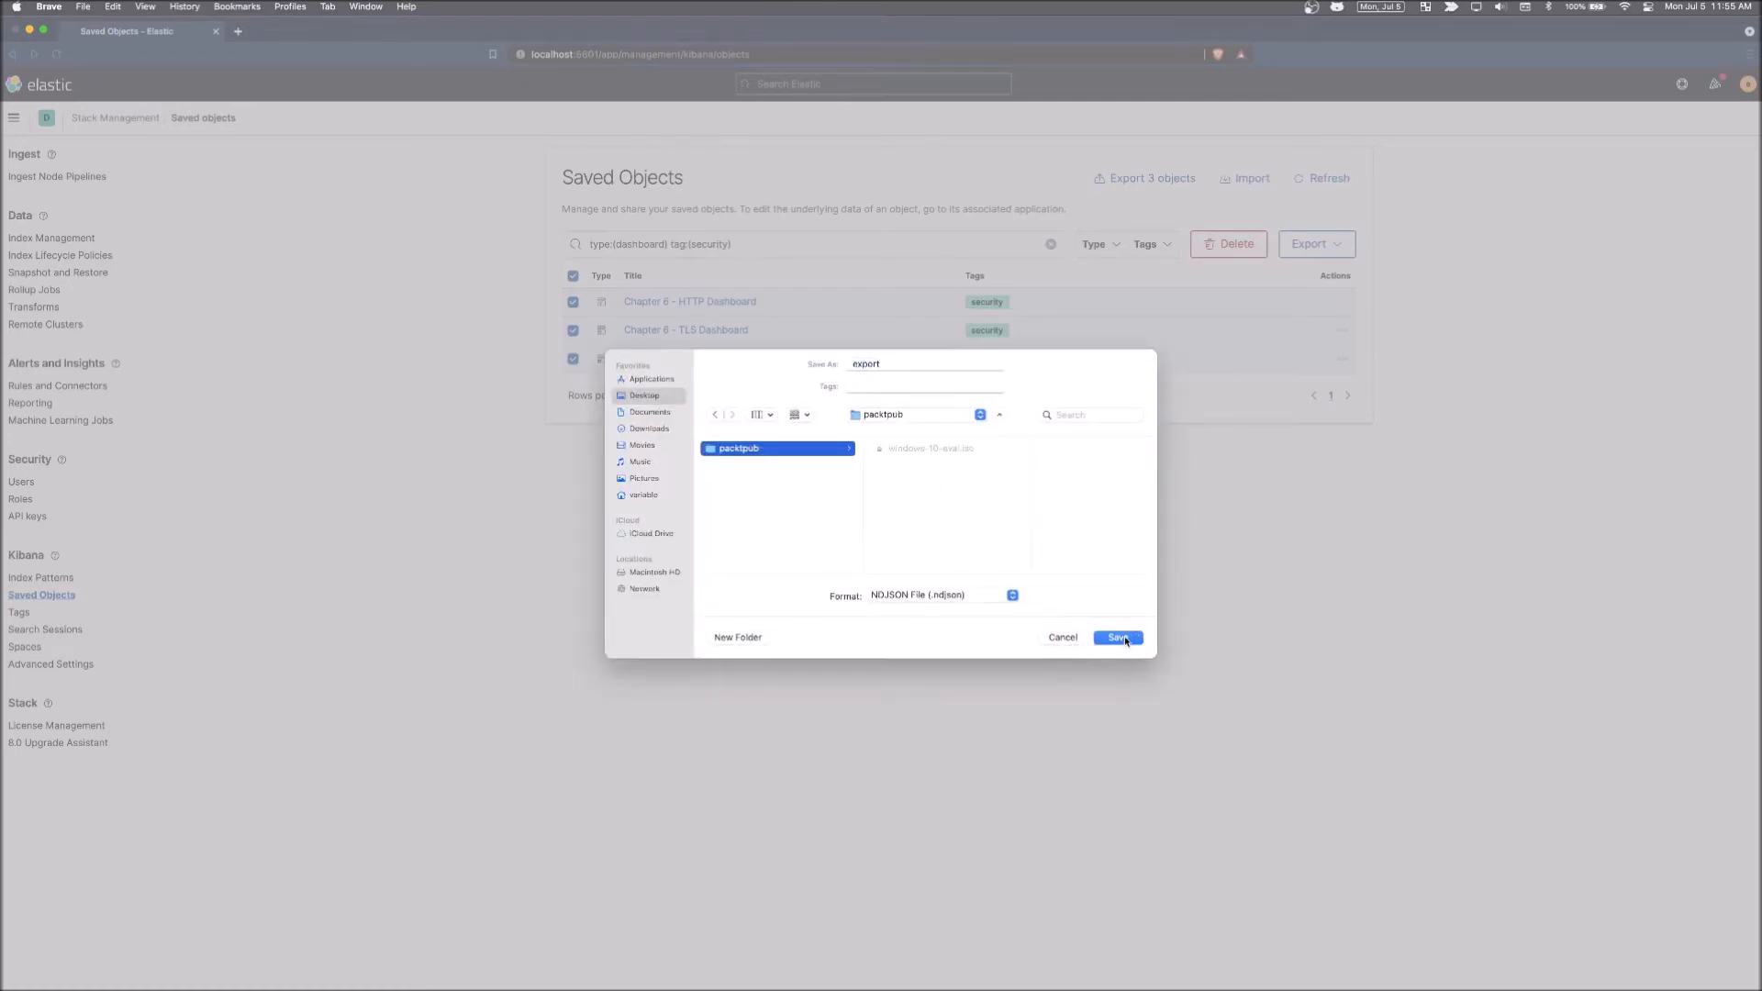
Save the export as export.ndjson and let the download finish.
{"action": "left_click", "coordinate": [1118, 636]}
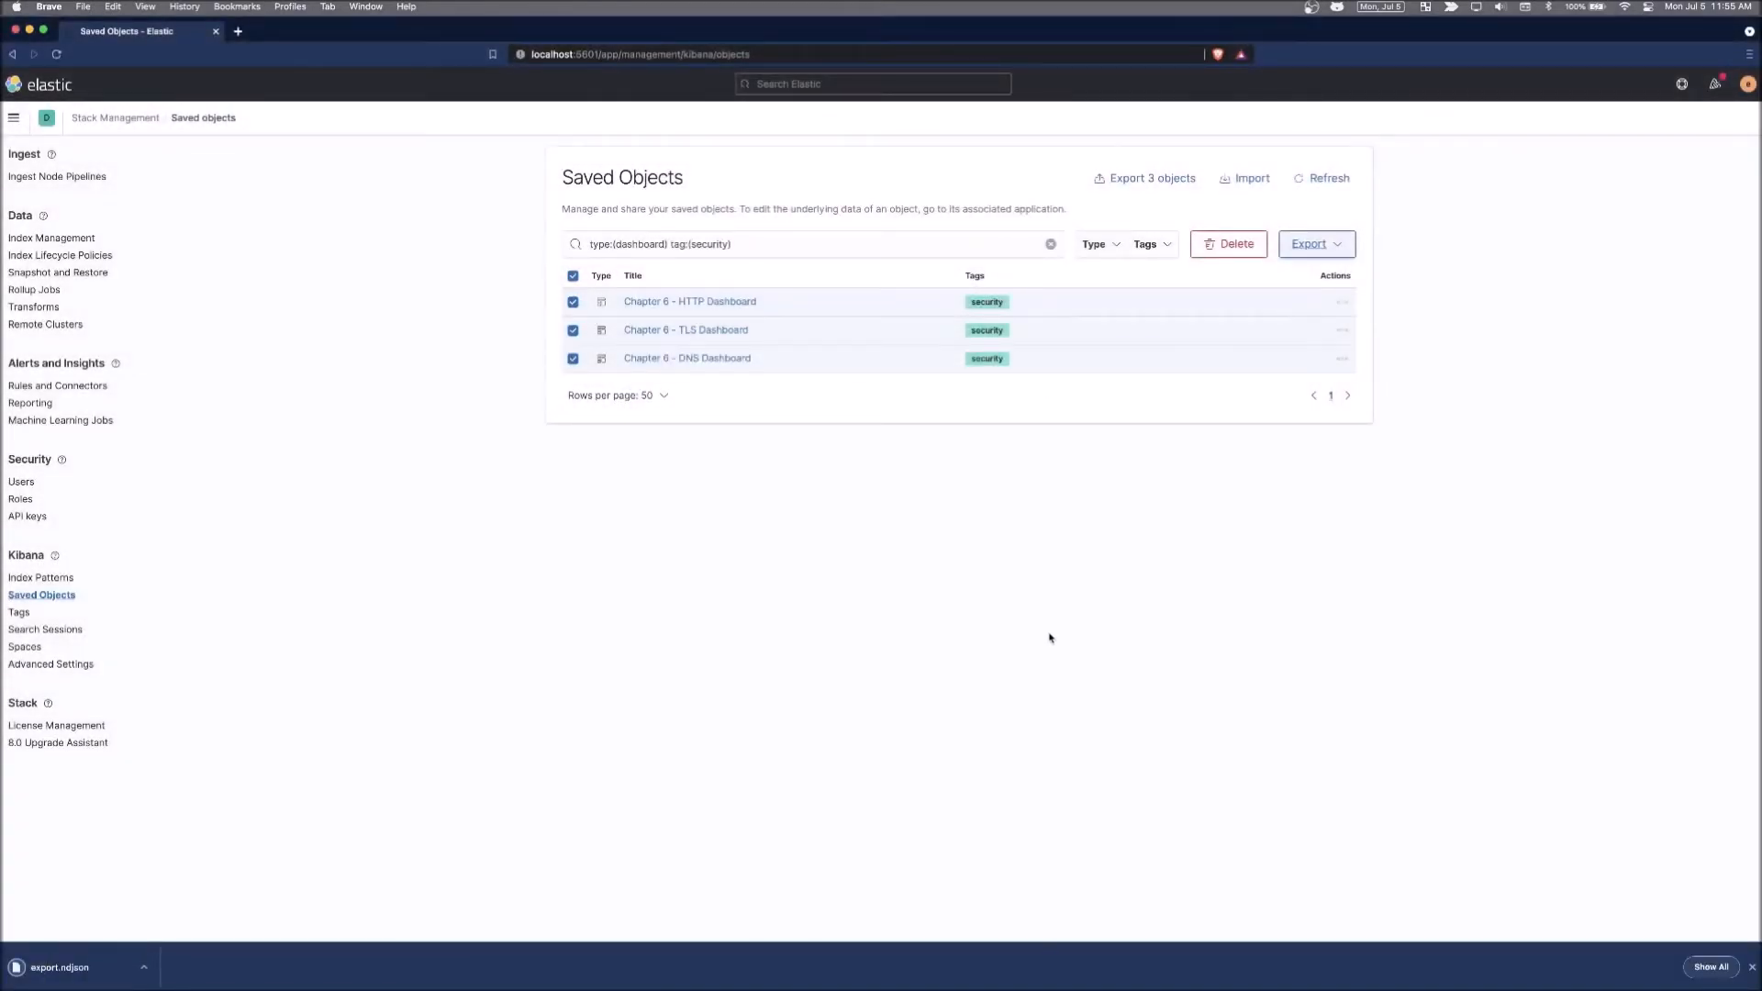
{"action": "mouse_move", "coordinate": [358, 807]}
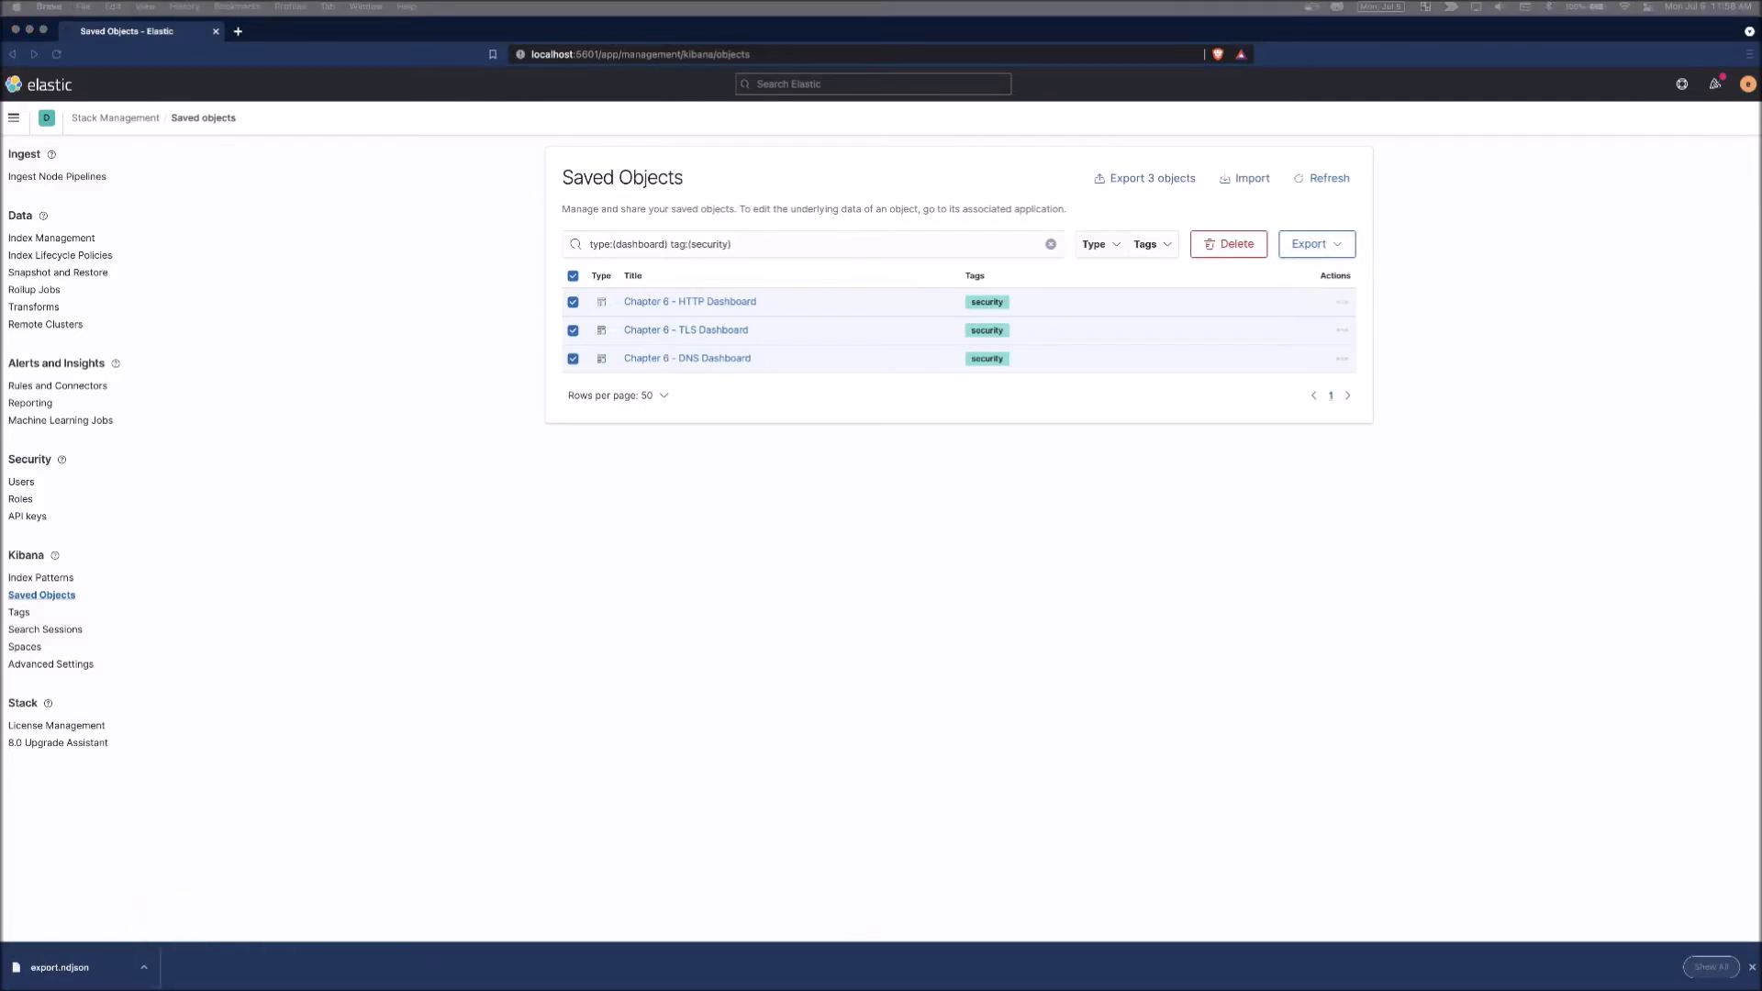
{"action": "right_click", "coordinate": [705, 228]}
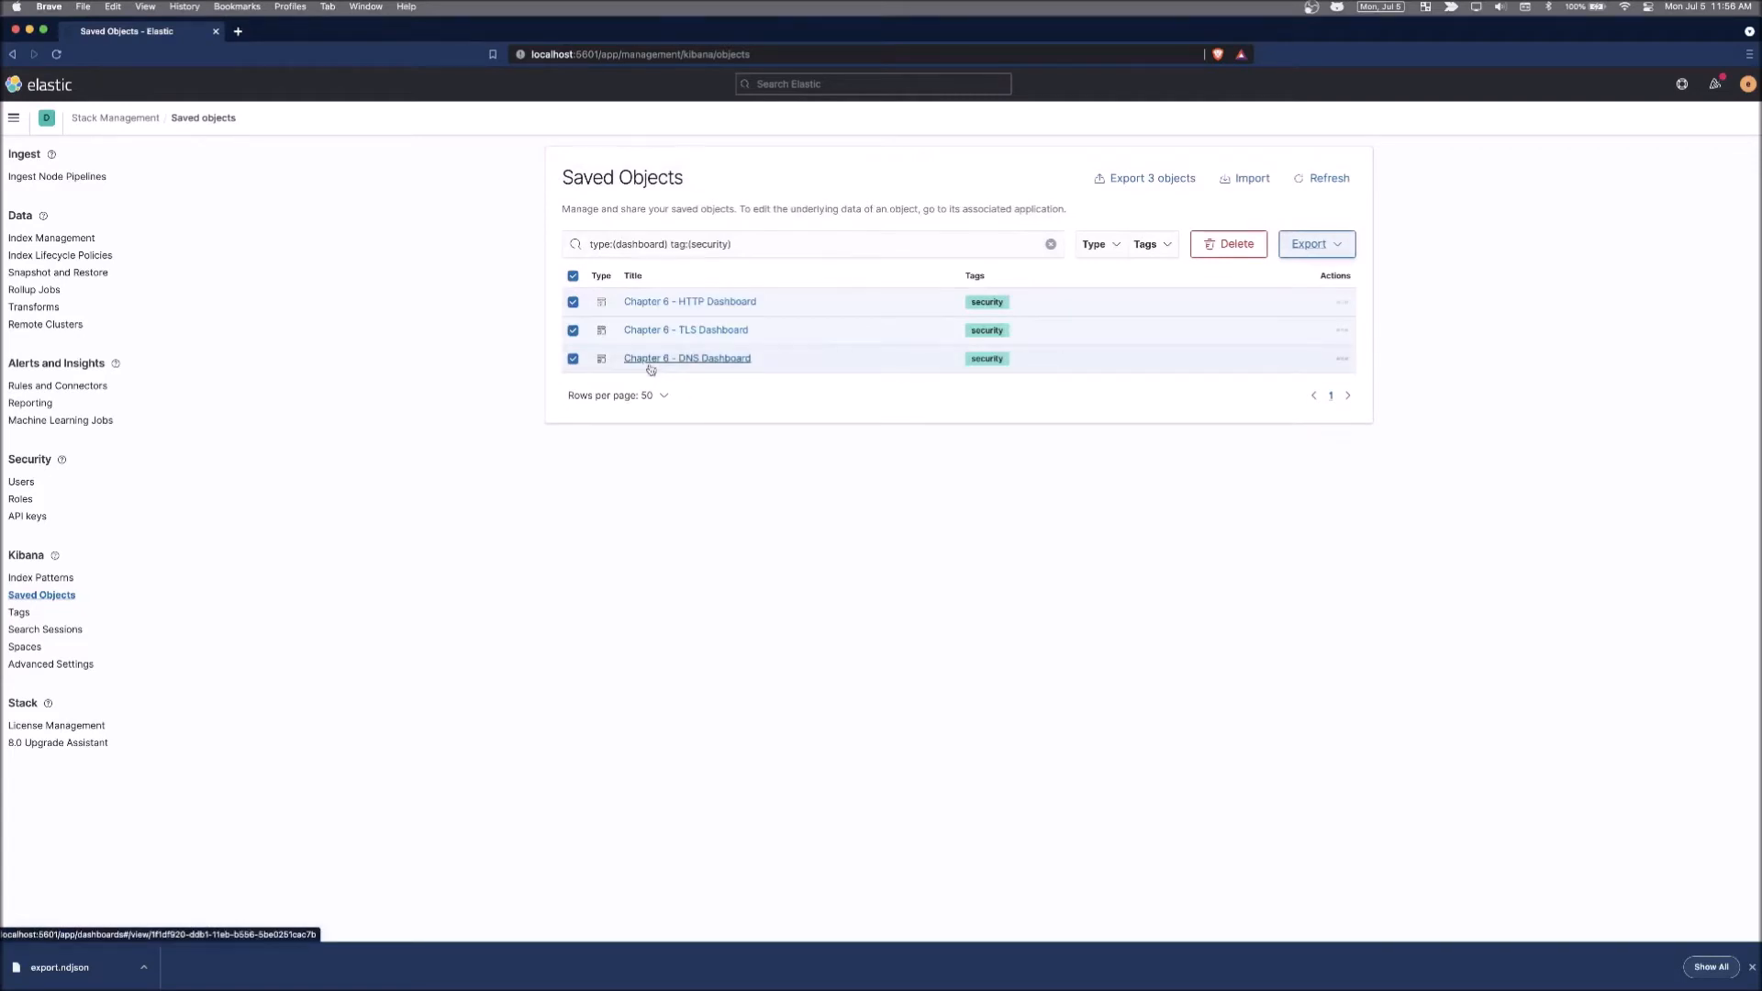
{"action": "mouse_move", "coordinate": [1209, 288]}
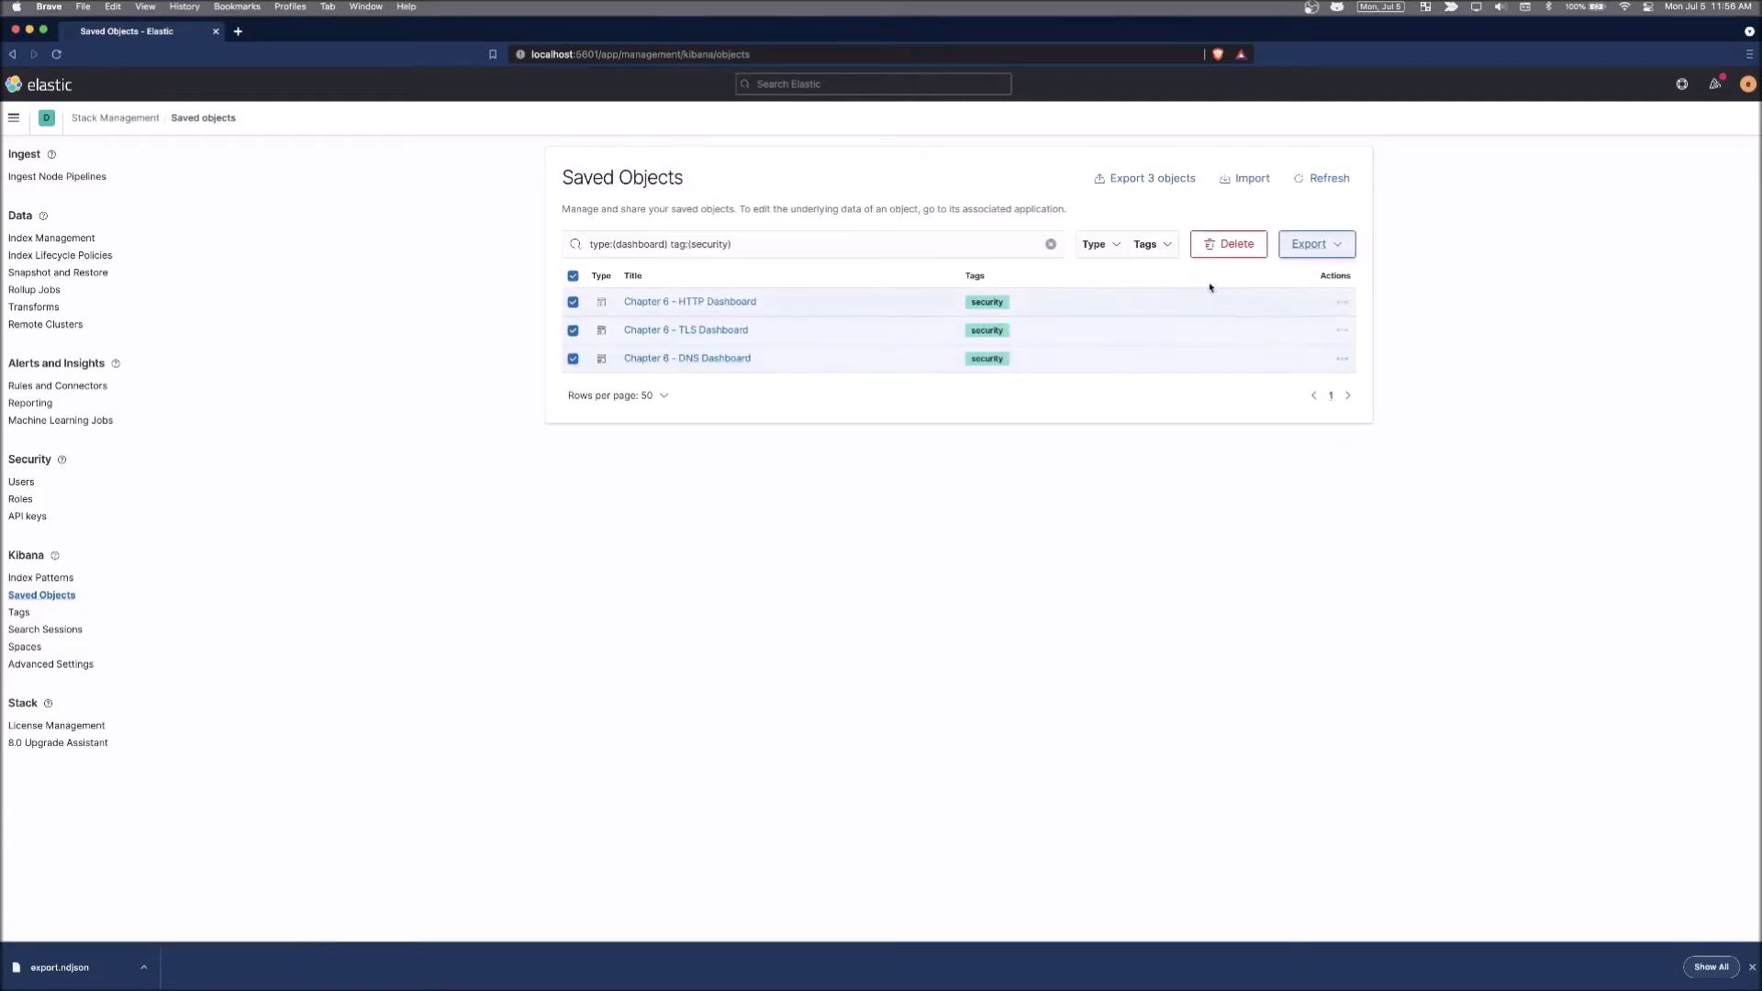
Start an import and pick export.ndjson from the packtpub folder.
{"action": "left_click", "coordinate": [1249, 178]}
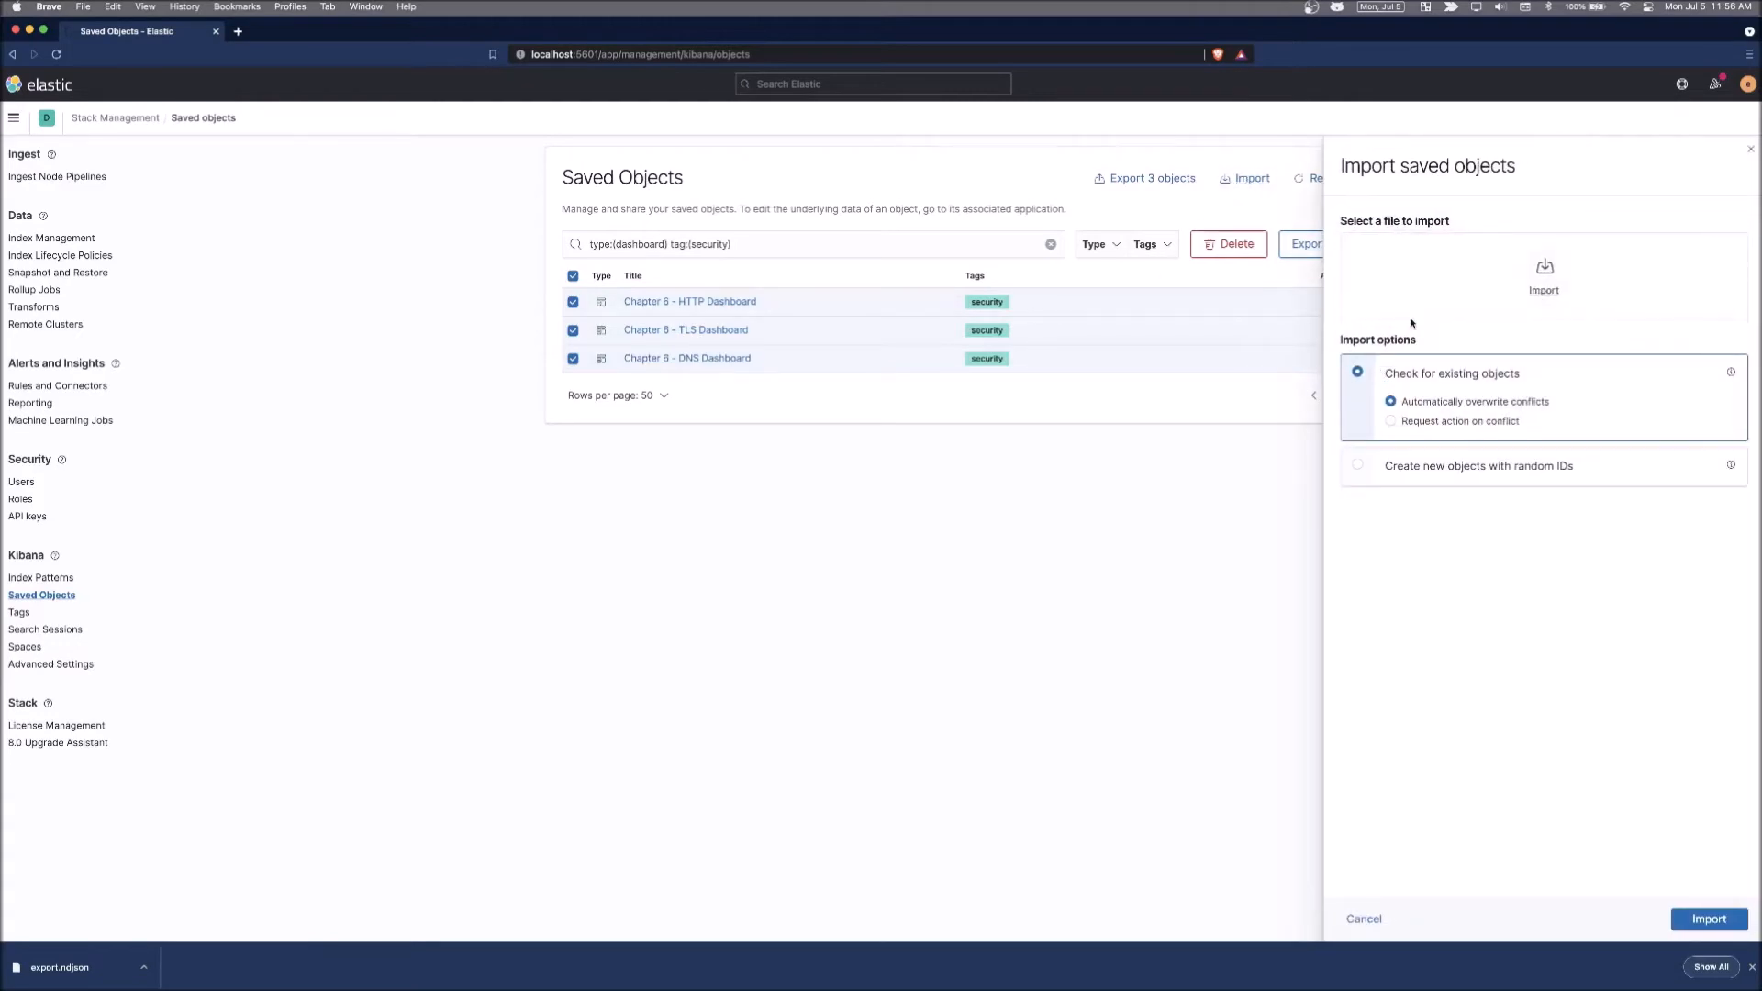
{"action": "left_click", "coordinate": [1543, 273]}
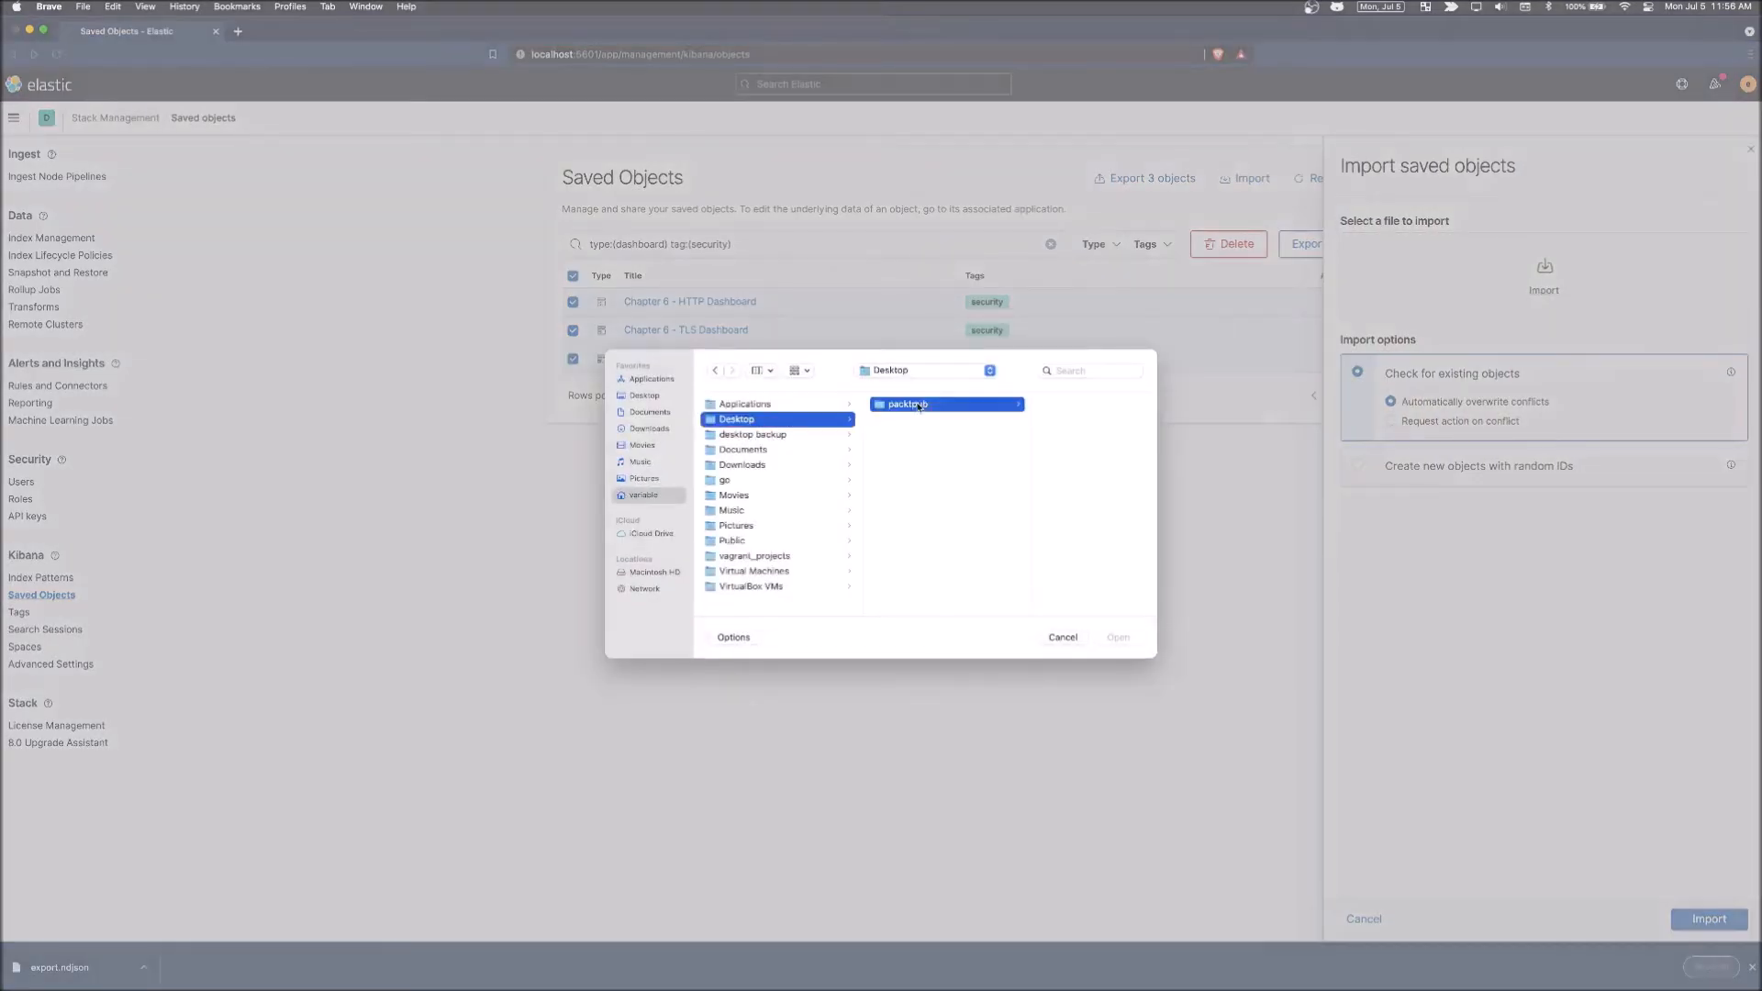
{"action": "double_click", "coordinate": [908, 404]}
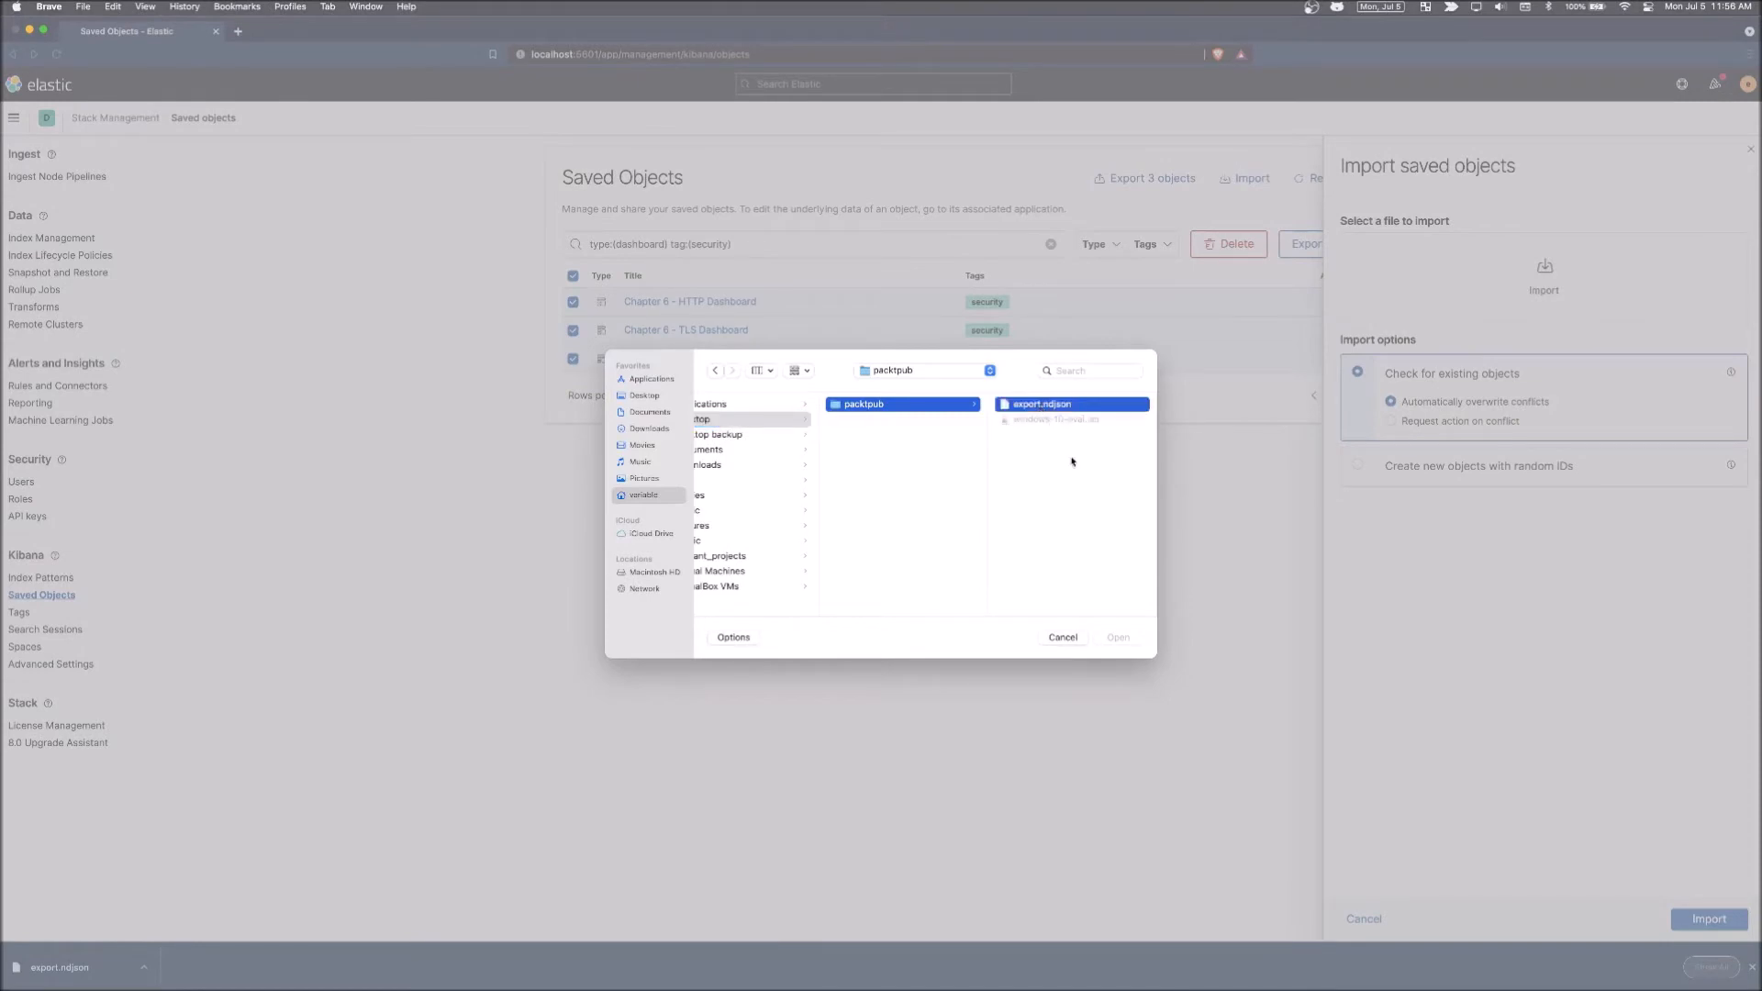
{"action": "left_click", "coordinate": [1116, 636]}
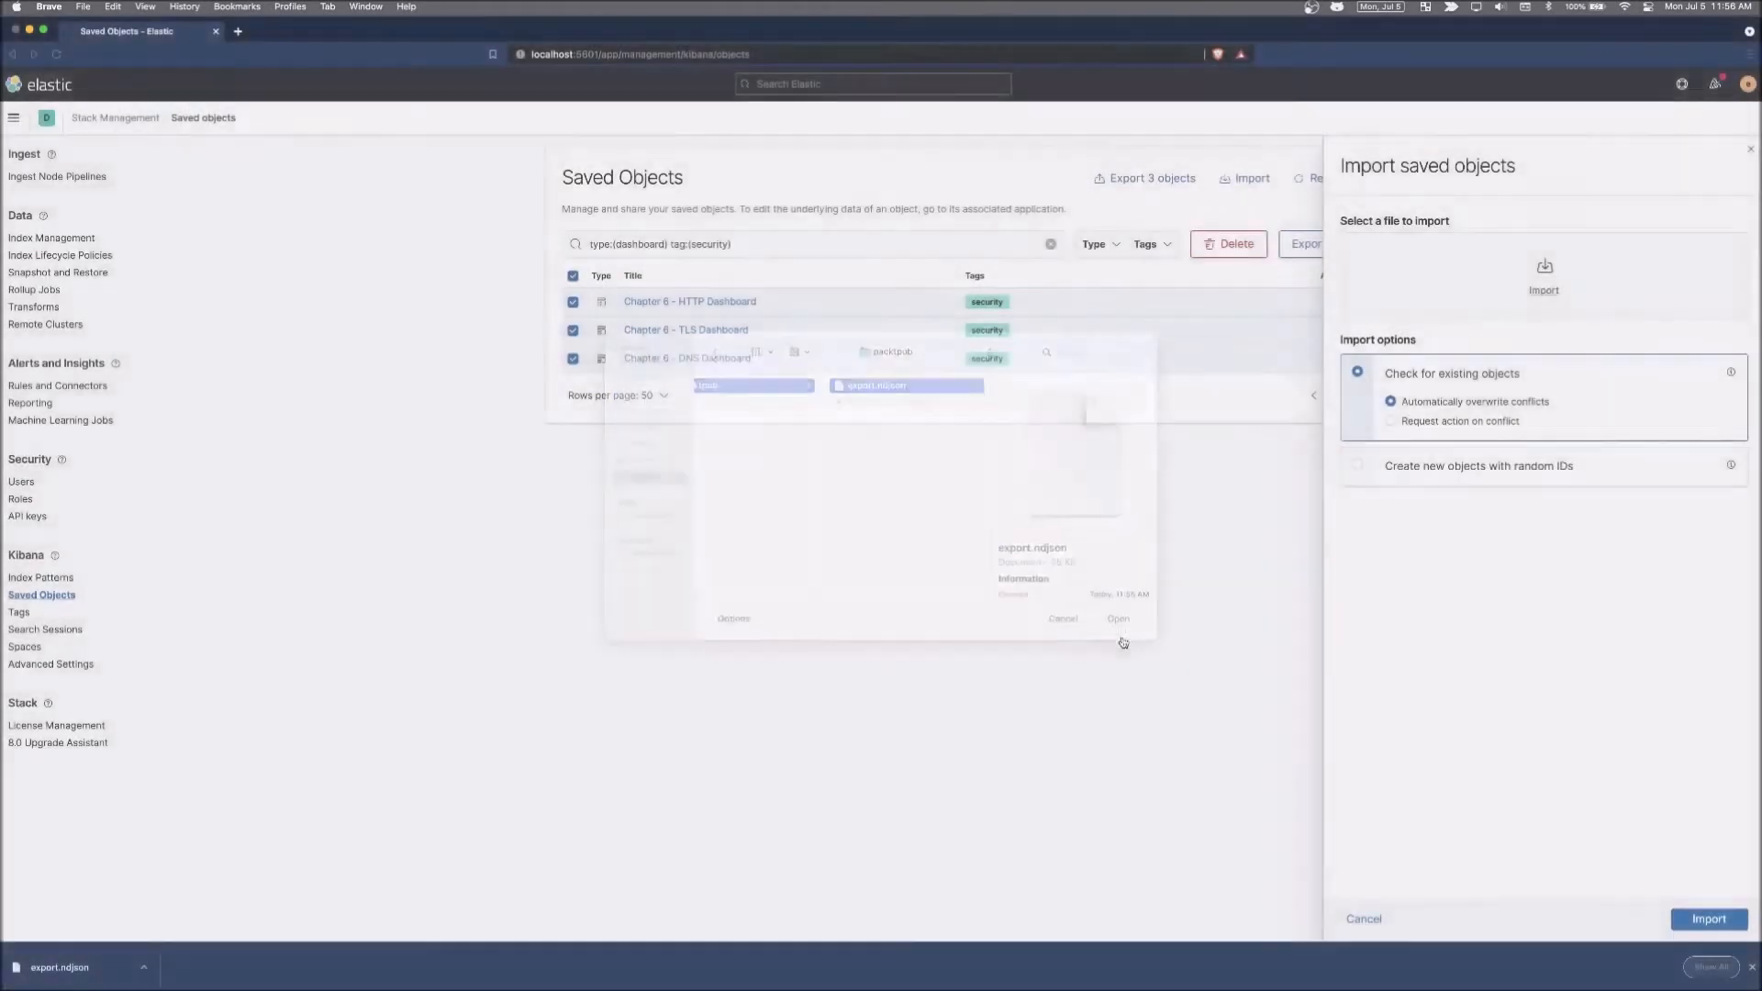
{"action": "left_click", "coordinate": [1116, 618]}
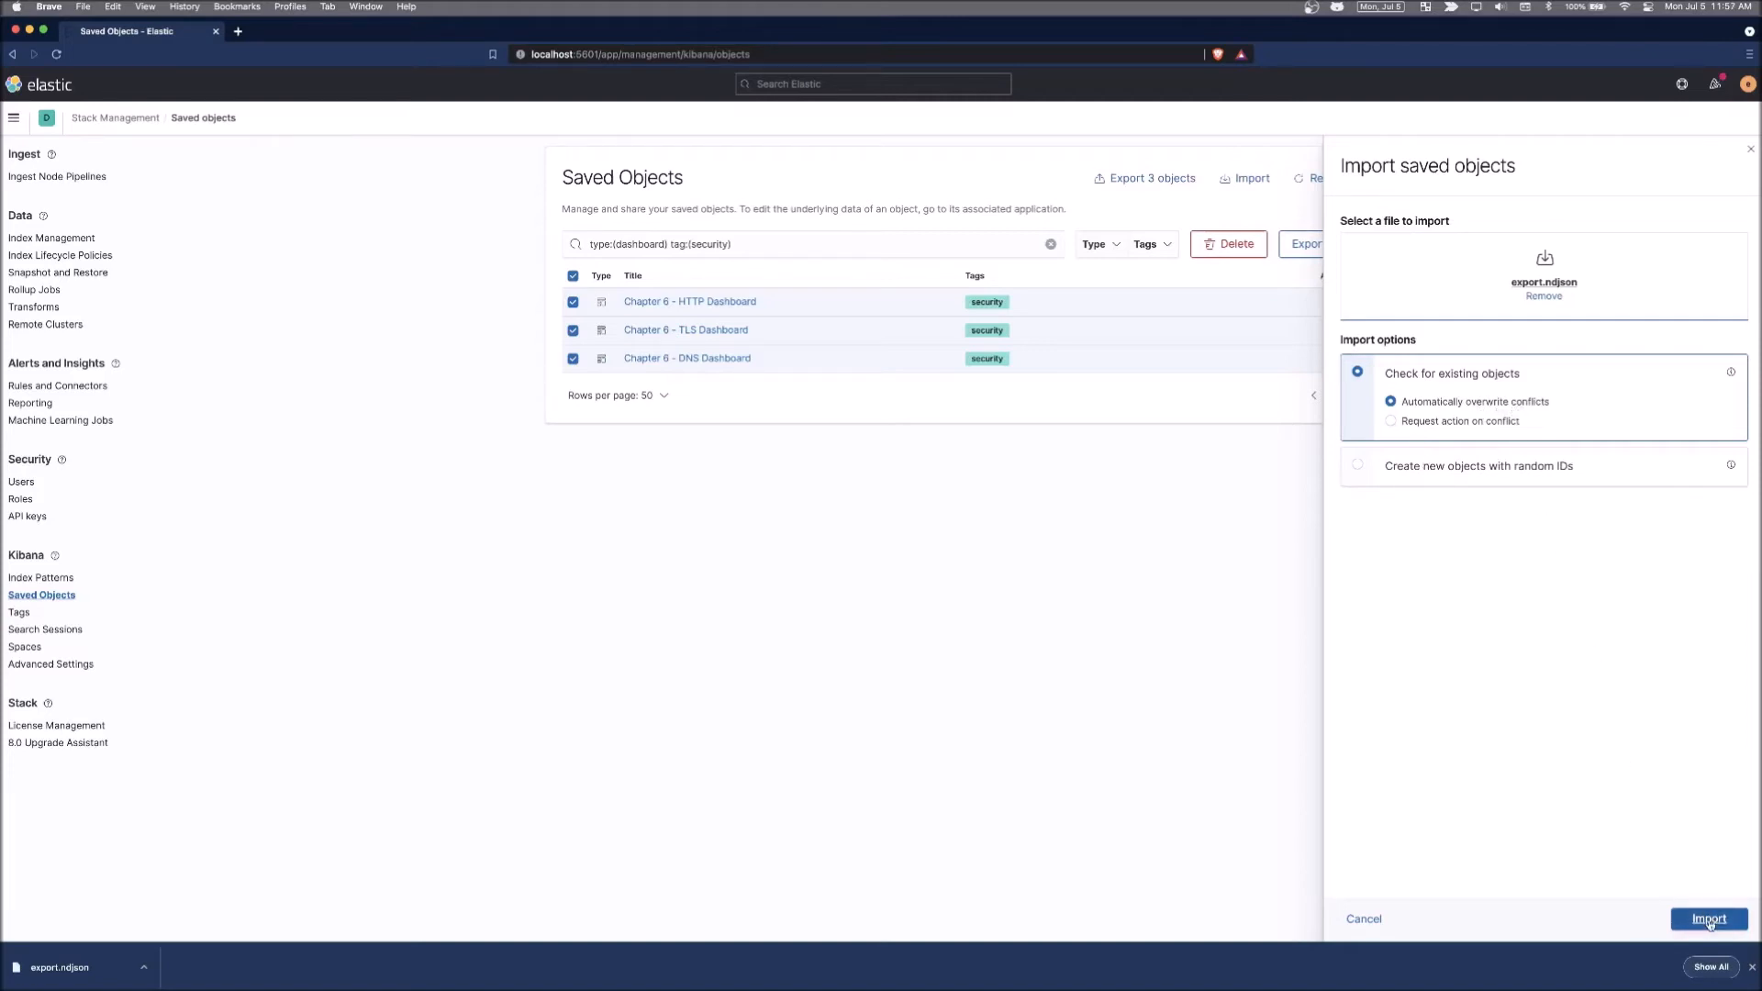
Import with automatic overwrite of conflicts, 19 objects overwritten, and finish.
{"action": "left_click", "coordinate": [1707, 918]}
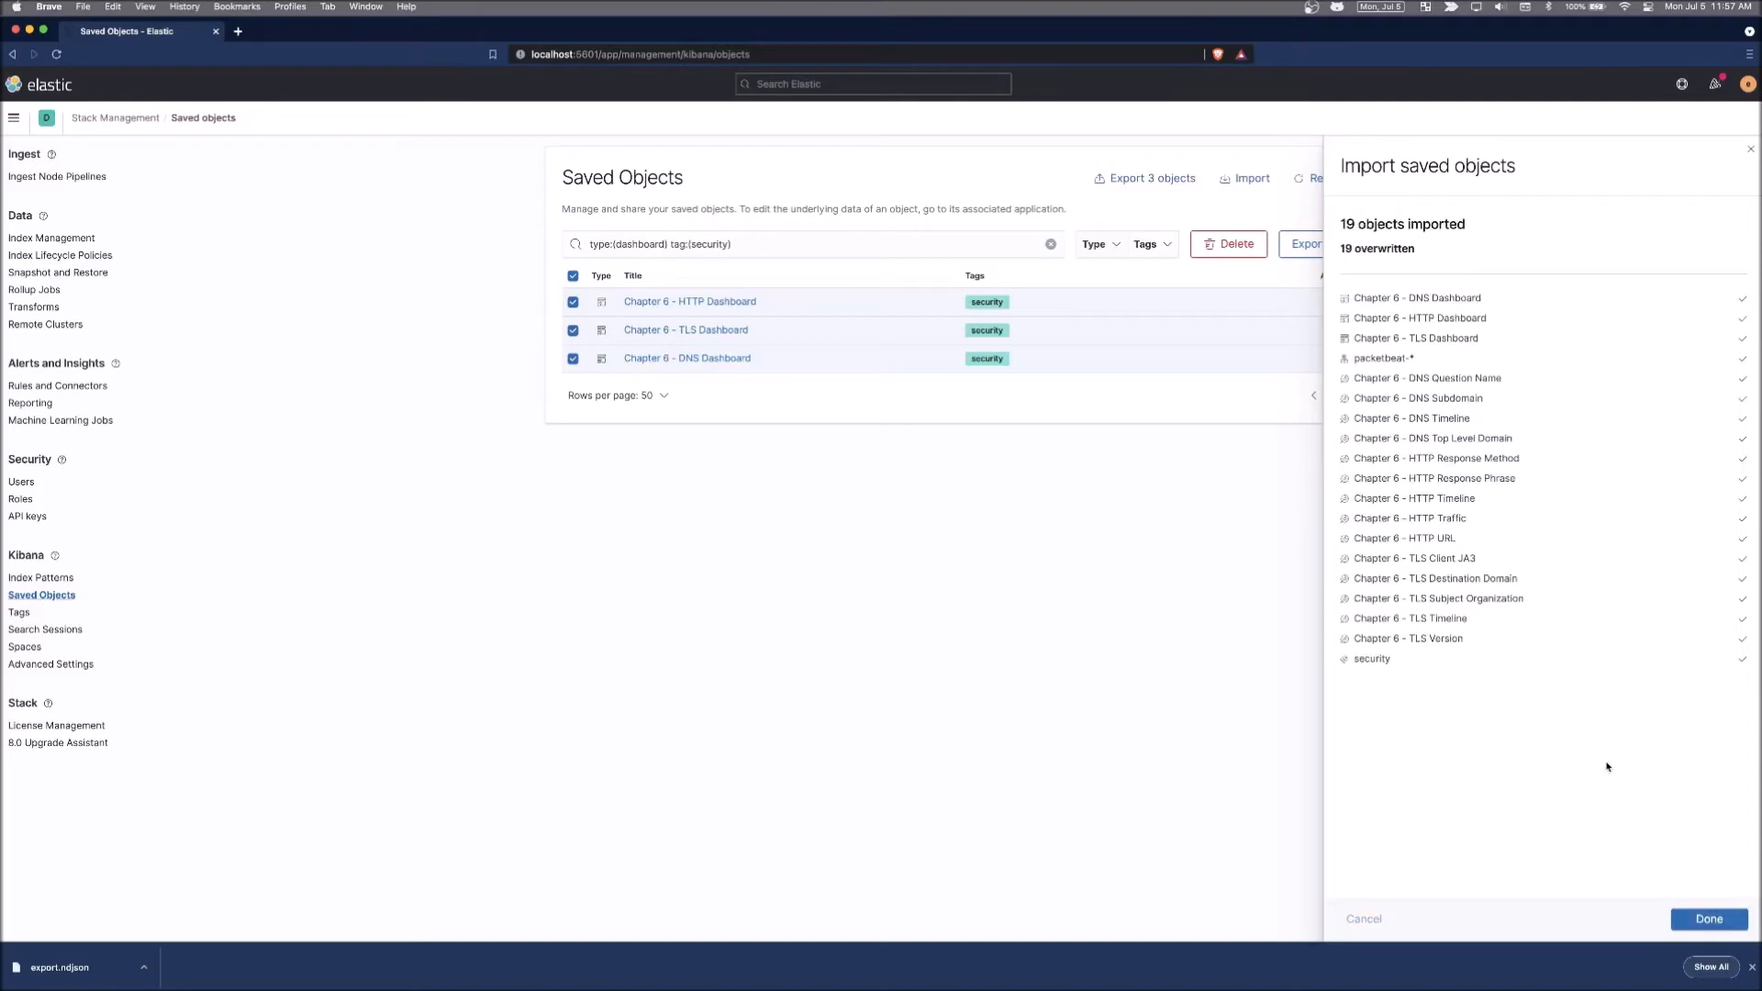
{"action": "mouse_move", "coordinate": [1454, 666]}
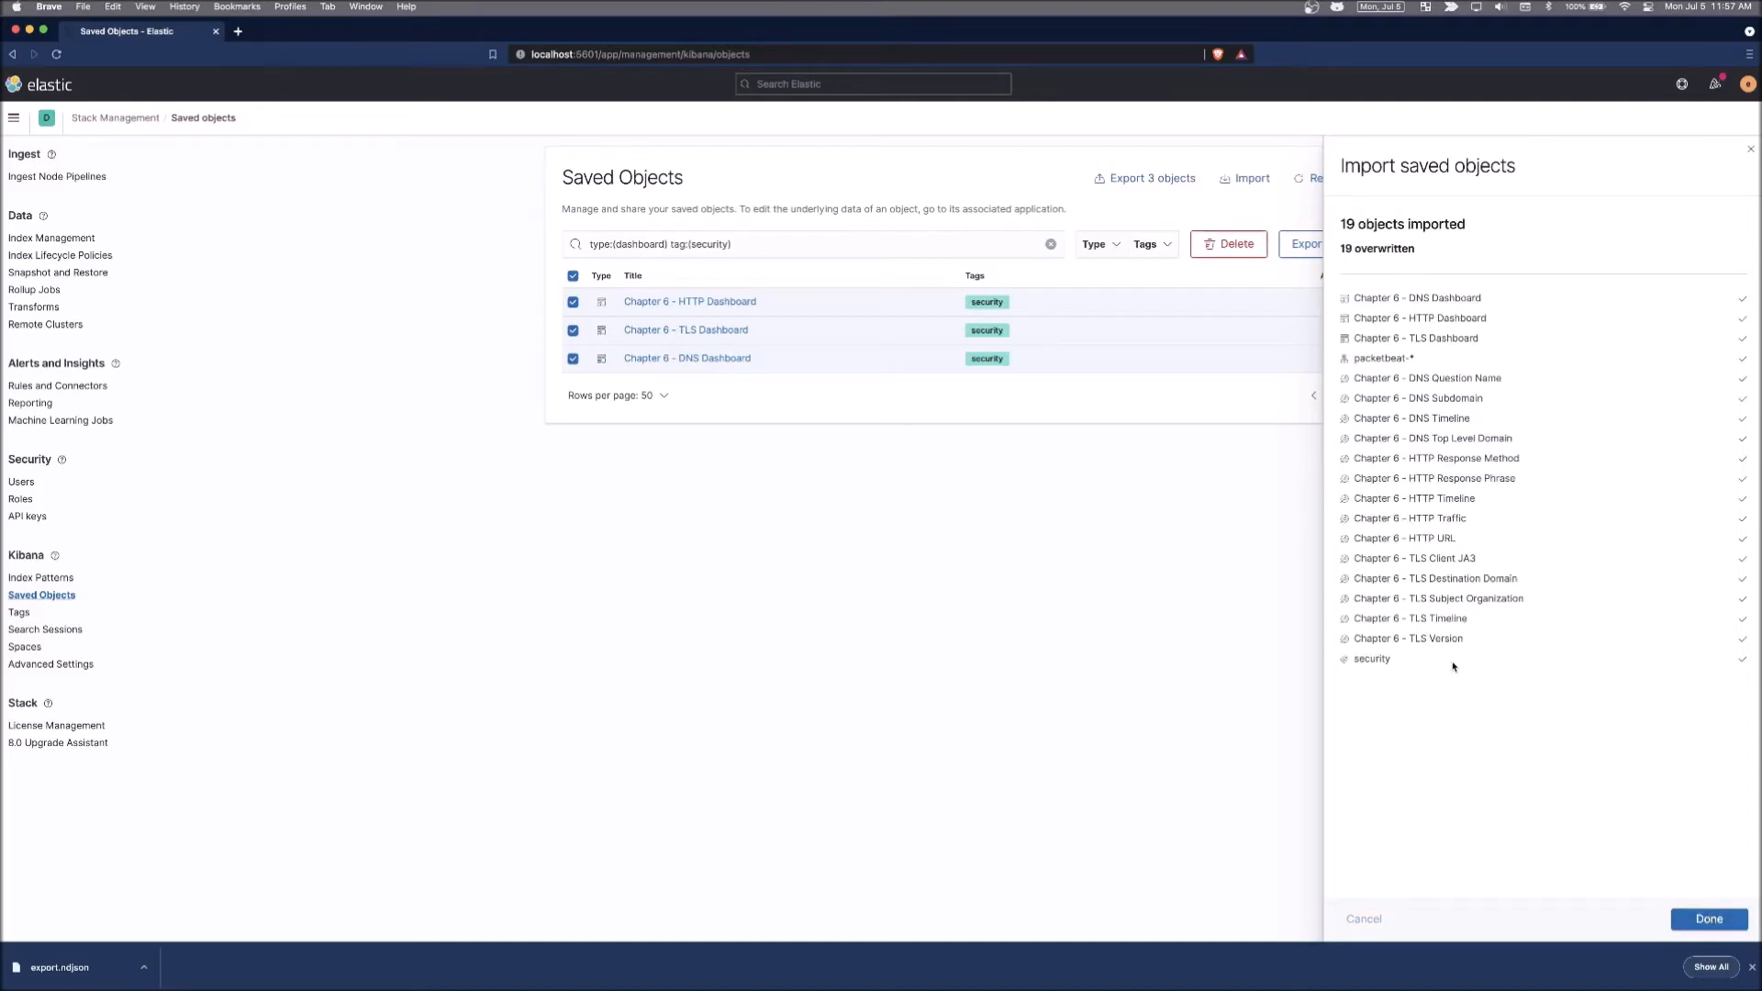
{"action": "mouse_move", "coordinate": [1608, 819]}
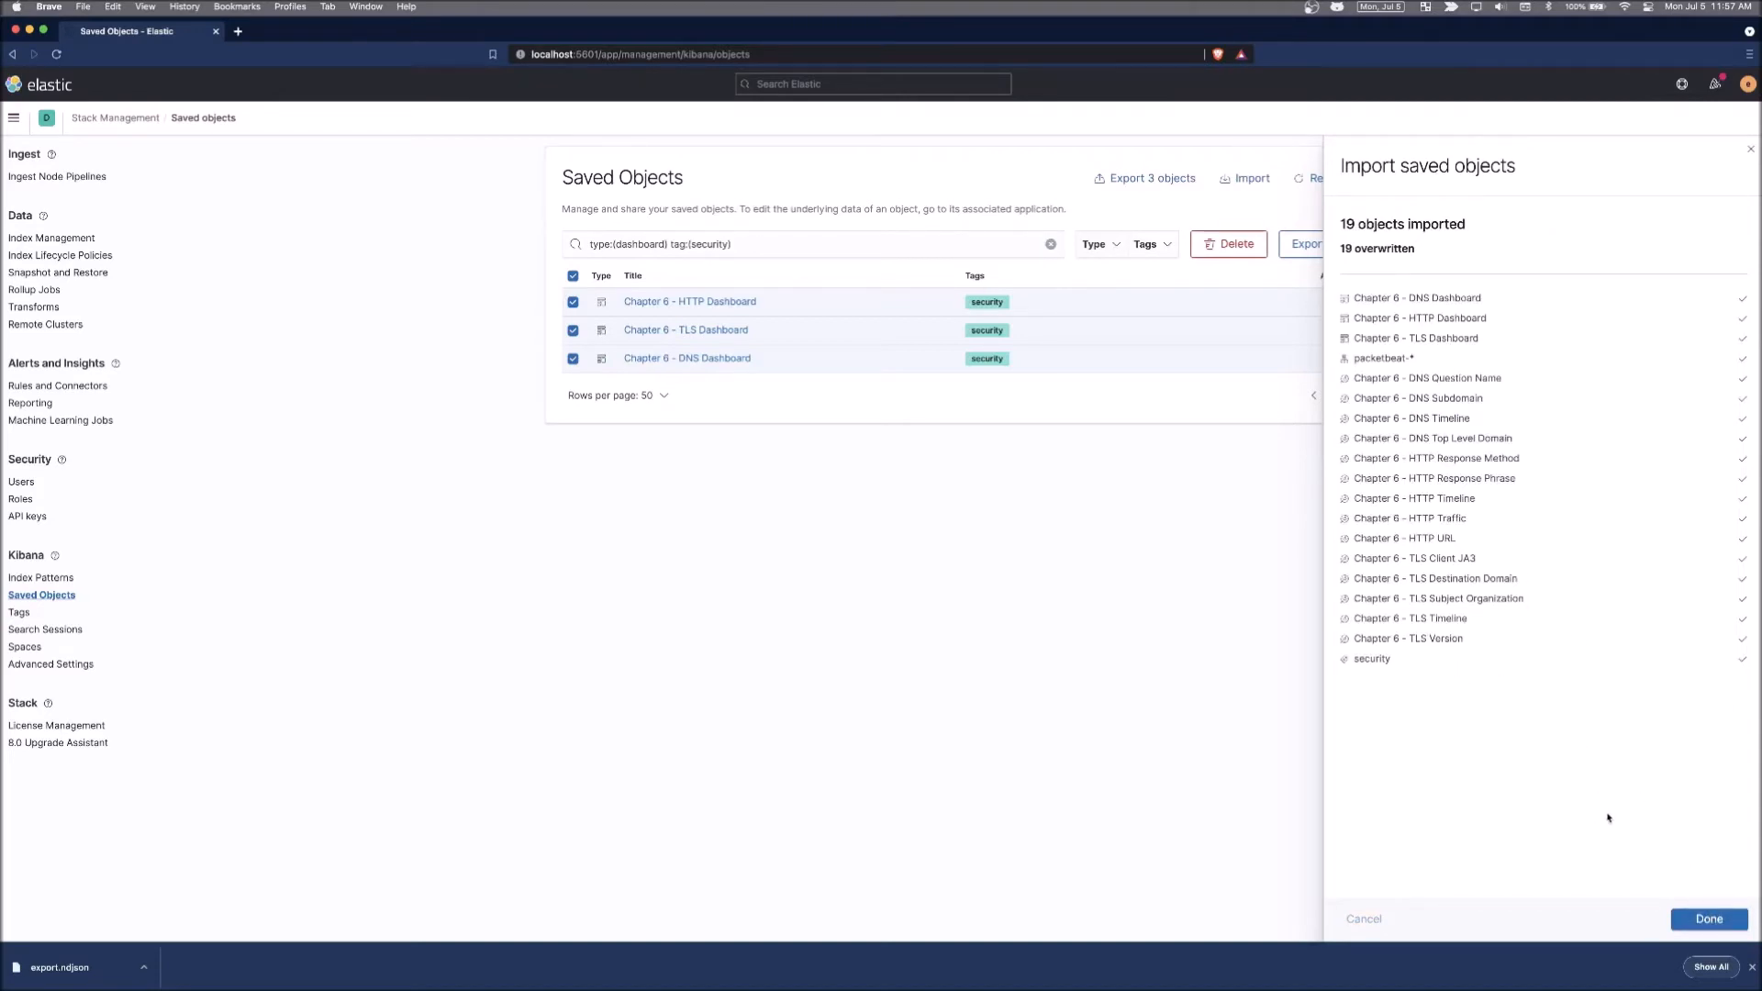
{"action": "left_click", "coordinate": [1707, 917]}
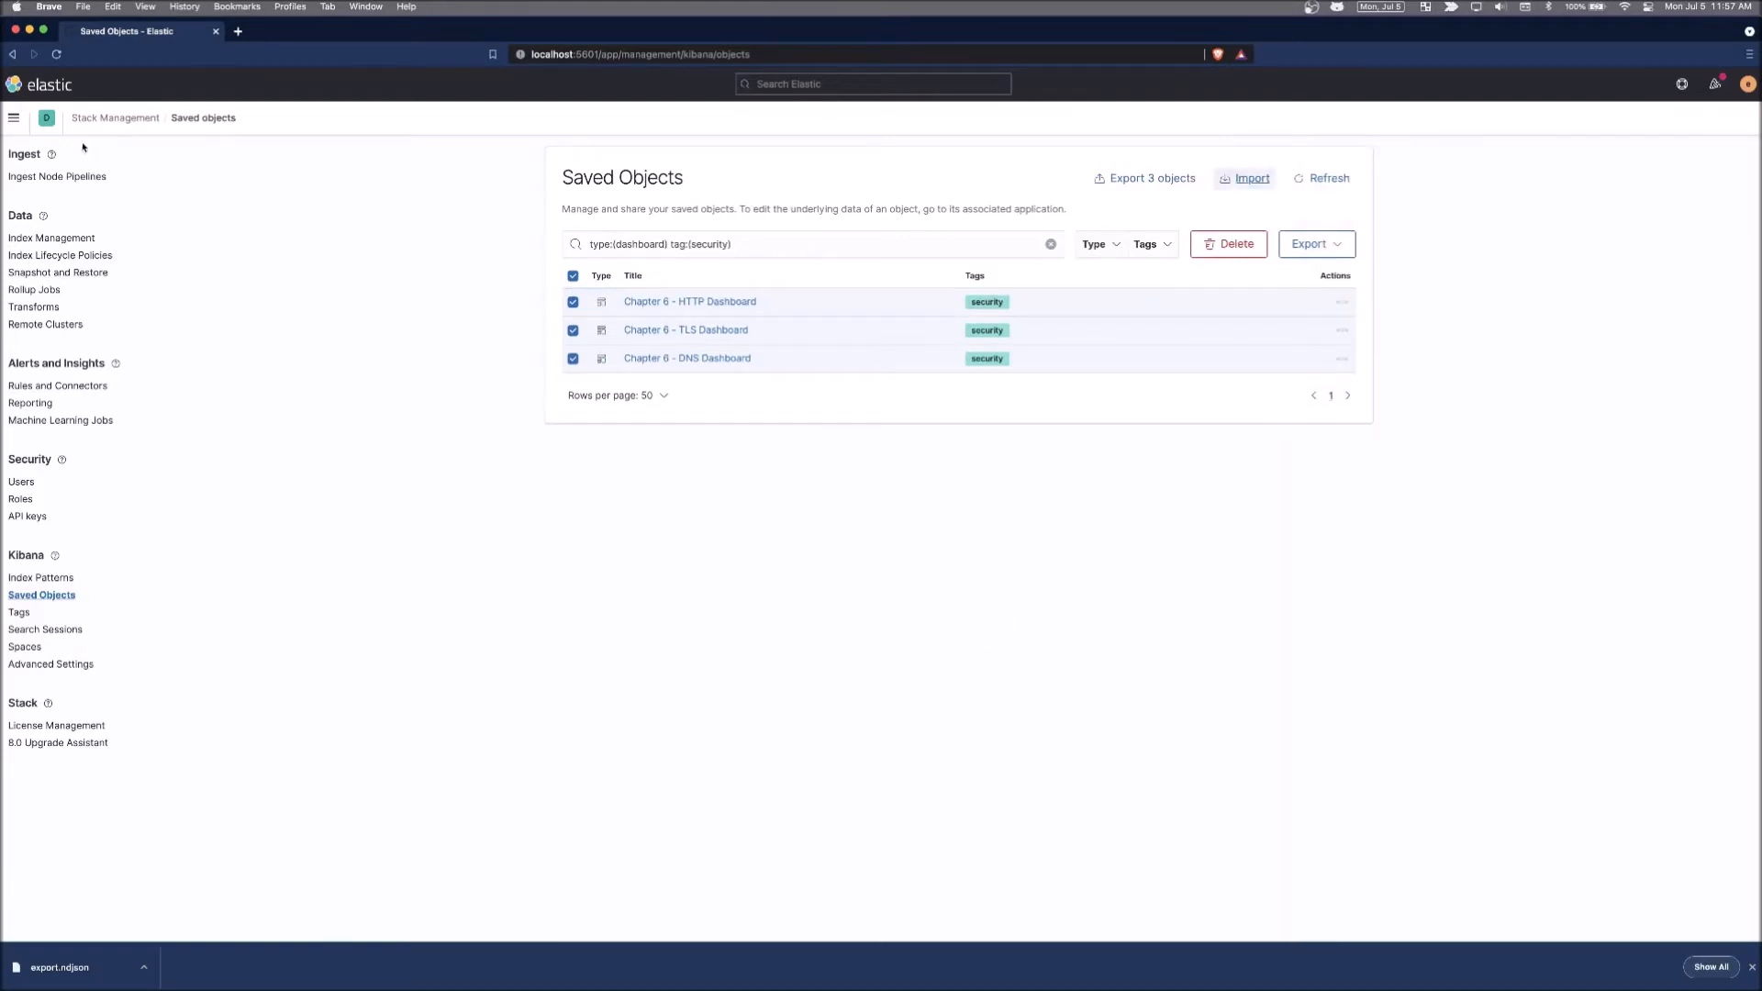
List all dashboards and view the re-imported Chapter 6 - DNS Dashboard, then return home.
{"action": "left_click", "coordinate": [13, 118]}
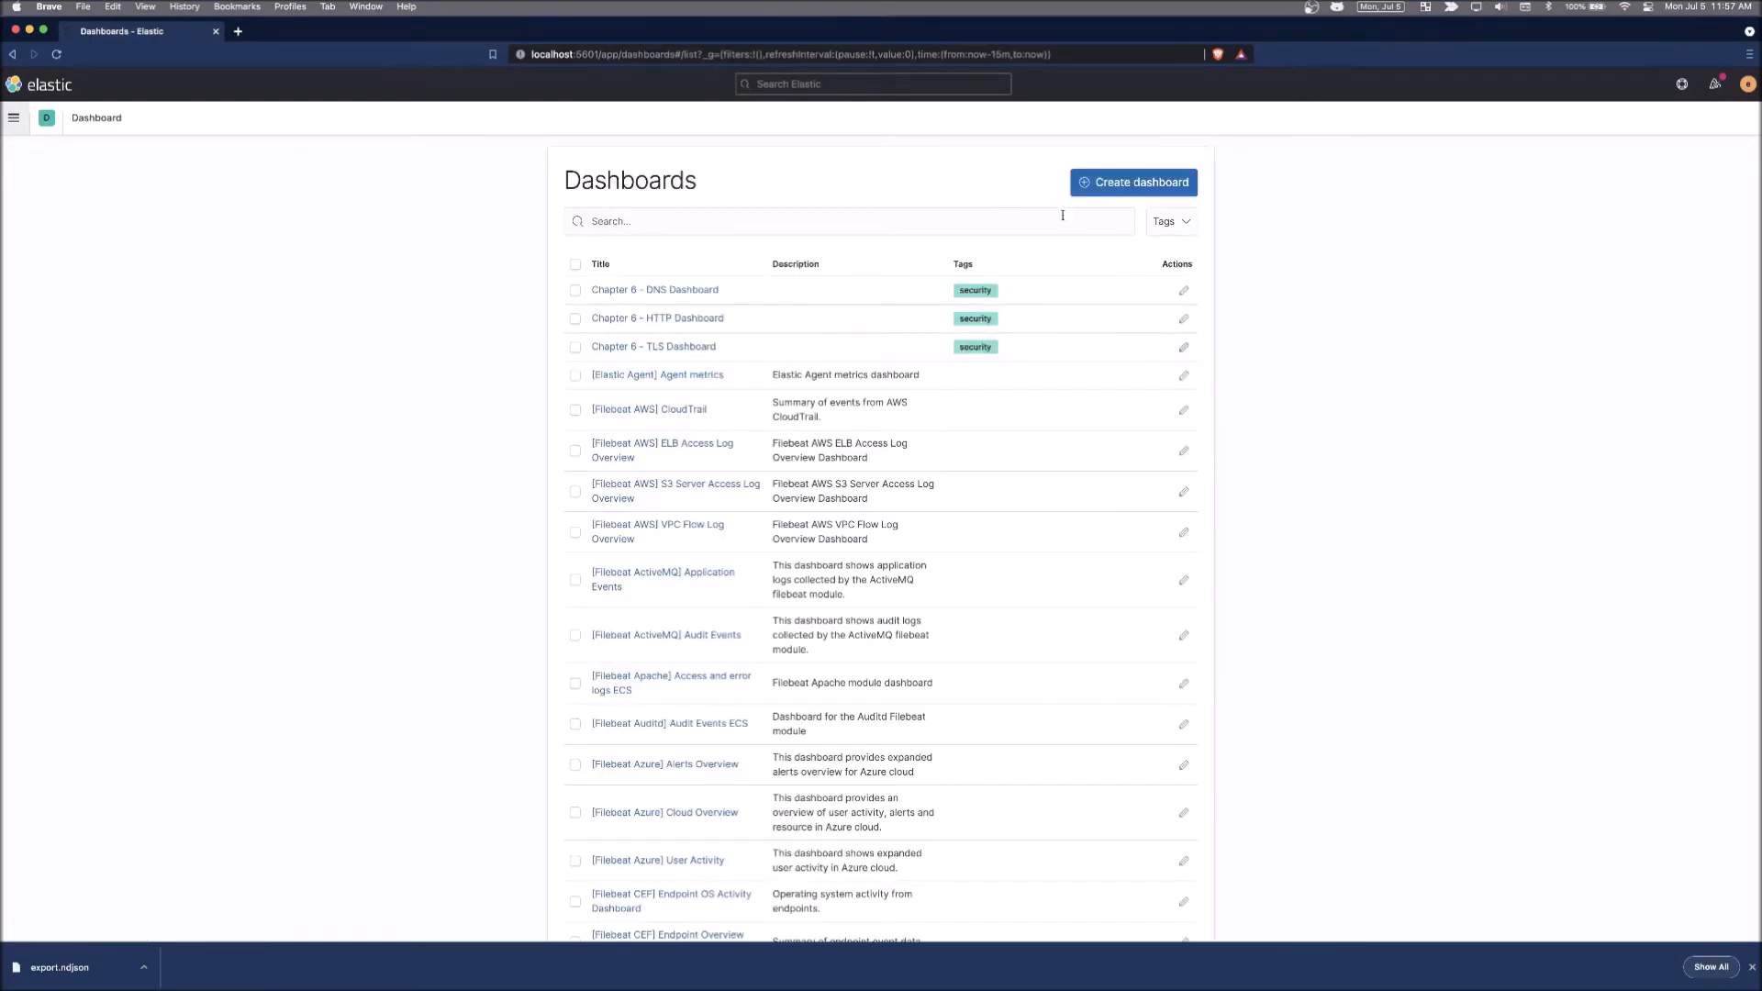
{"action": "mouse_move", "coordinate": [656, 290]}
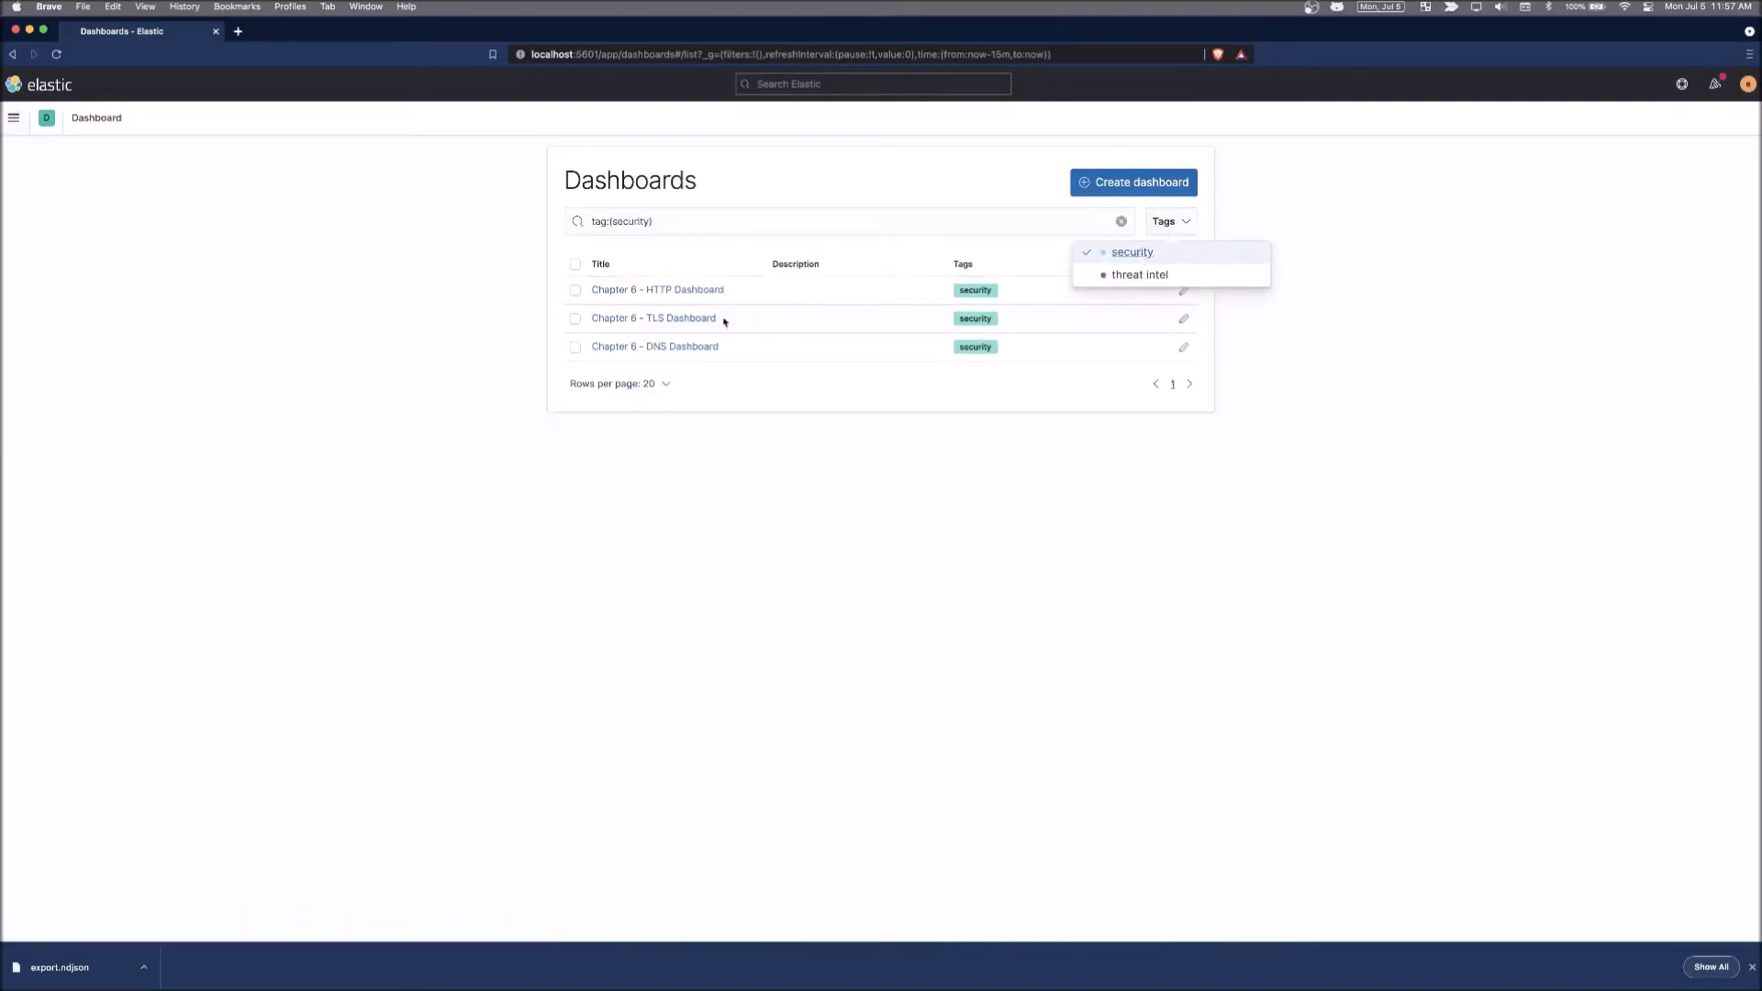
{"action": "mouse_move", "coordinate": [653, 318]}
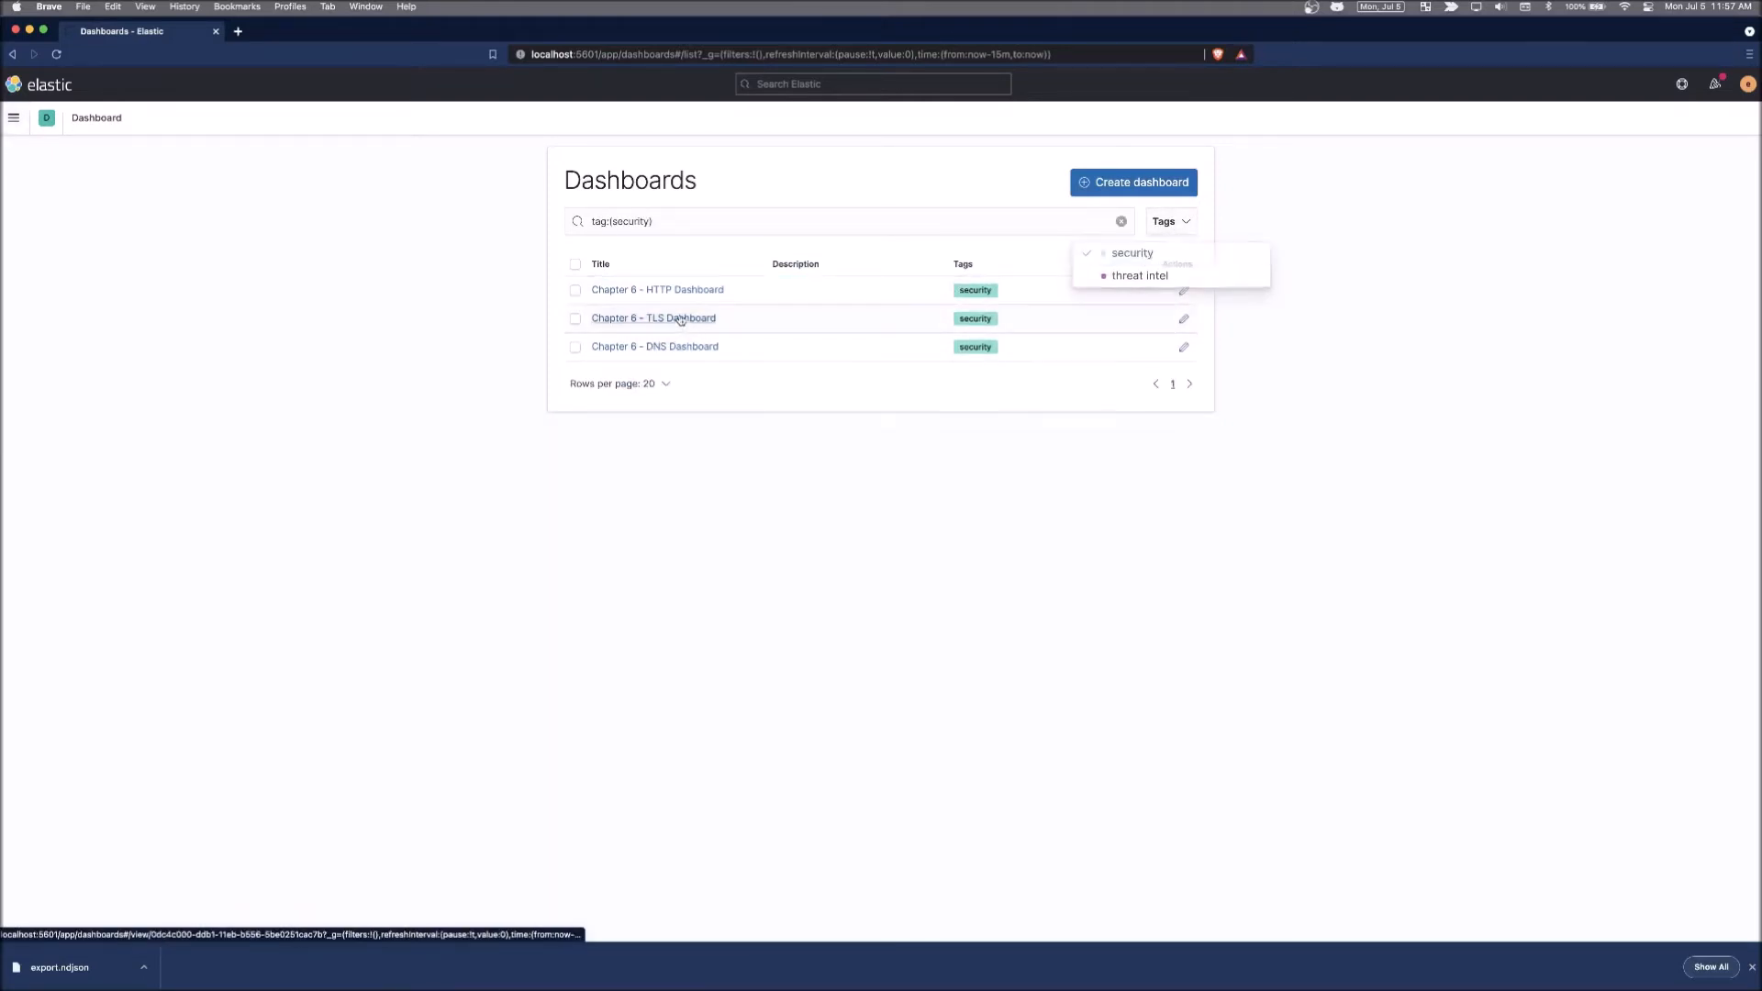
{"action": "left_click", "coordinate": [653, 317]}
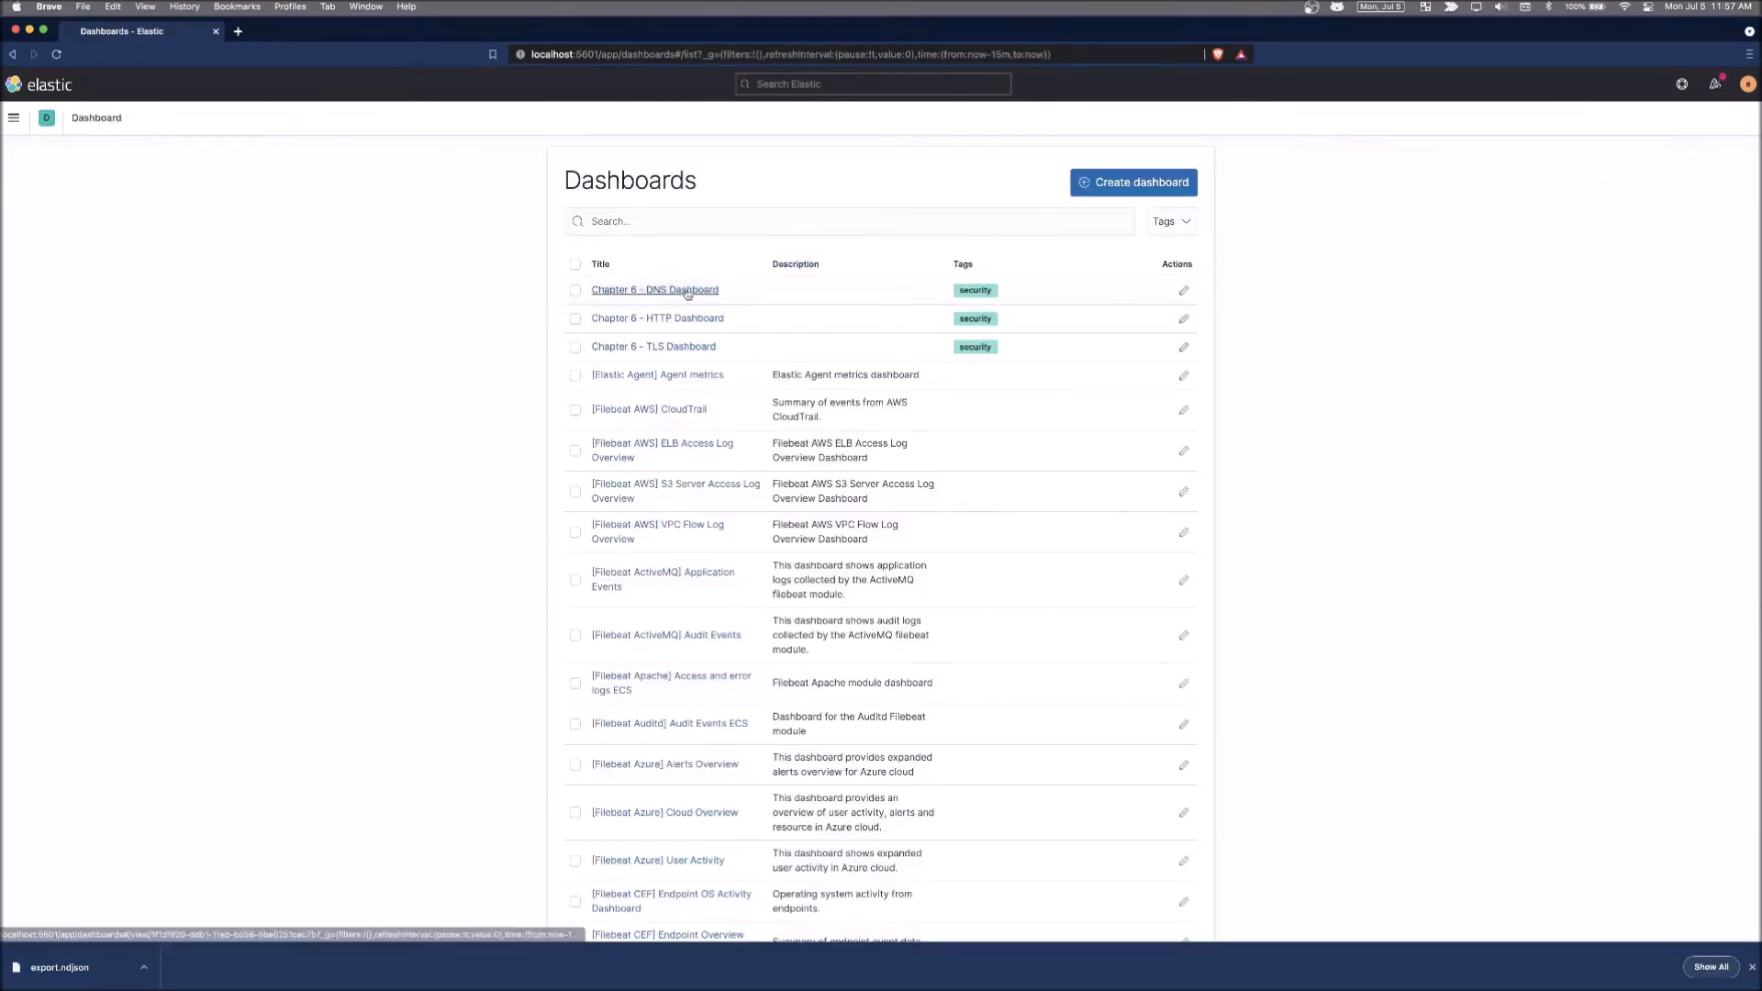
{"action": "left_click", "coordinate": [653, 290]}
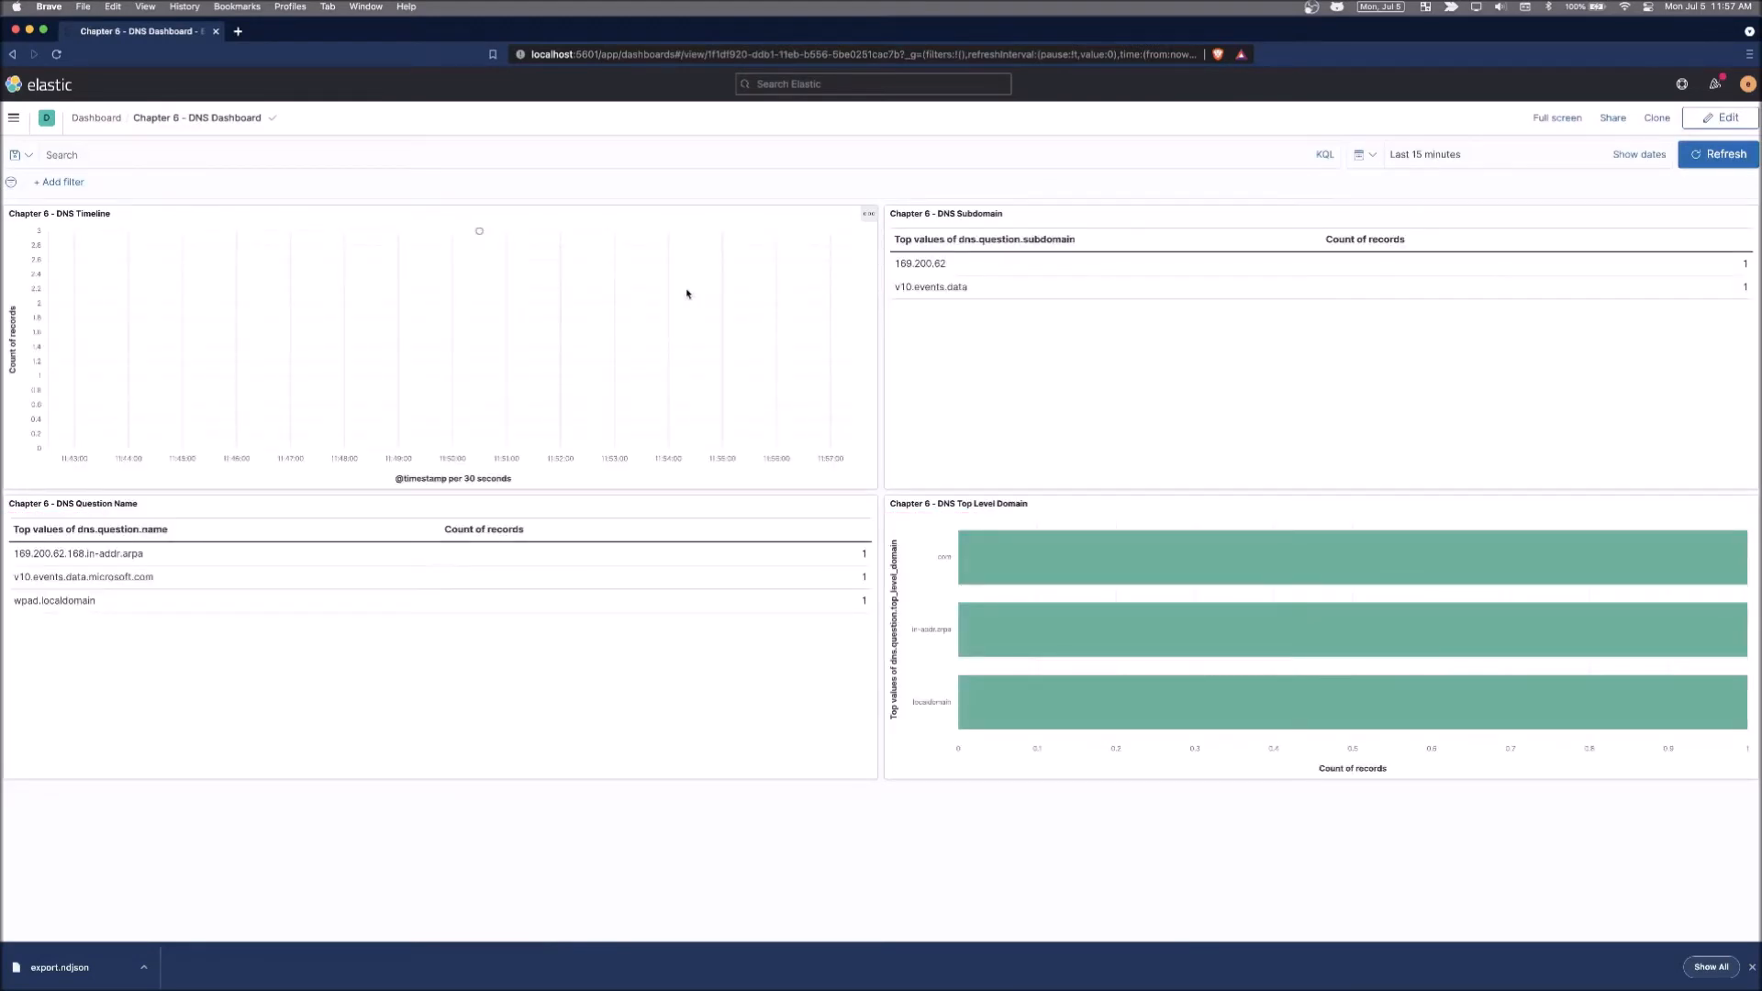
{"action": "mouse_move", "coordinate": [1435, 112]}
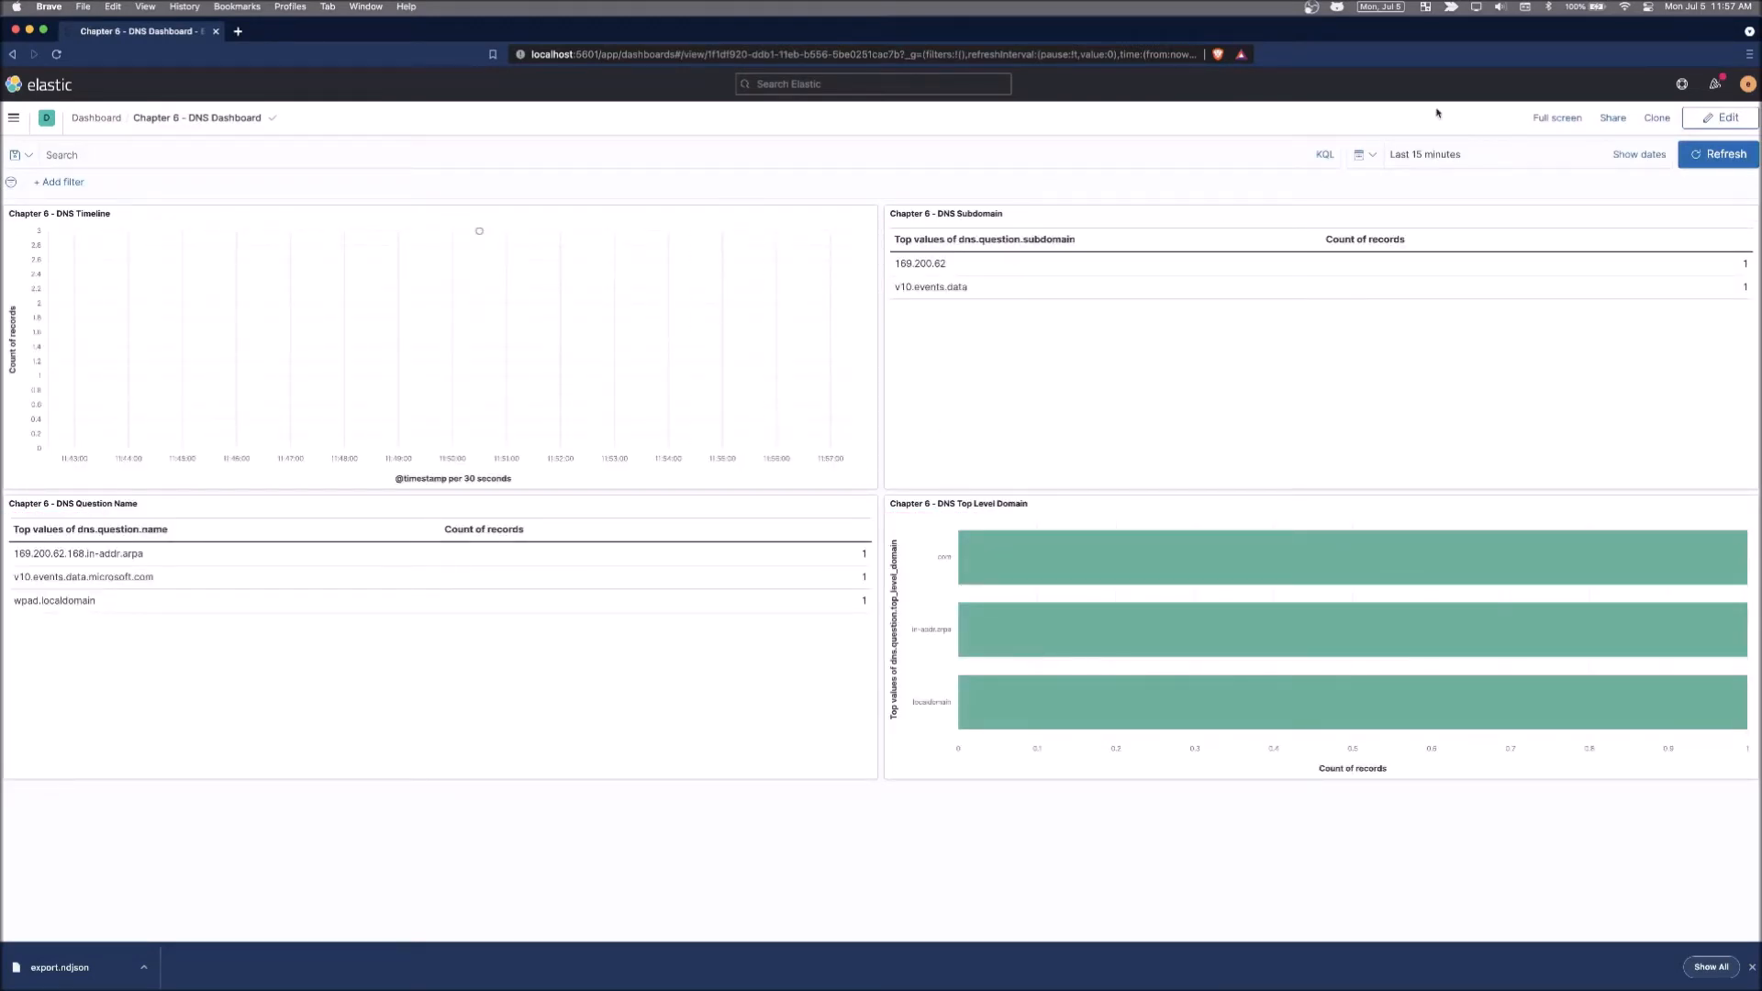
{"action": "left_click", "coordinate": [1338, 8]}
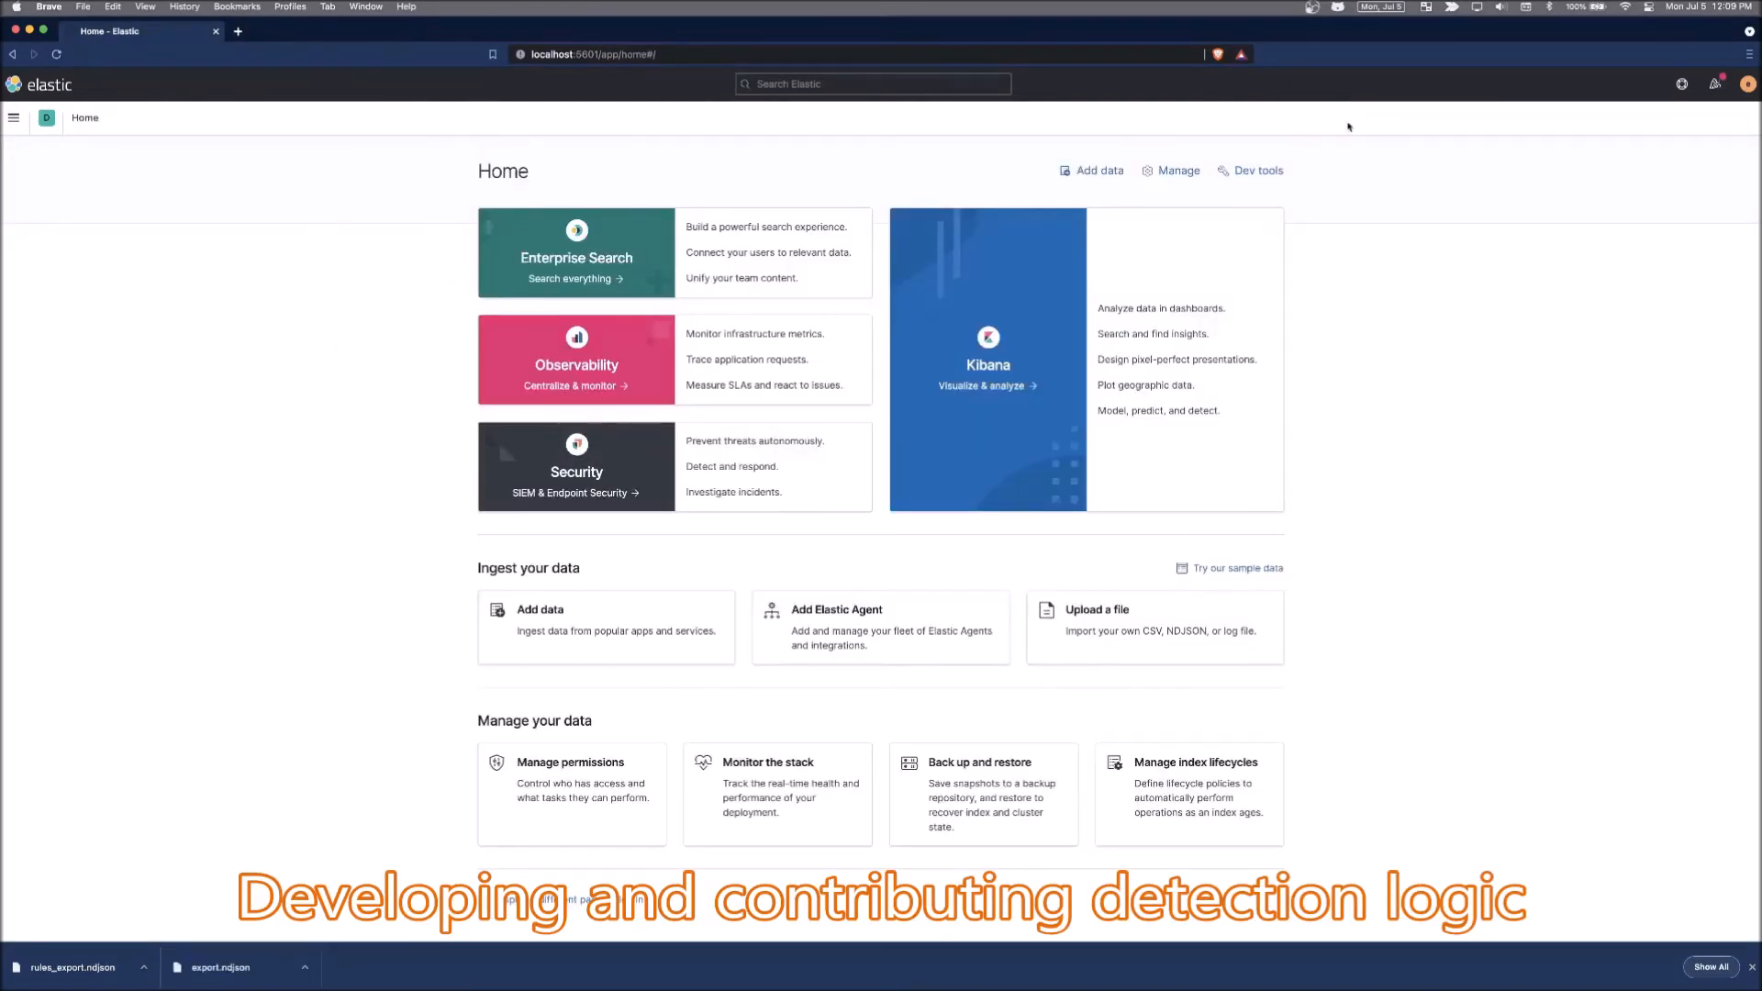
{"action": "mouse_move", "coordinate": [1340, 163]}
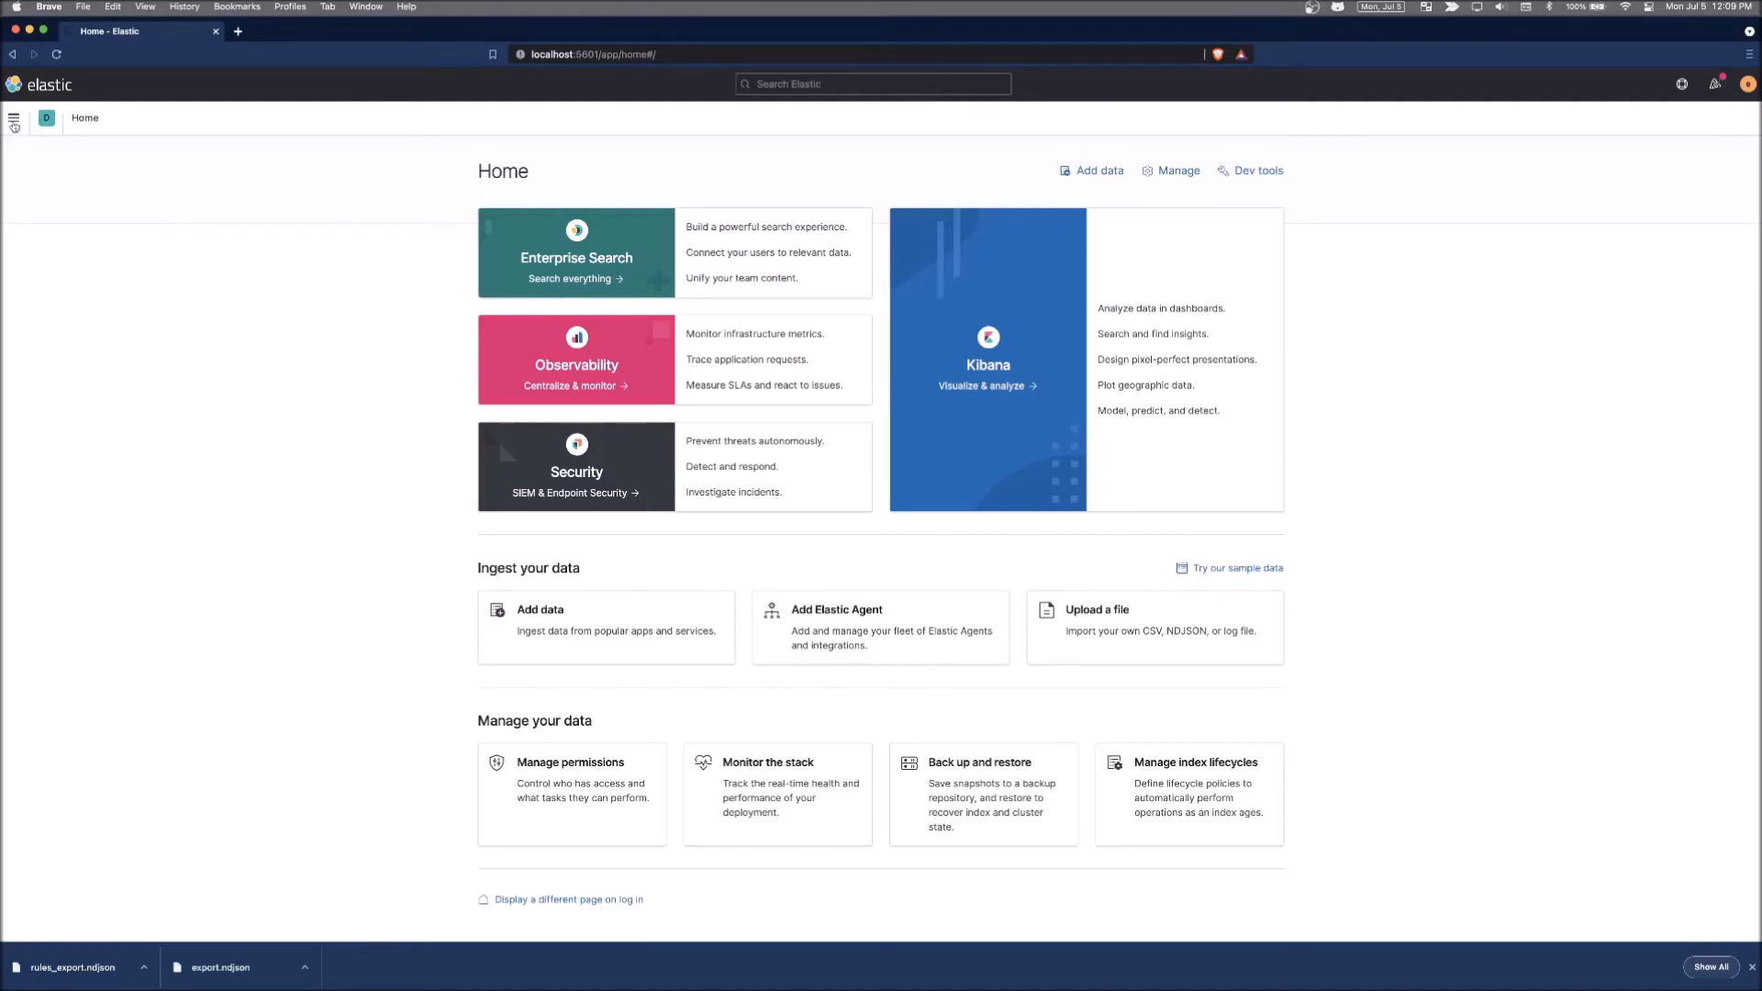
Go to Security Detections from the main navigation.
{"action": "left_click", "coordinate": [13, 118]}
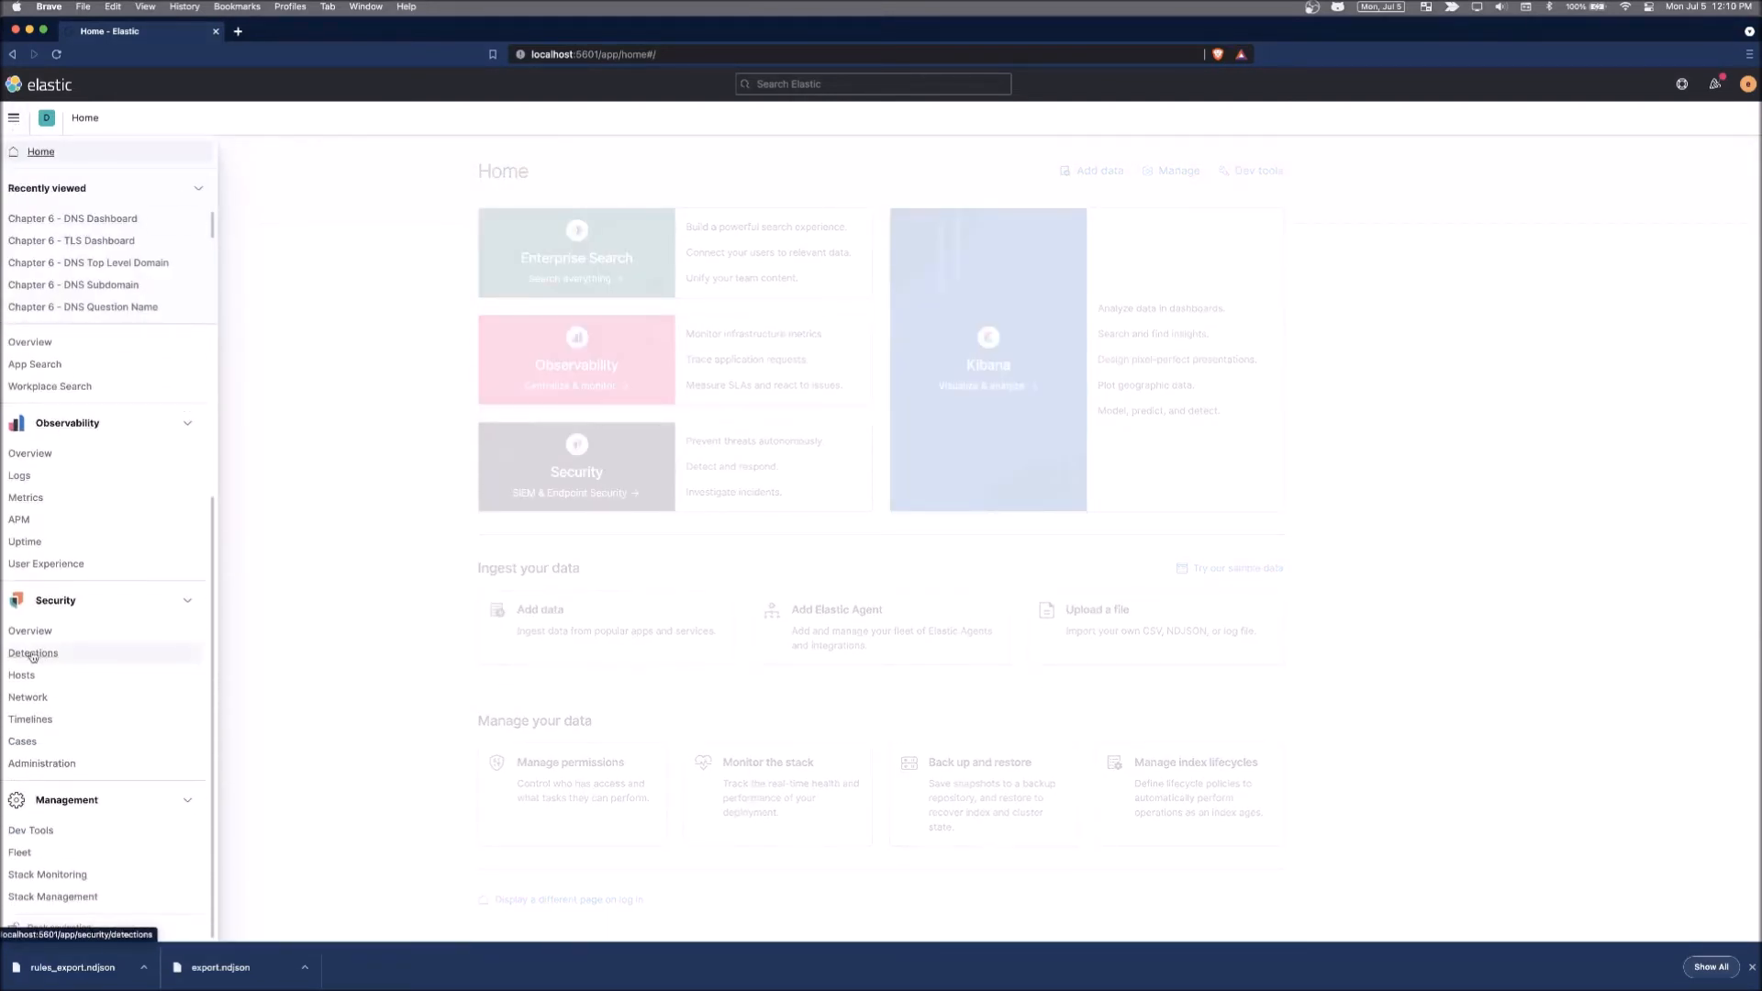
{"action": "left_click", "coordinate": [33, 654]}
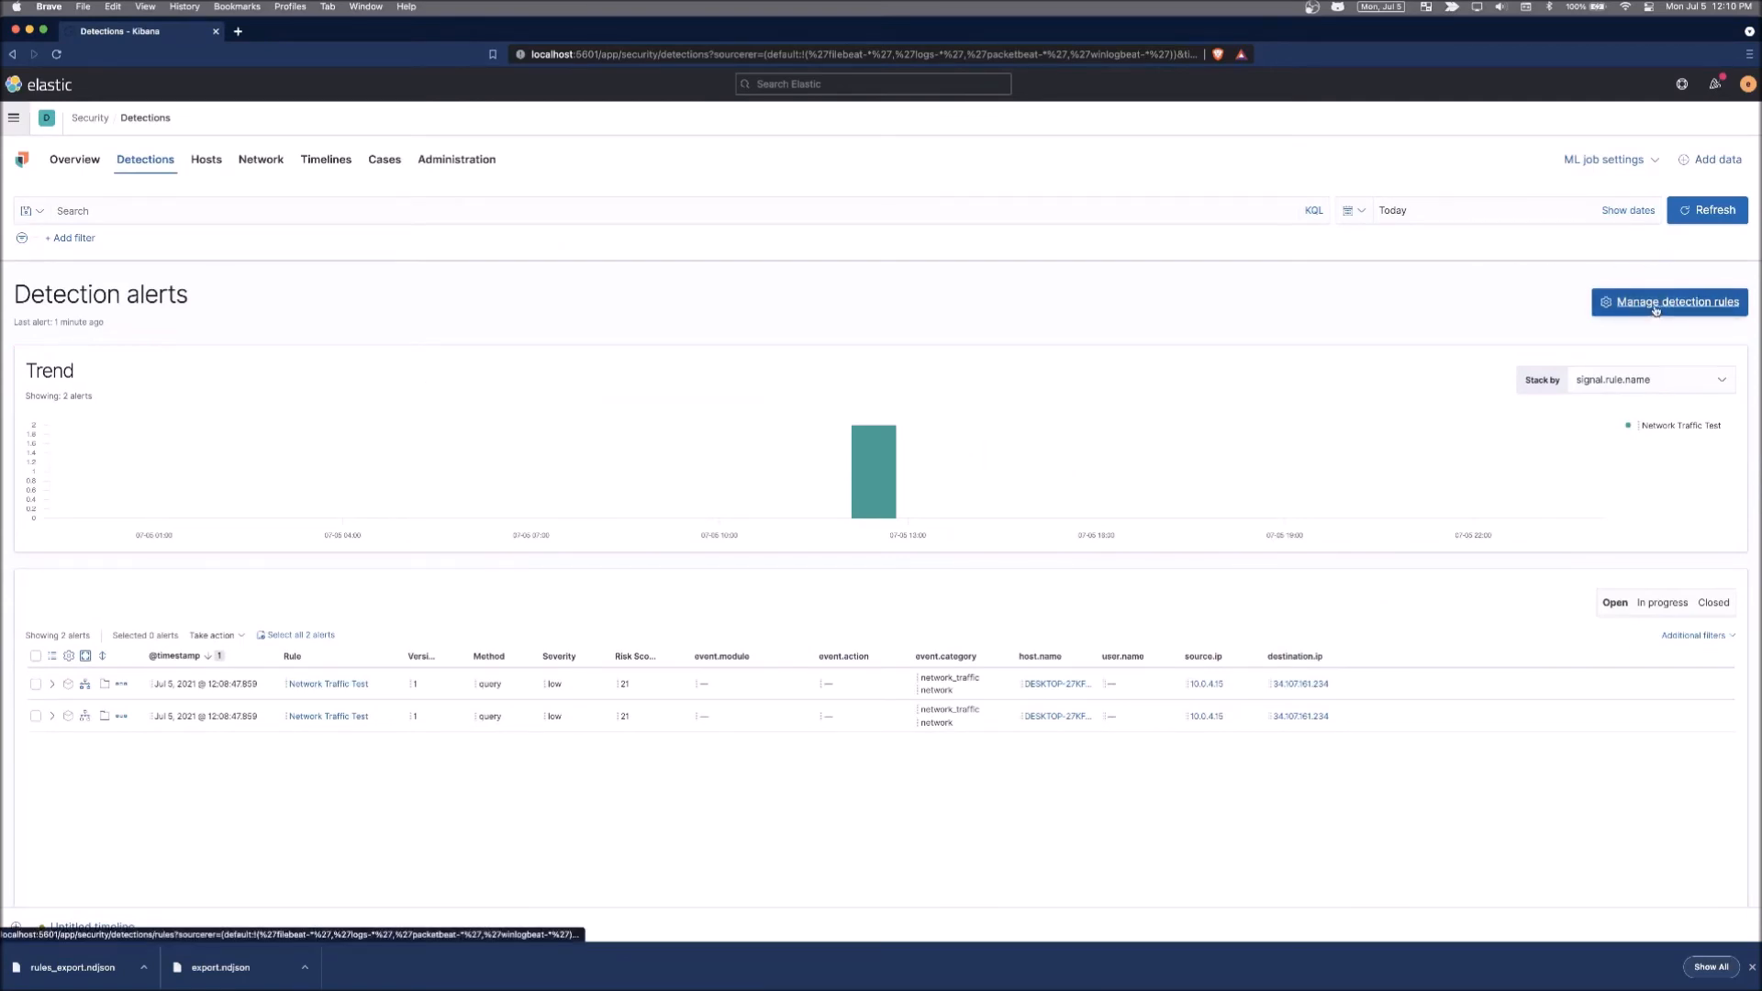
From Manage detection rules, filter to Custom rules and export Network Traffic Test as rules_export.ndjson.
{"action": "left_click", "coordinate": [1670, 301]}
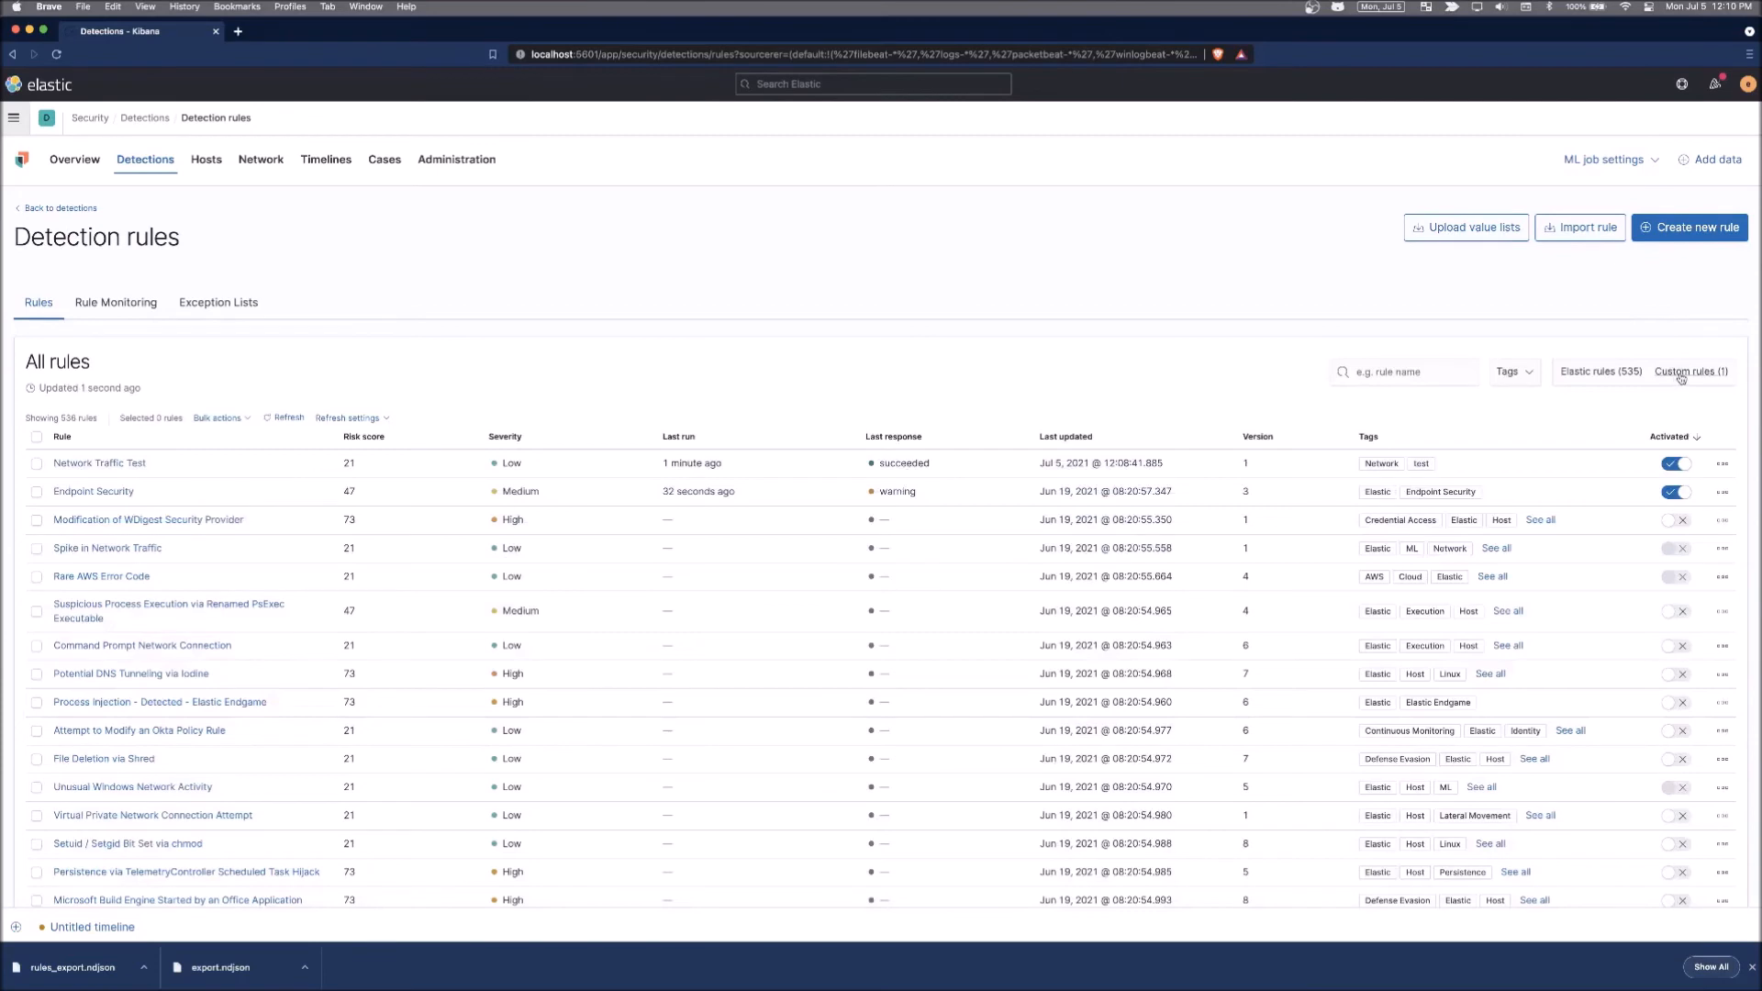
{"action": "left_click", "coordinate": [1691, 373]}
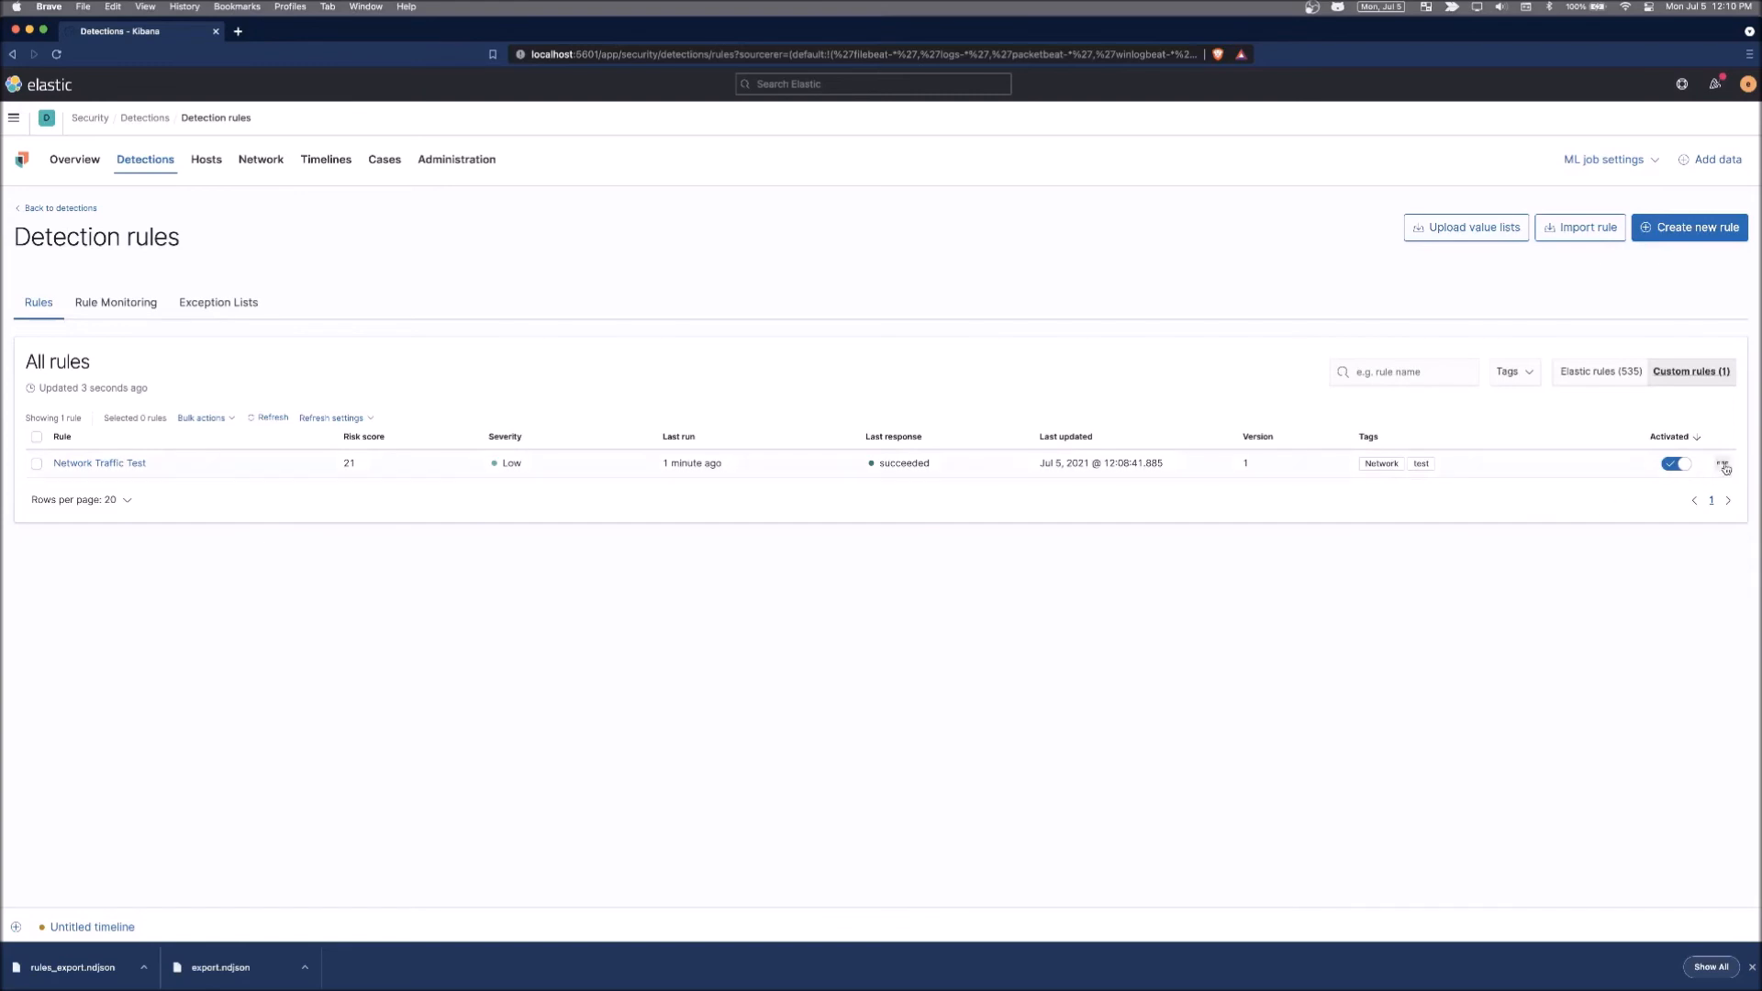
{"action": "left_click", "coordinate": [1725, 464]}
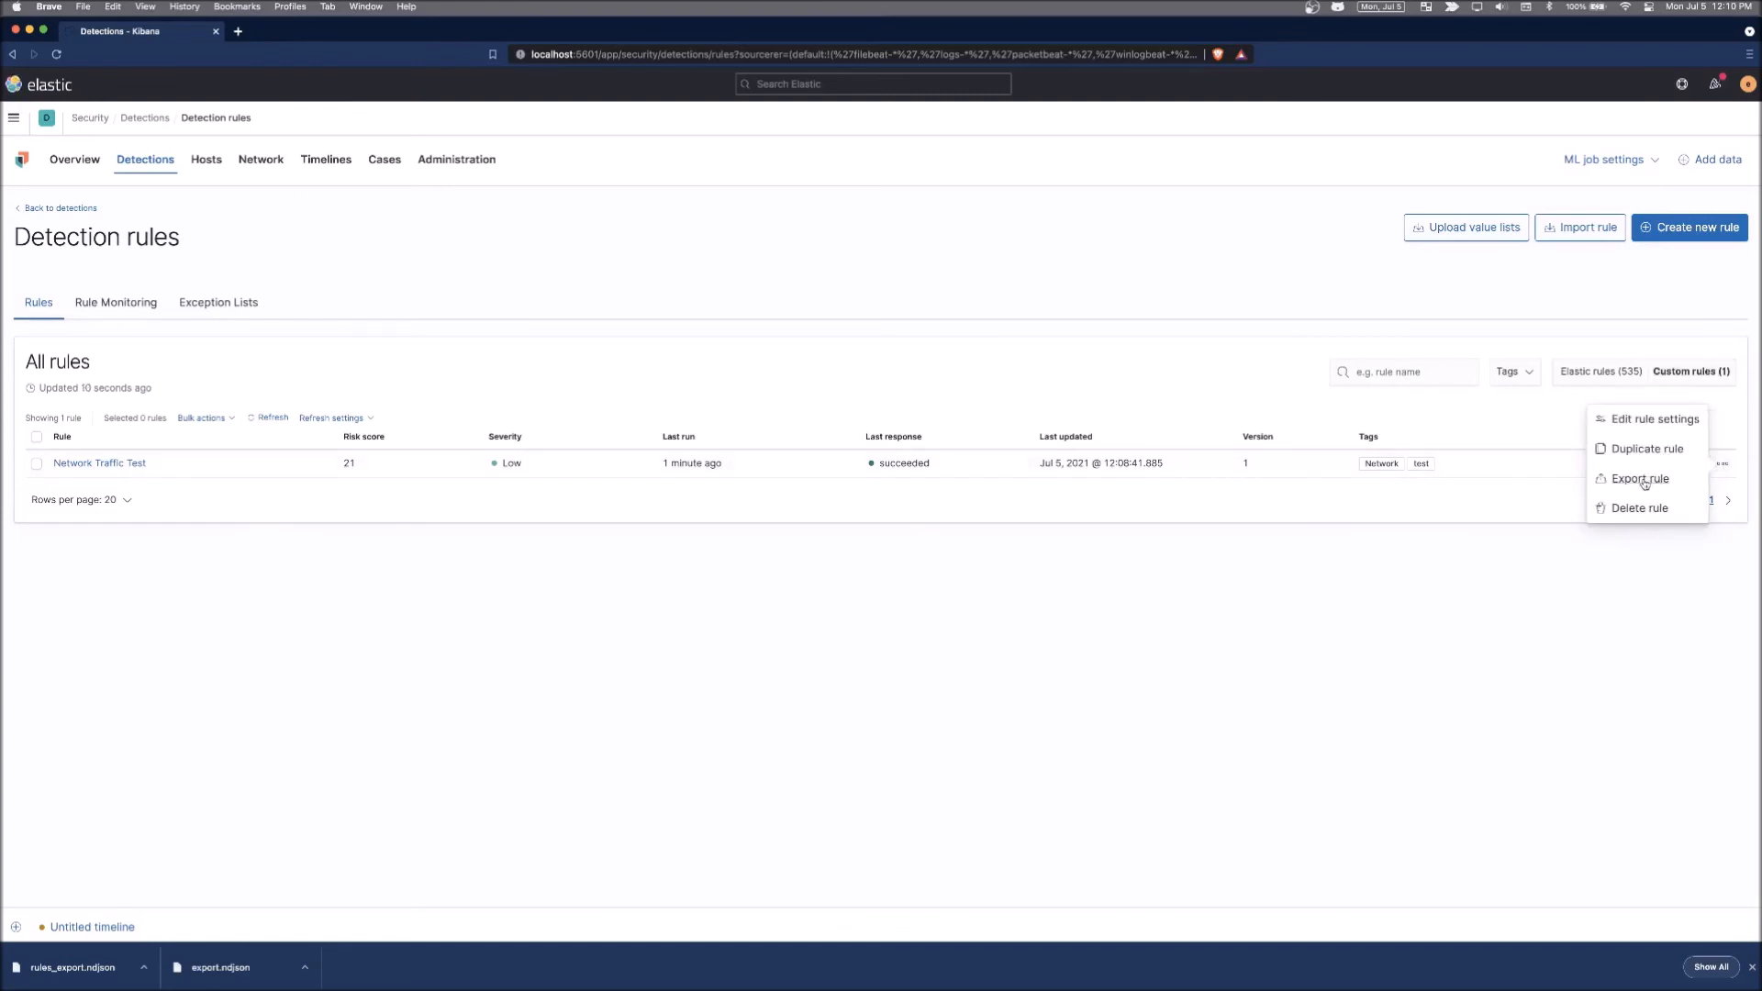
{"action": "left_click", "coordinate": [1639, 479]}
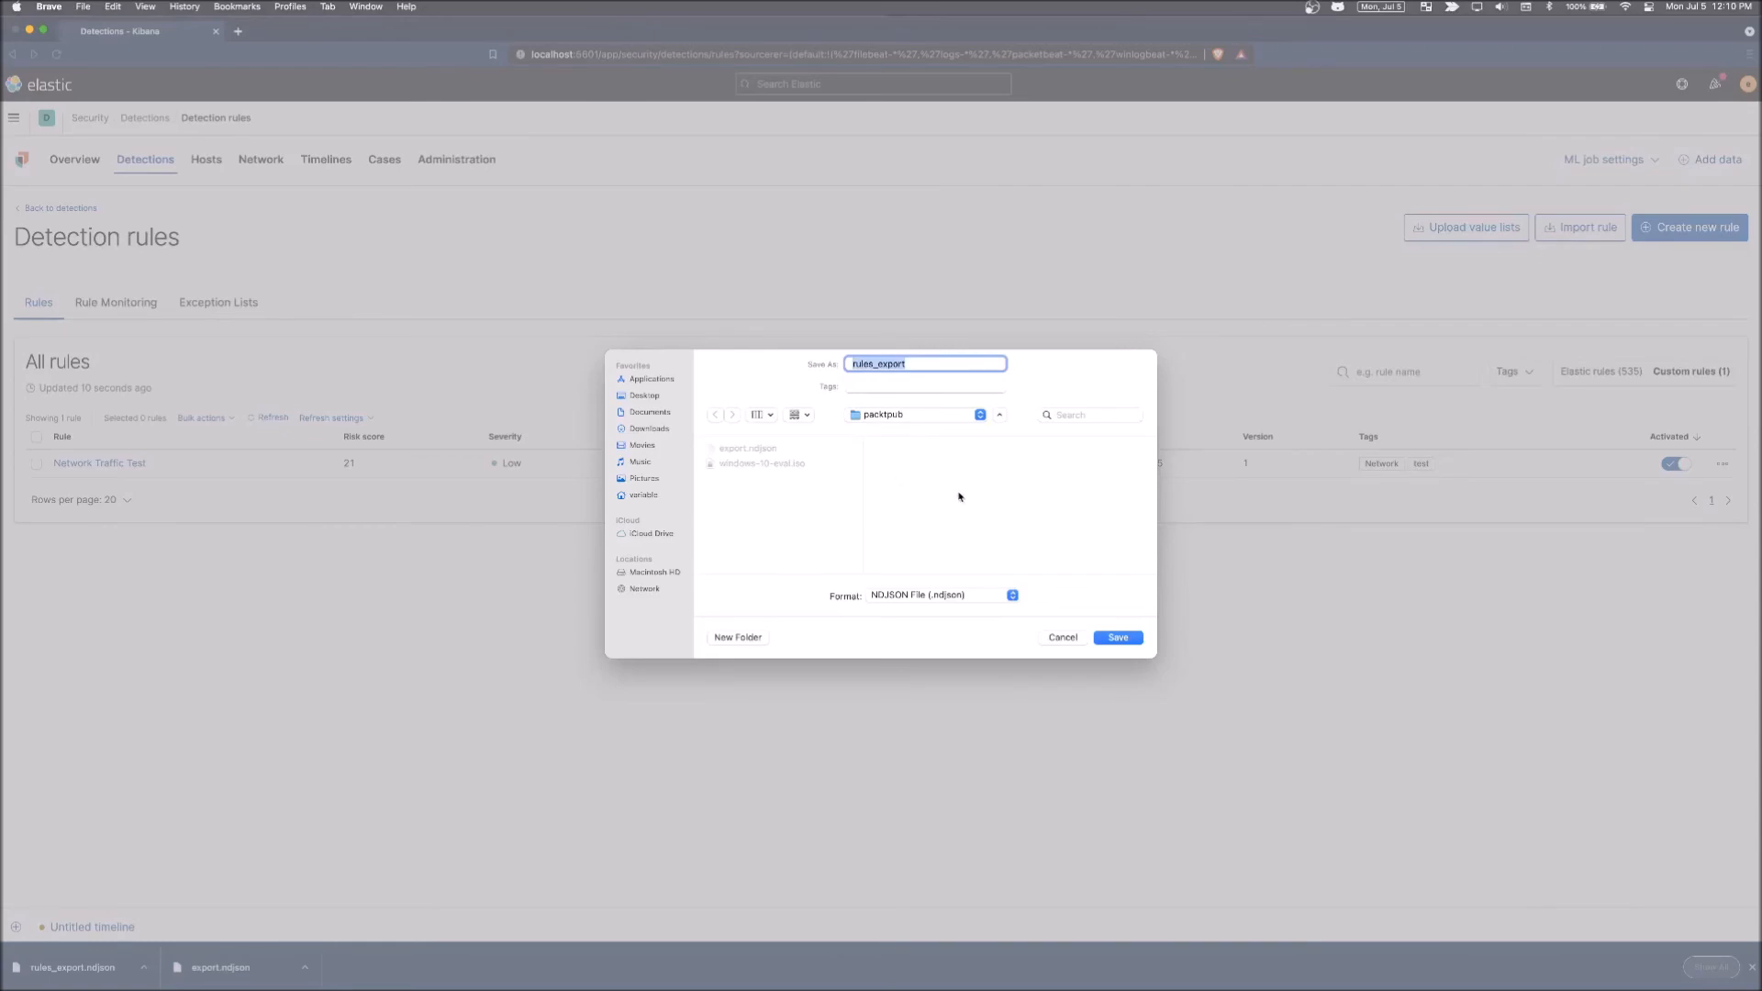
{"action": "left_click", "coordinate": [1118, 637]}
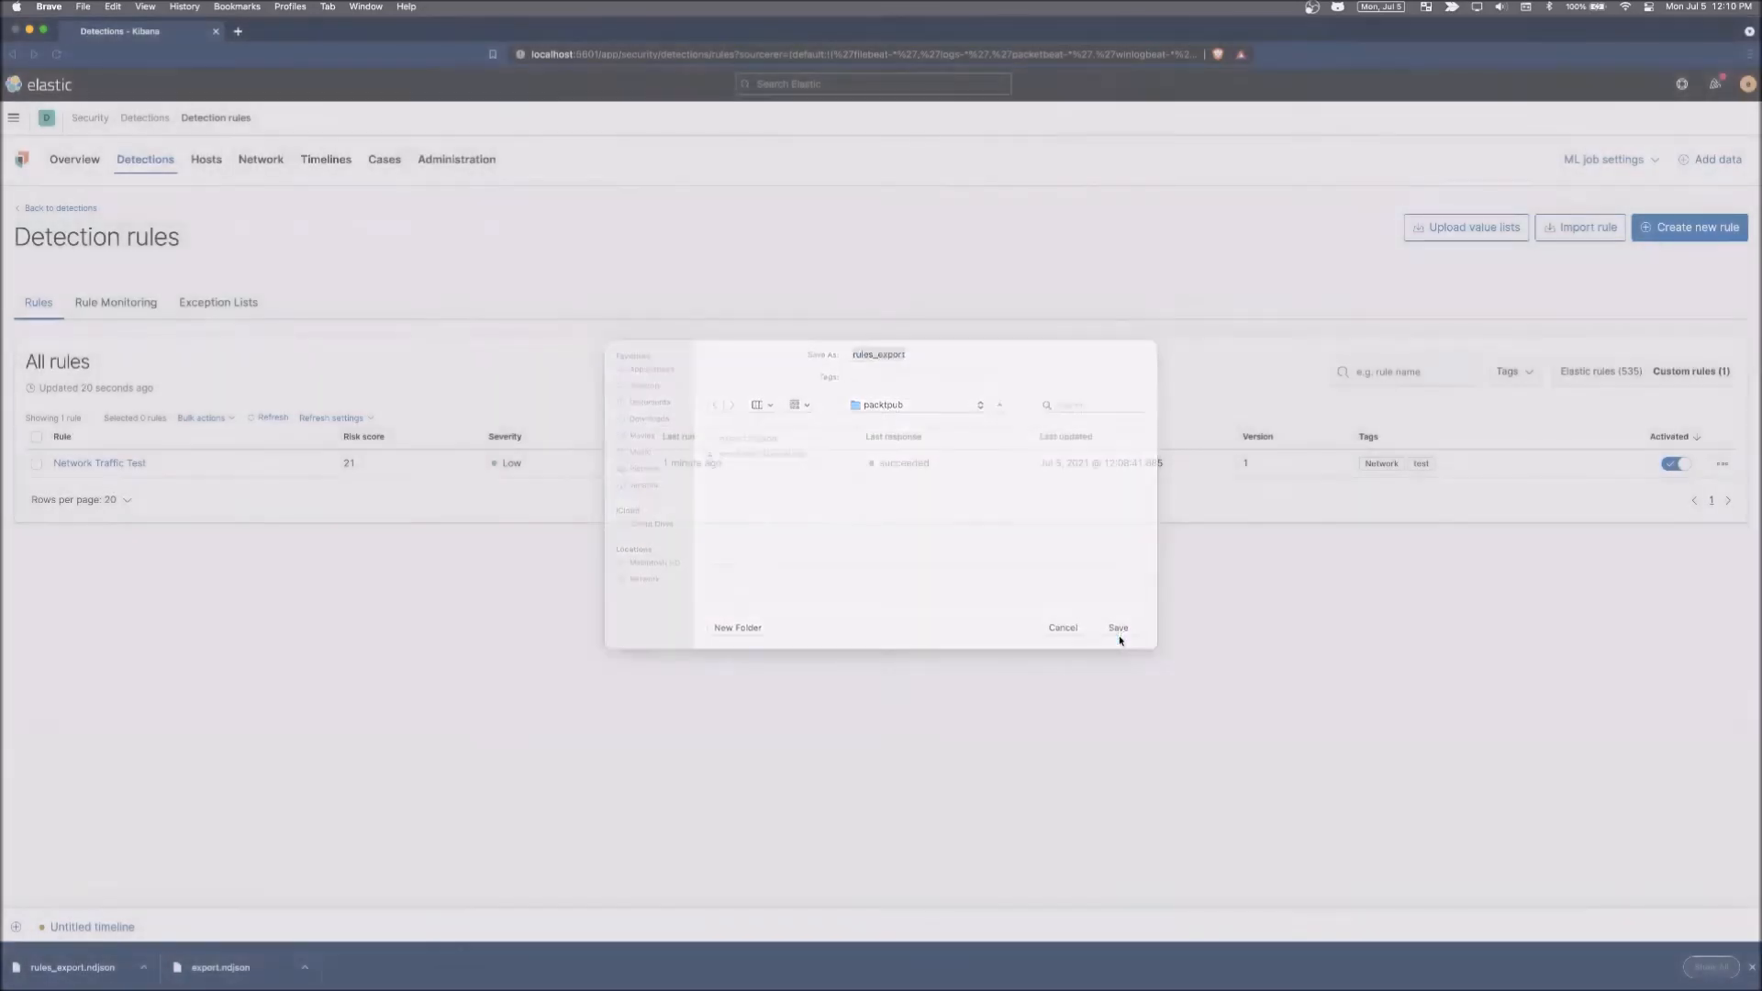
{"action": "left_click", "coordinate": [1117, 627]}
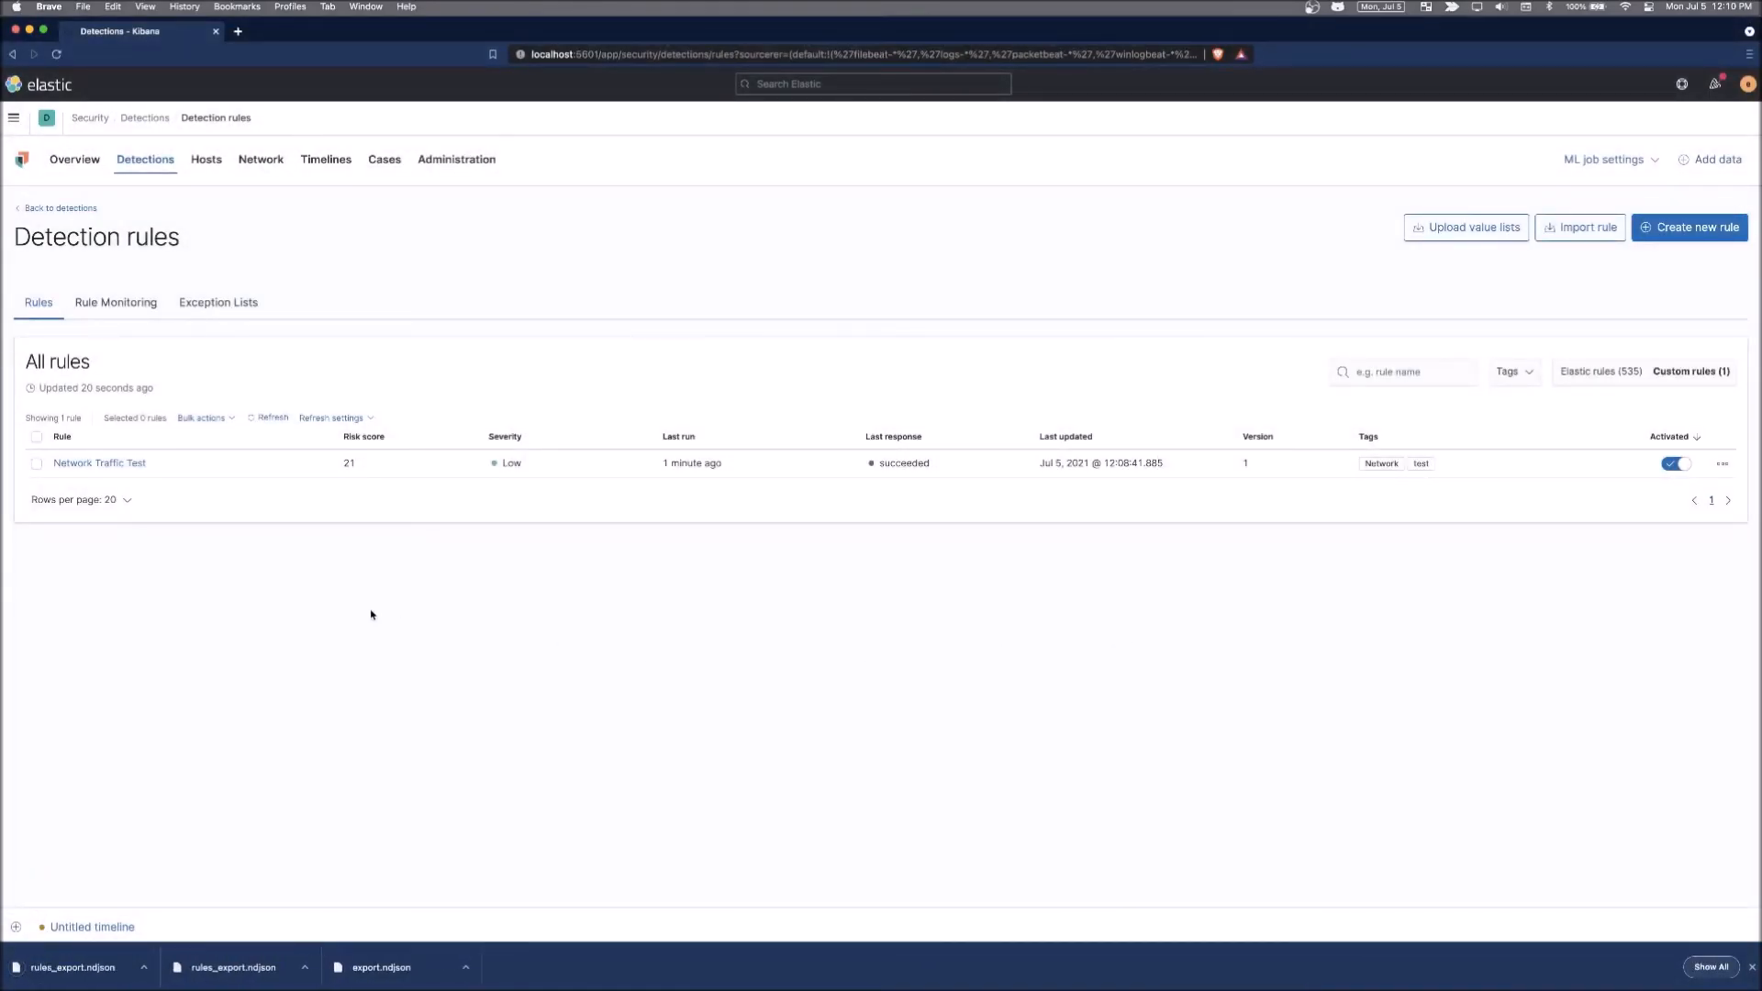
{"action": "mouse_move", "coordinate": [1390, 633]}
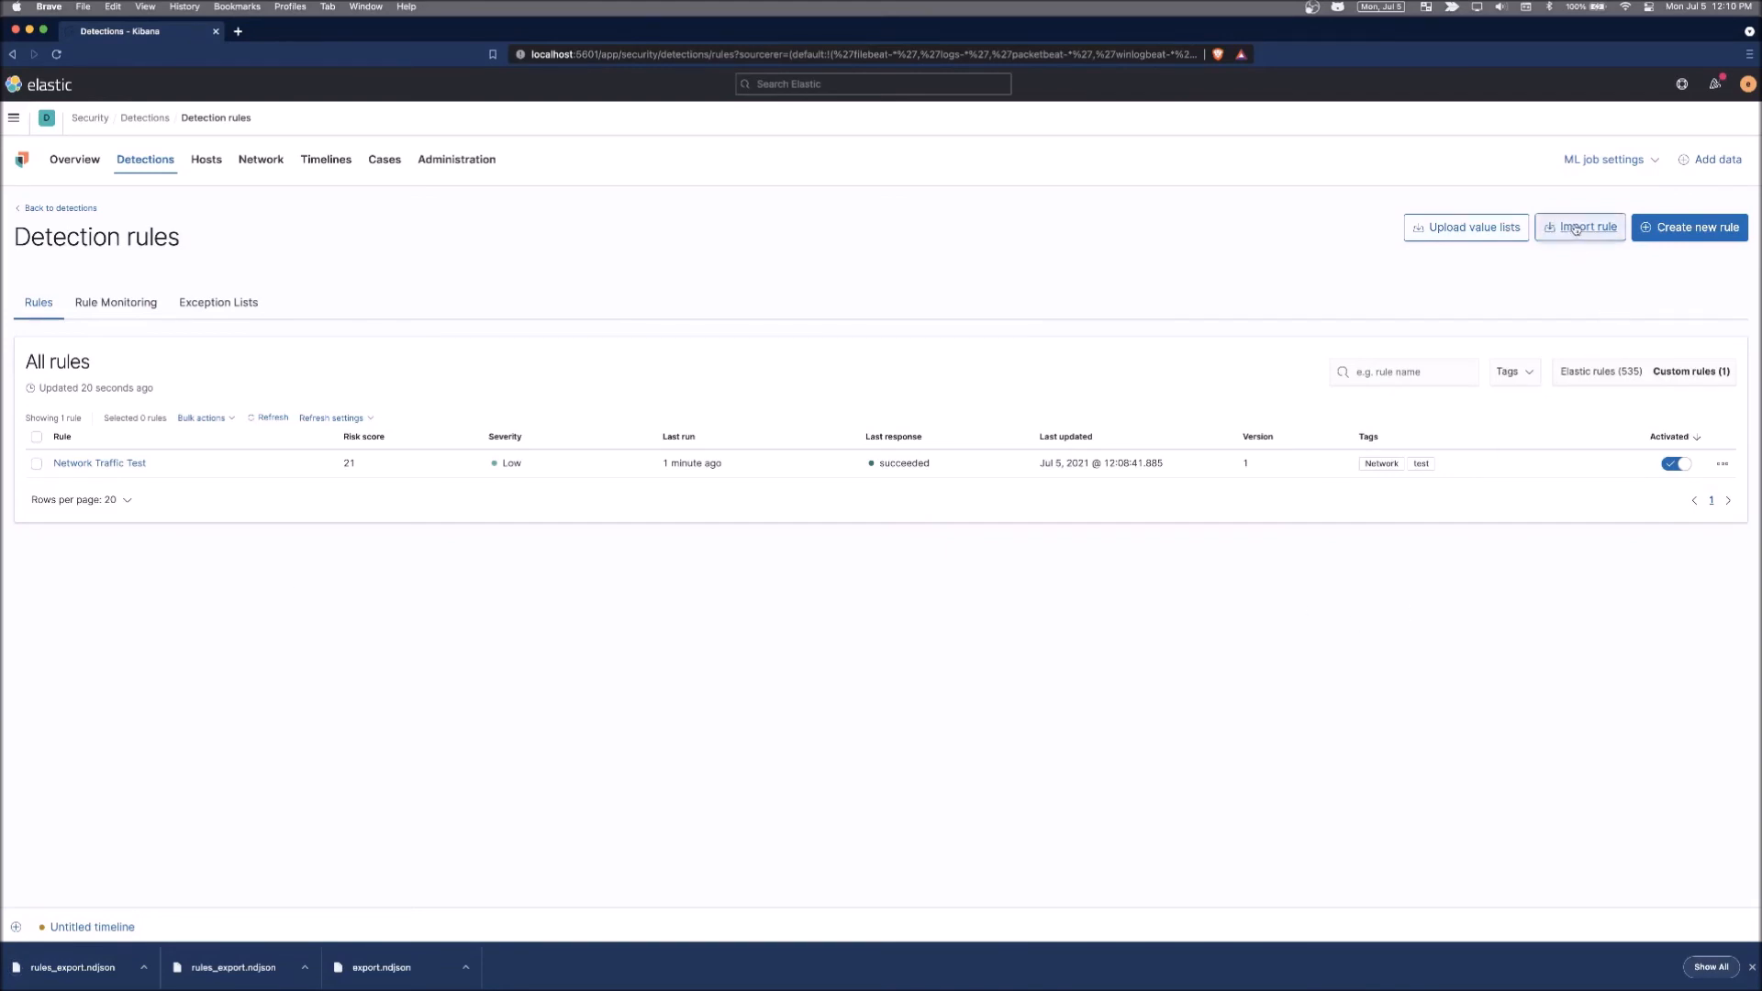
Start a rule import and load rules_export.ndjson as the source file.
{"action": "left_click", "coordinate": [1579, 225]}
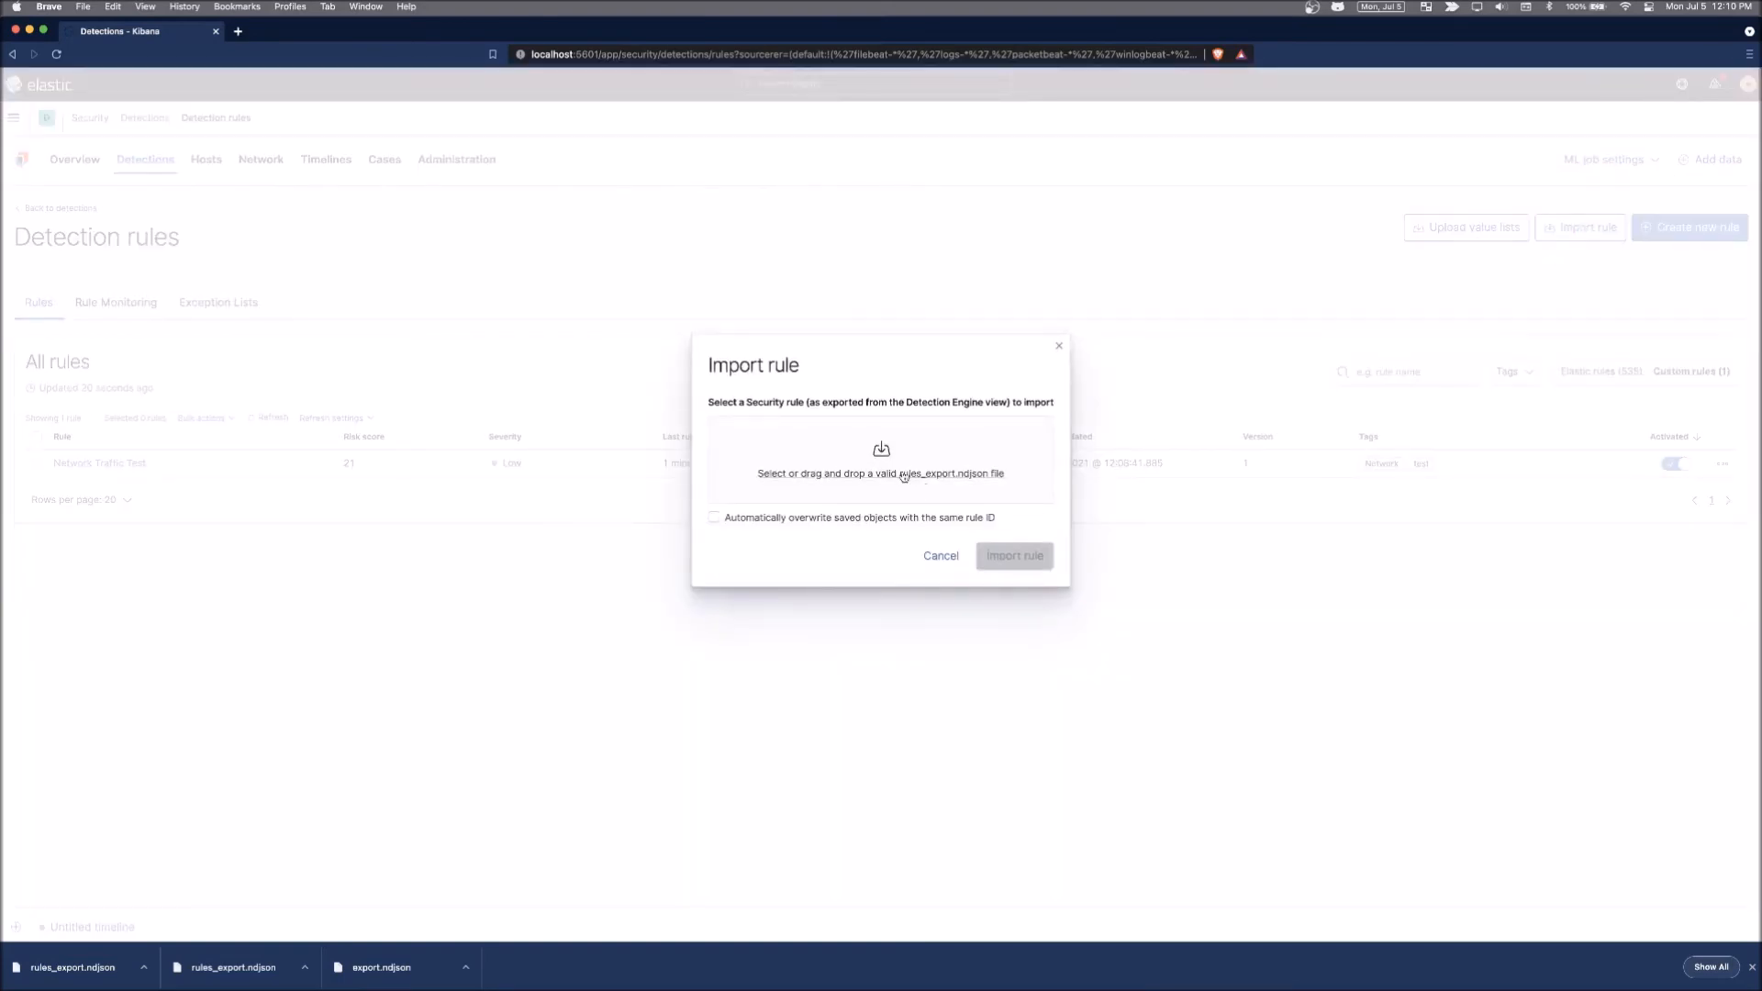
{"action": "left_click", "coordinate": [880, 461]}
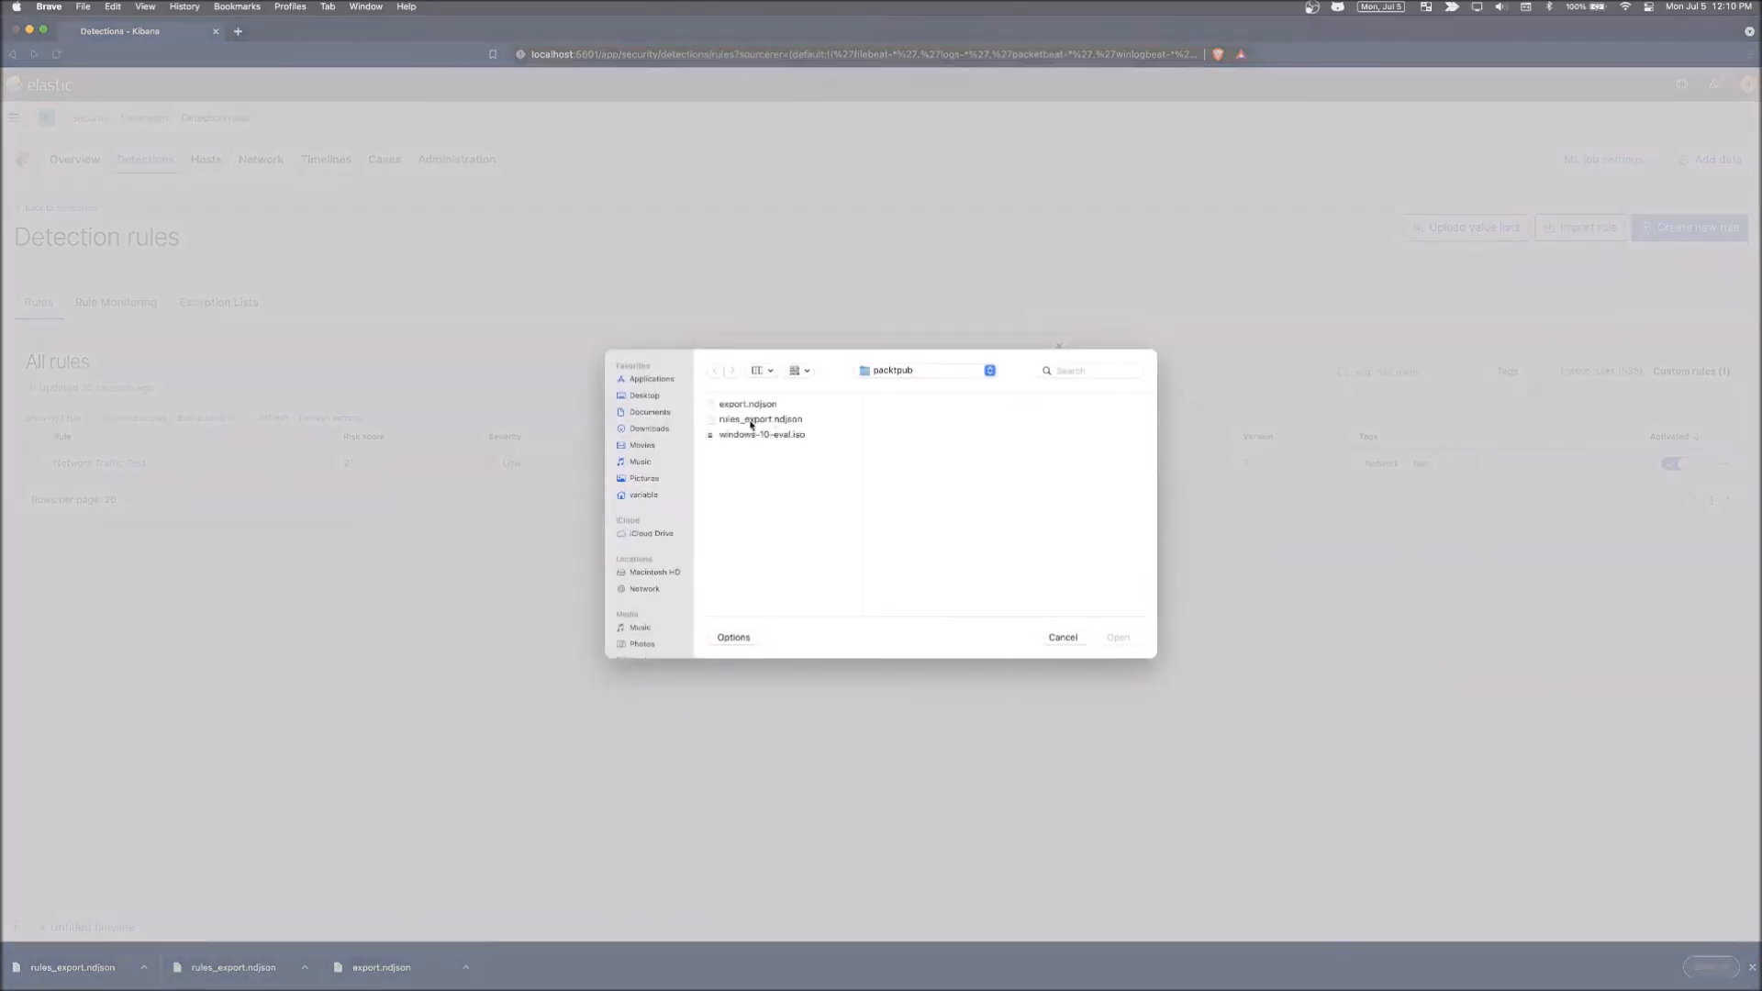
{"action": "left_click", "coordinate": [760, 418]}
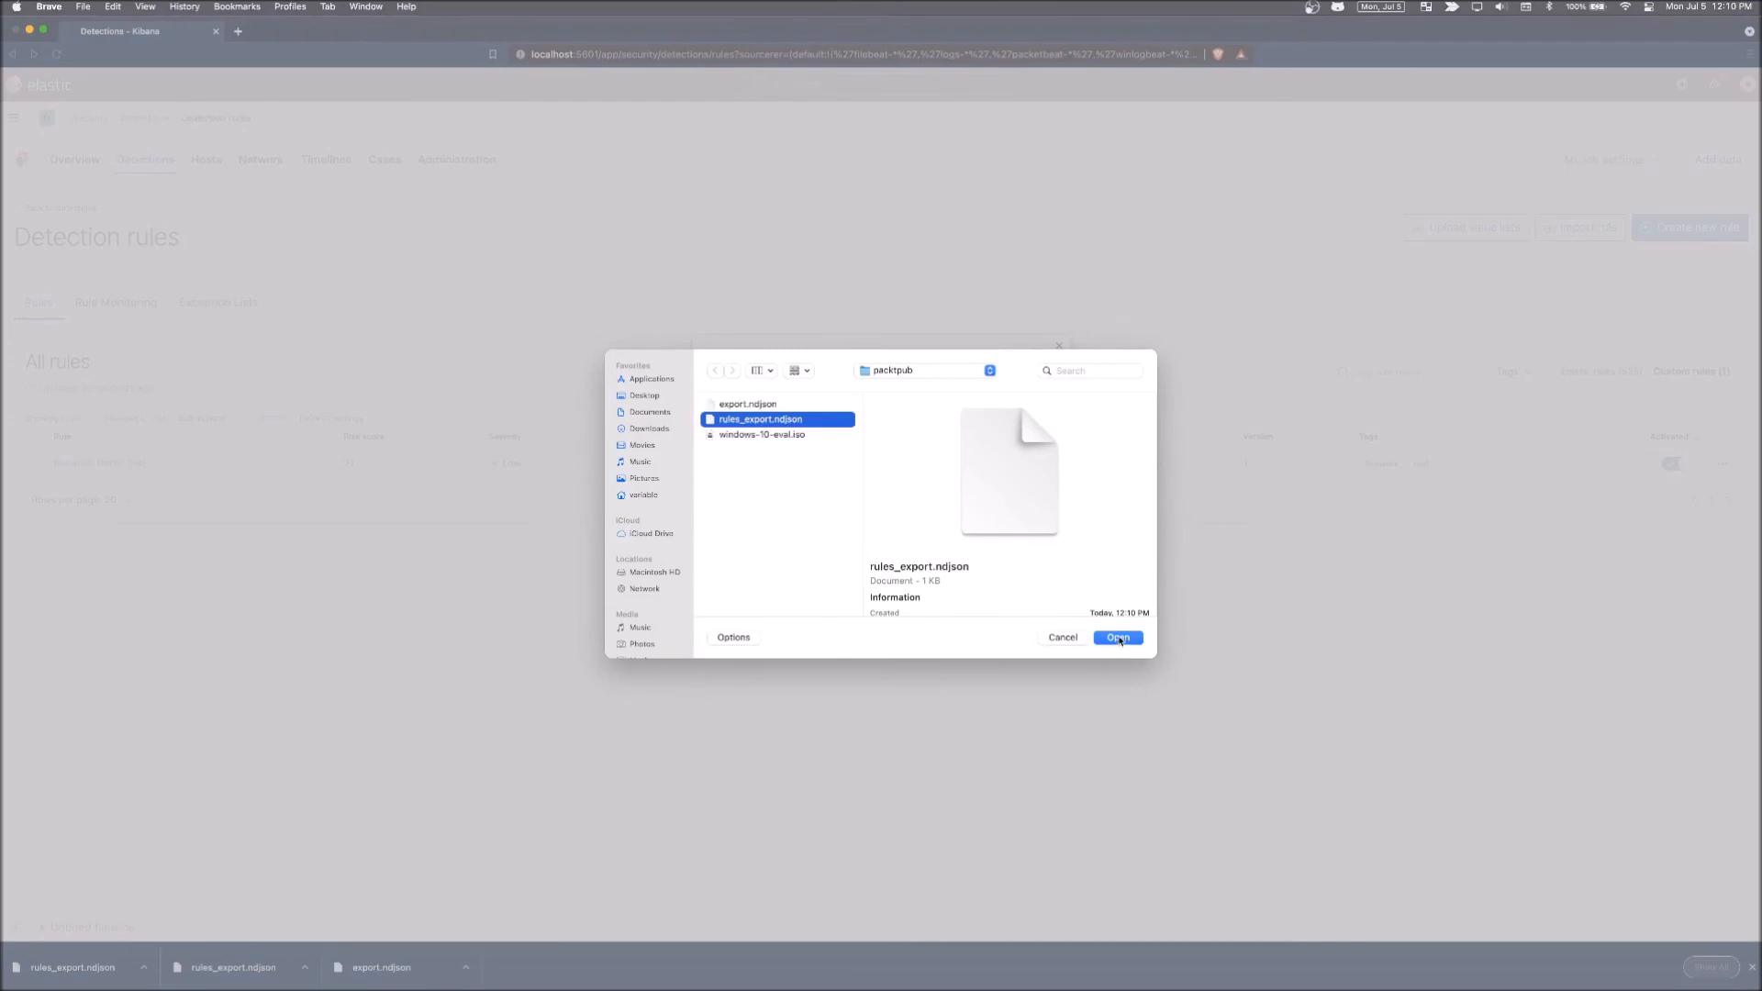
{"action": "left_click", "coordinate": [1115, 637]}
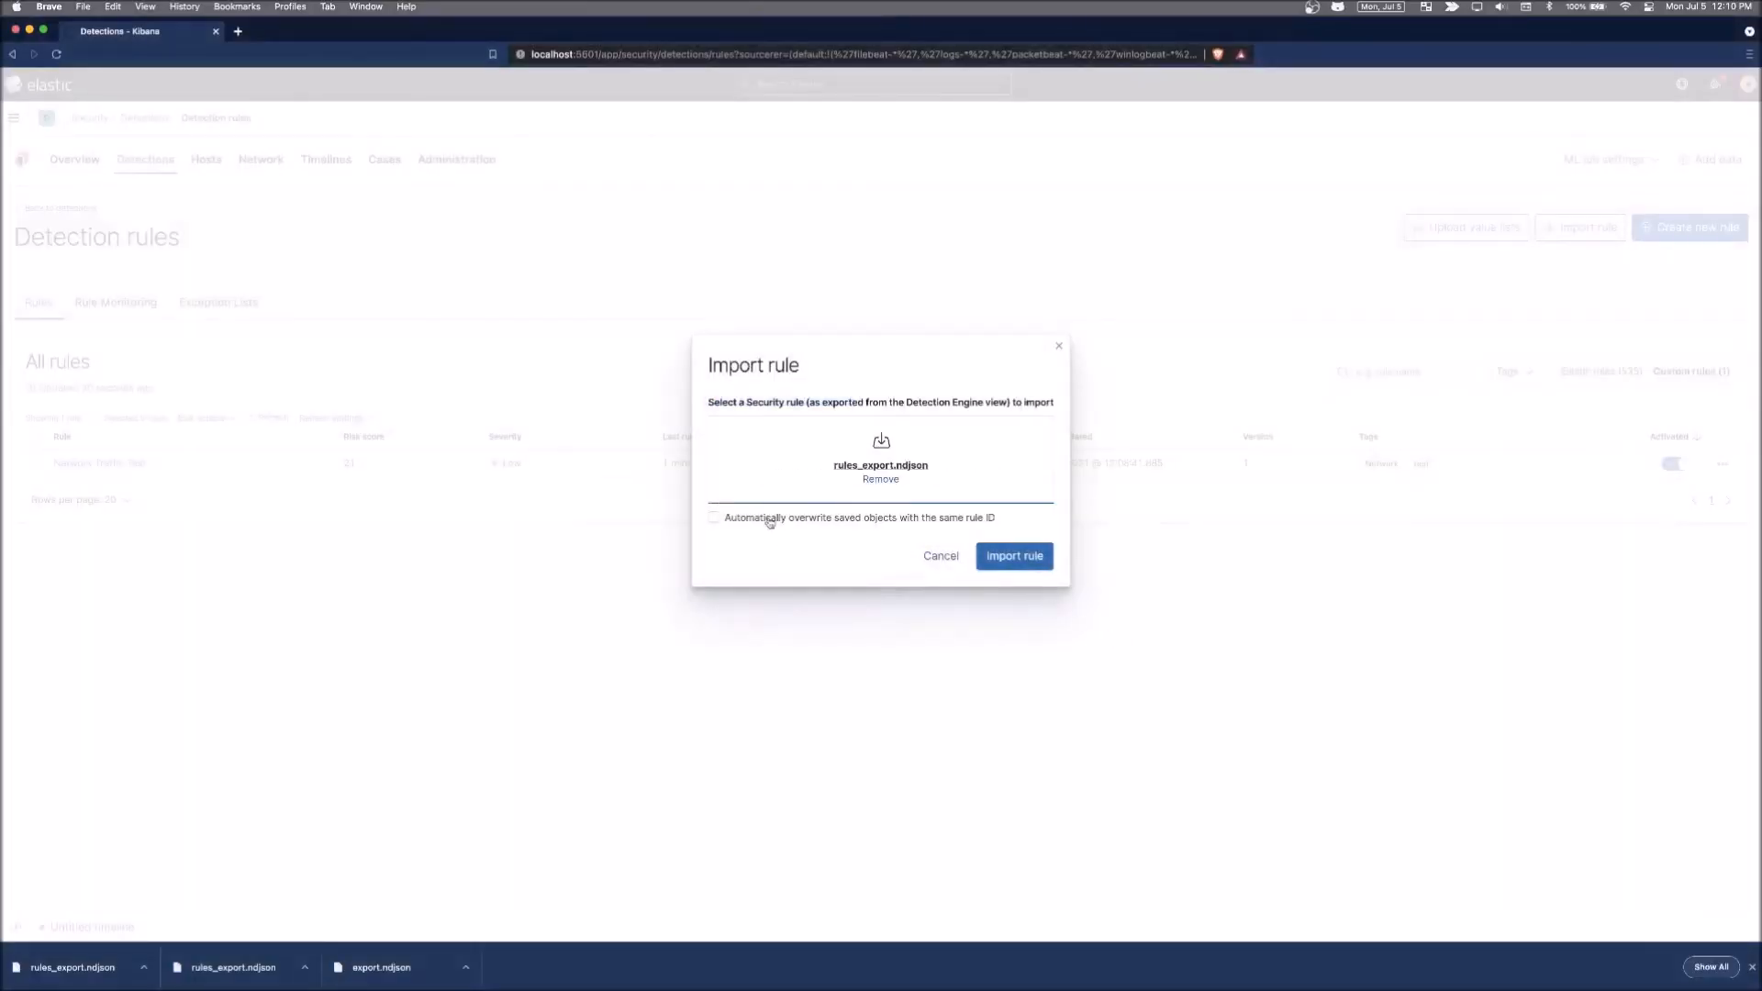
Import with 'Automatically overwrite saved objects with the same rule ID', making Network Traffic Test version 2.
{"action": "left_click", "coordinate": [714, 517]}
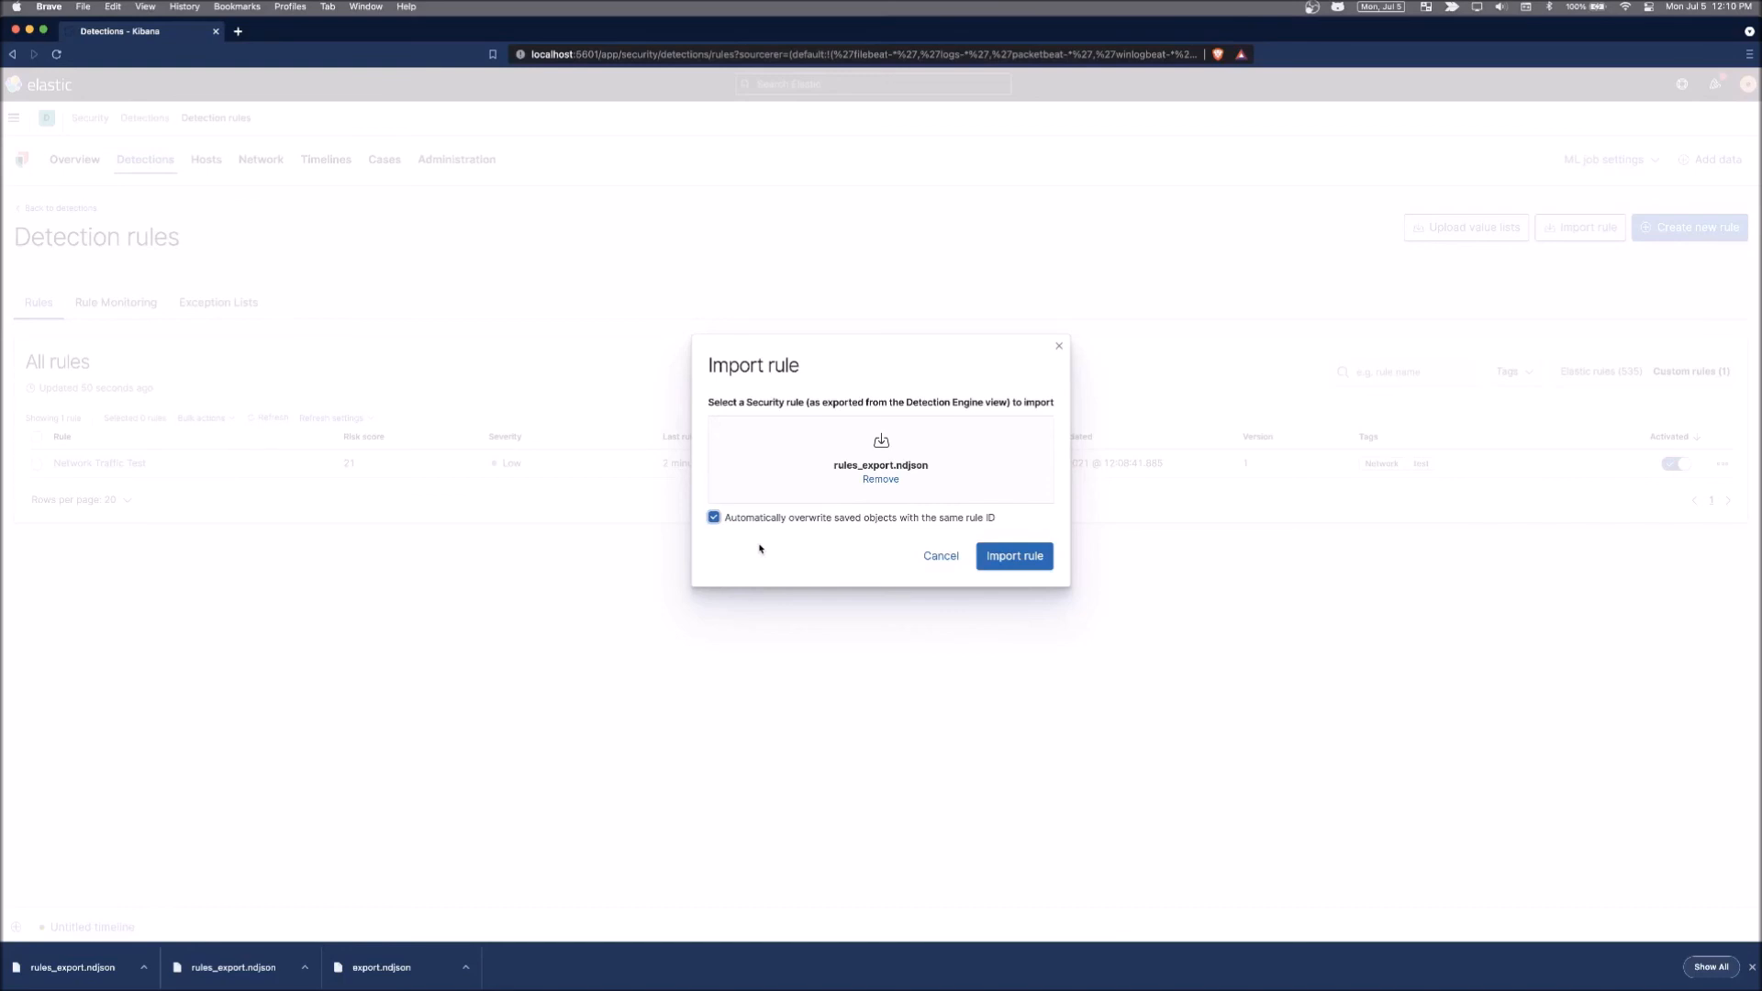
{"action": "mouse_move", "coordinate": [859, 525]}
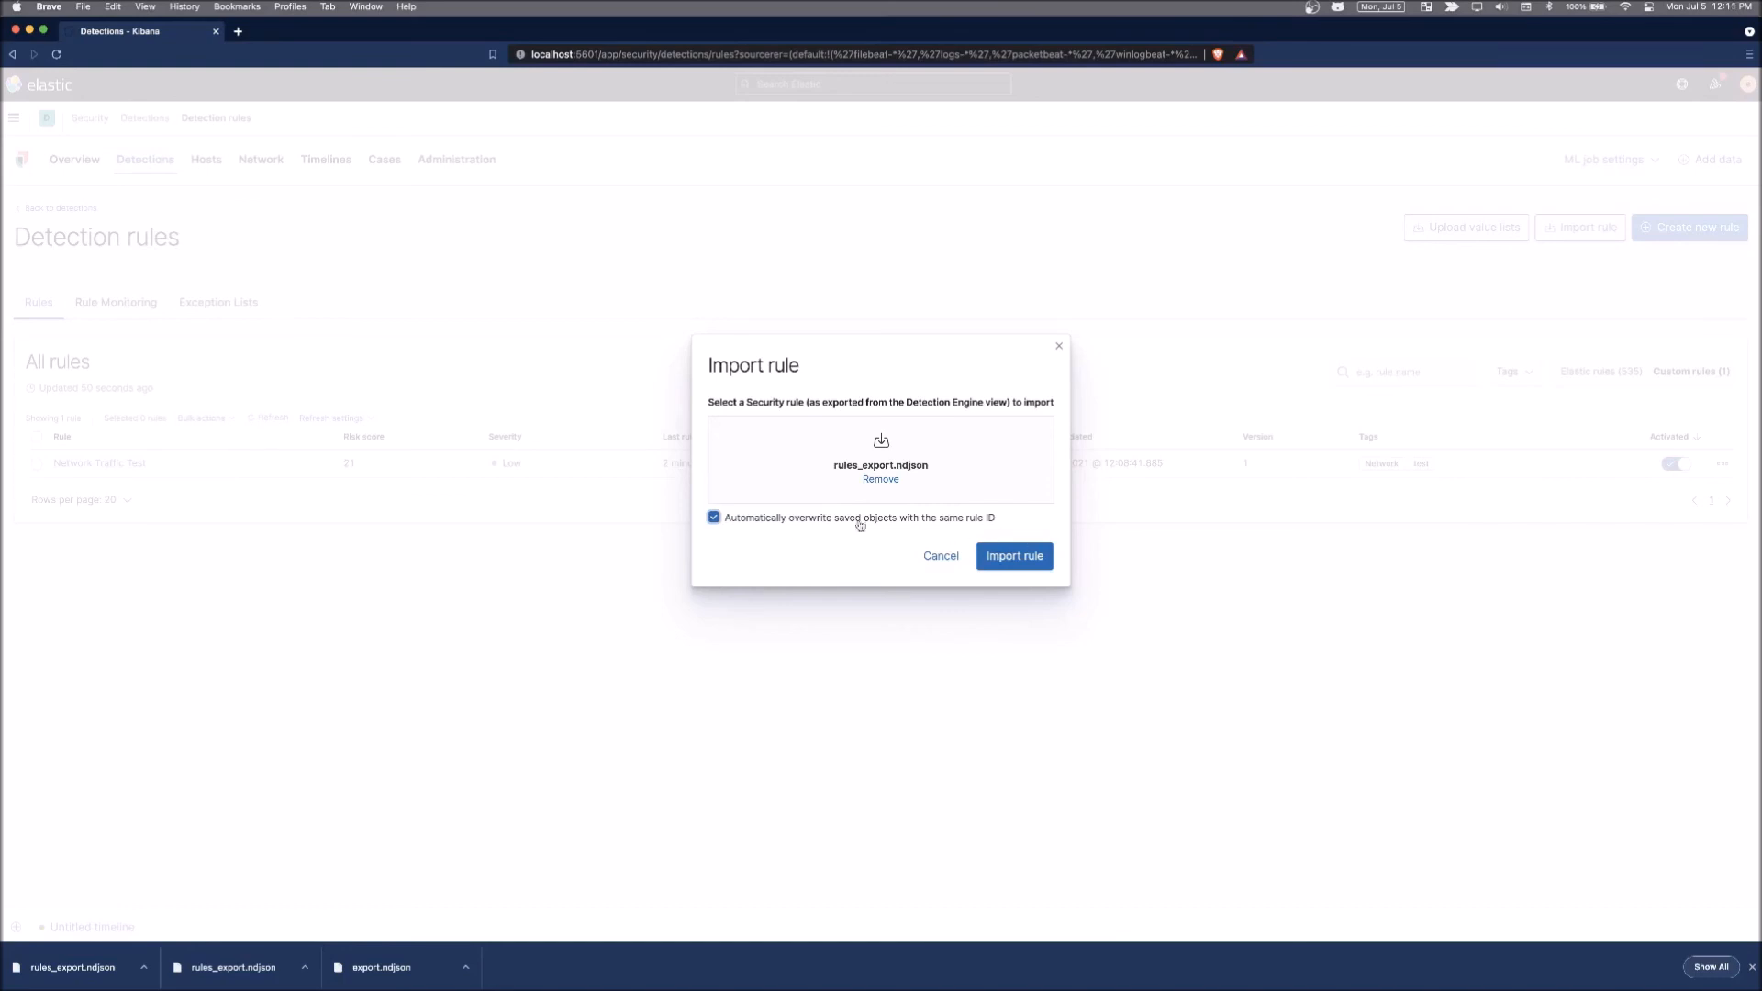
{"action": "mouse_move", "coordinate": [885, 531]}
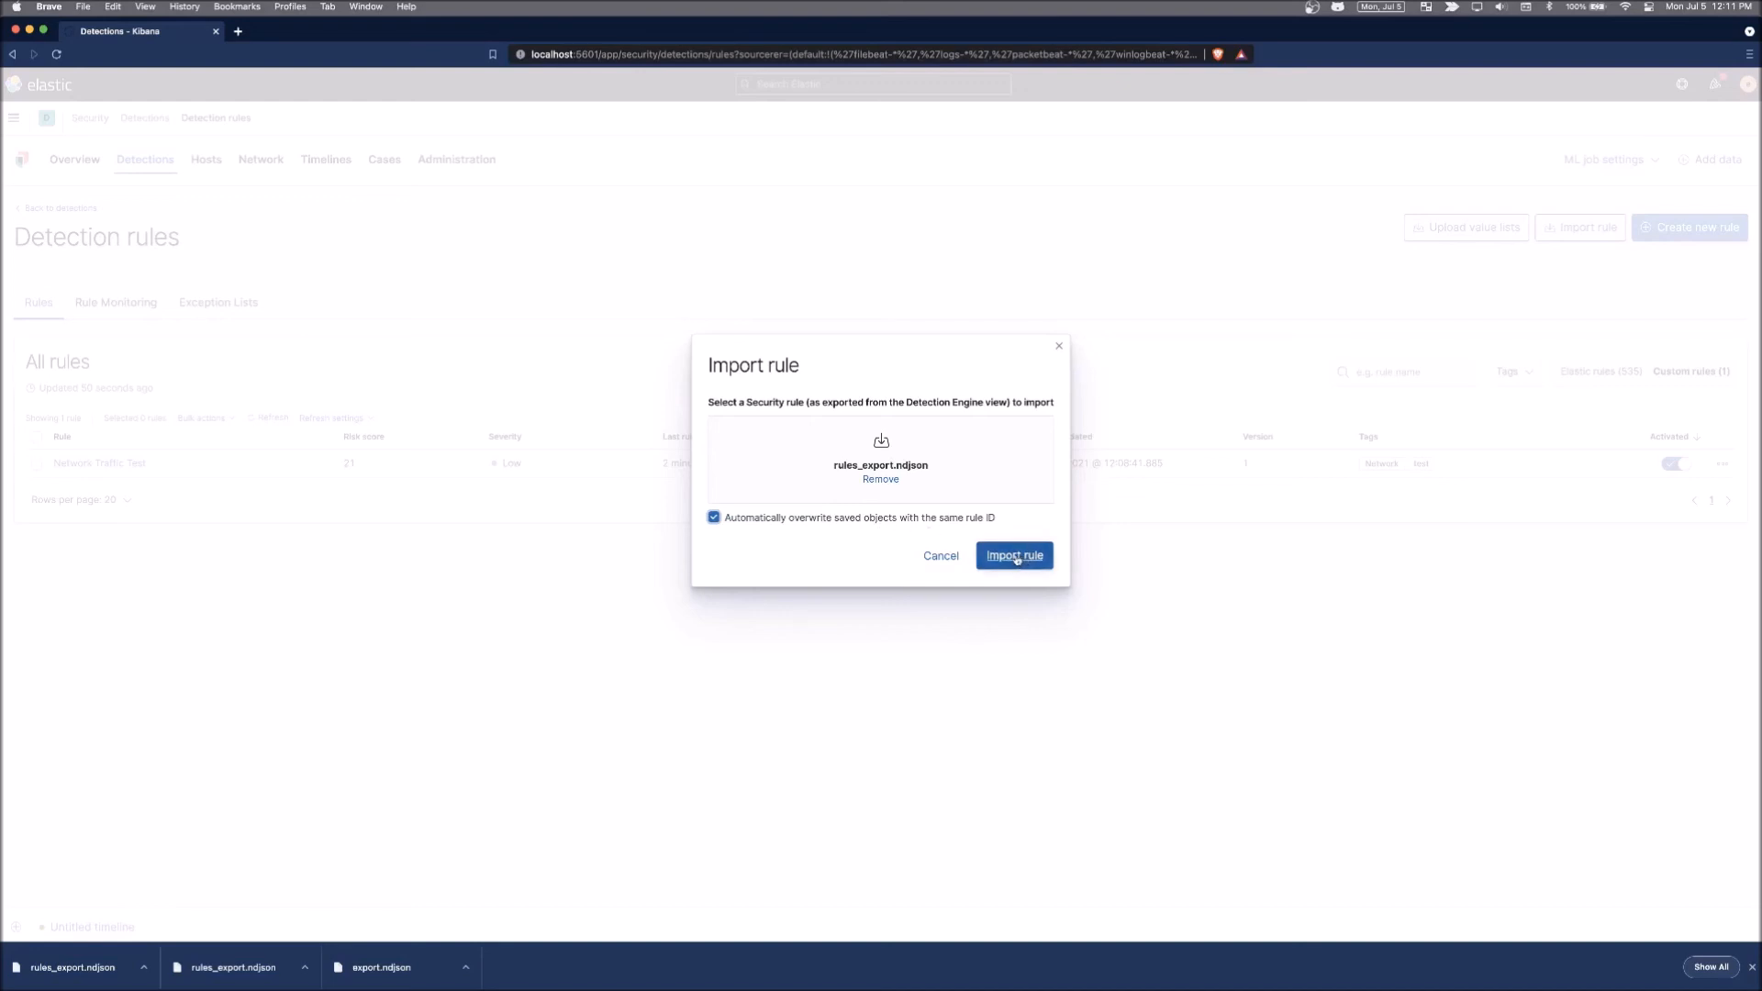
{"action": "left_click", "coordinate": [1013, 554]}
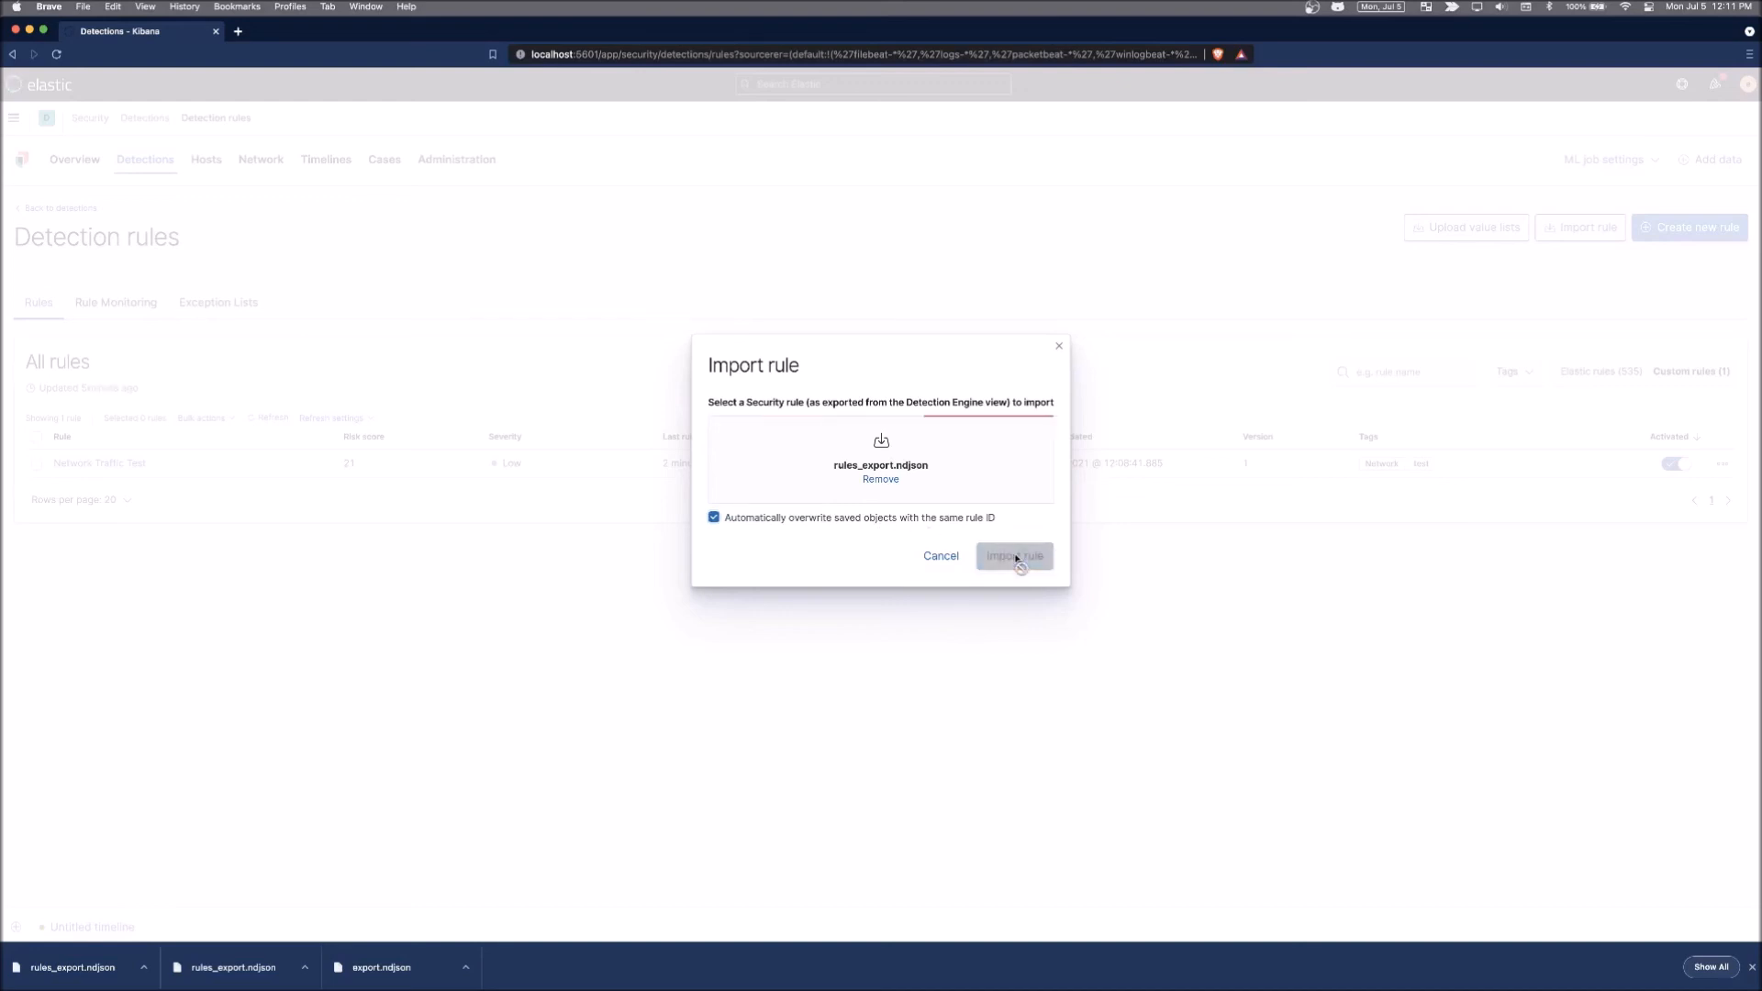
{"action": "left_click", "coordinate": [1013, 554]}
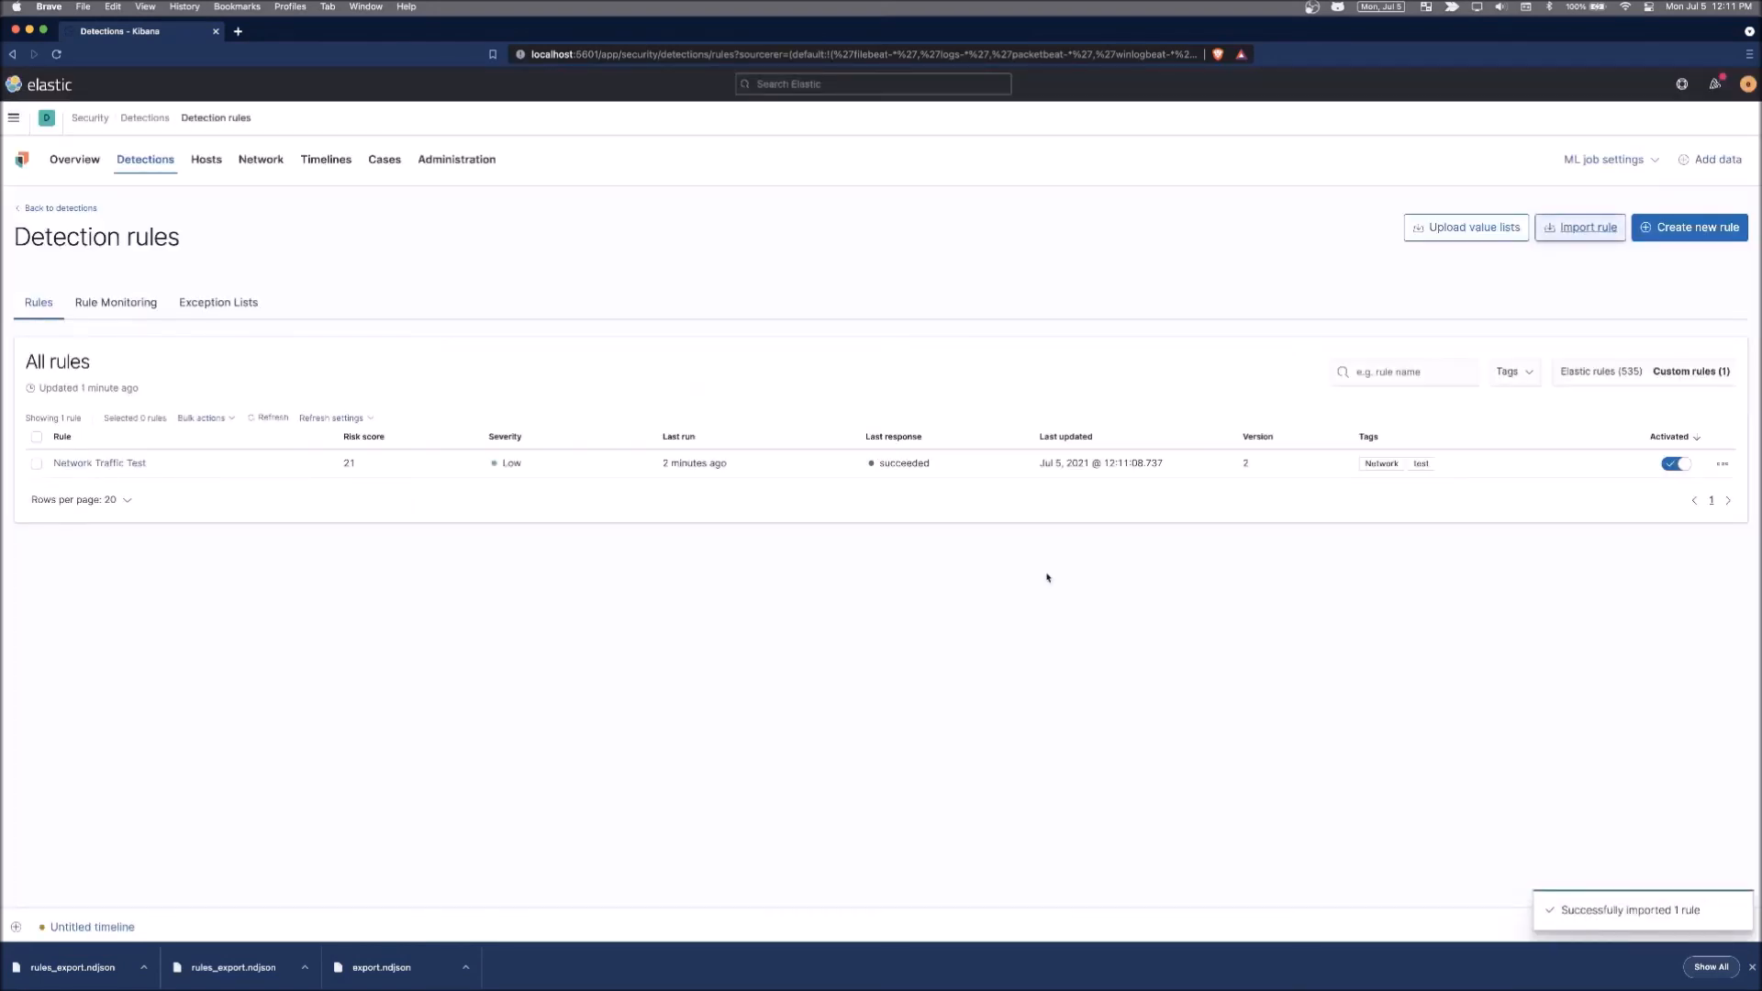
{"action": "mouse_move", "coordinate": [106, 547]}
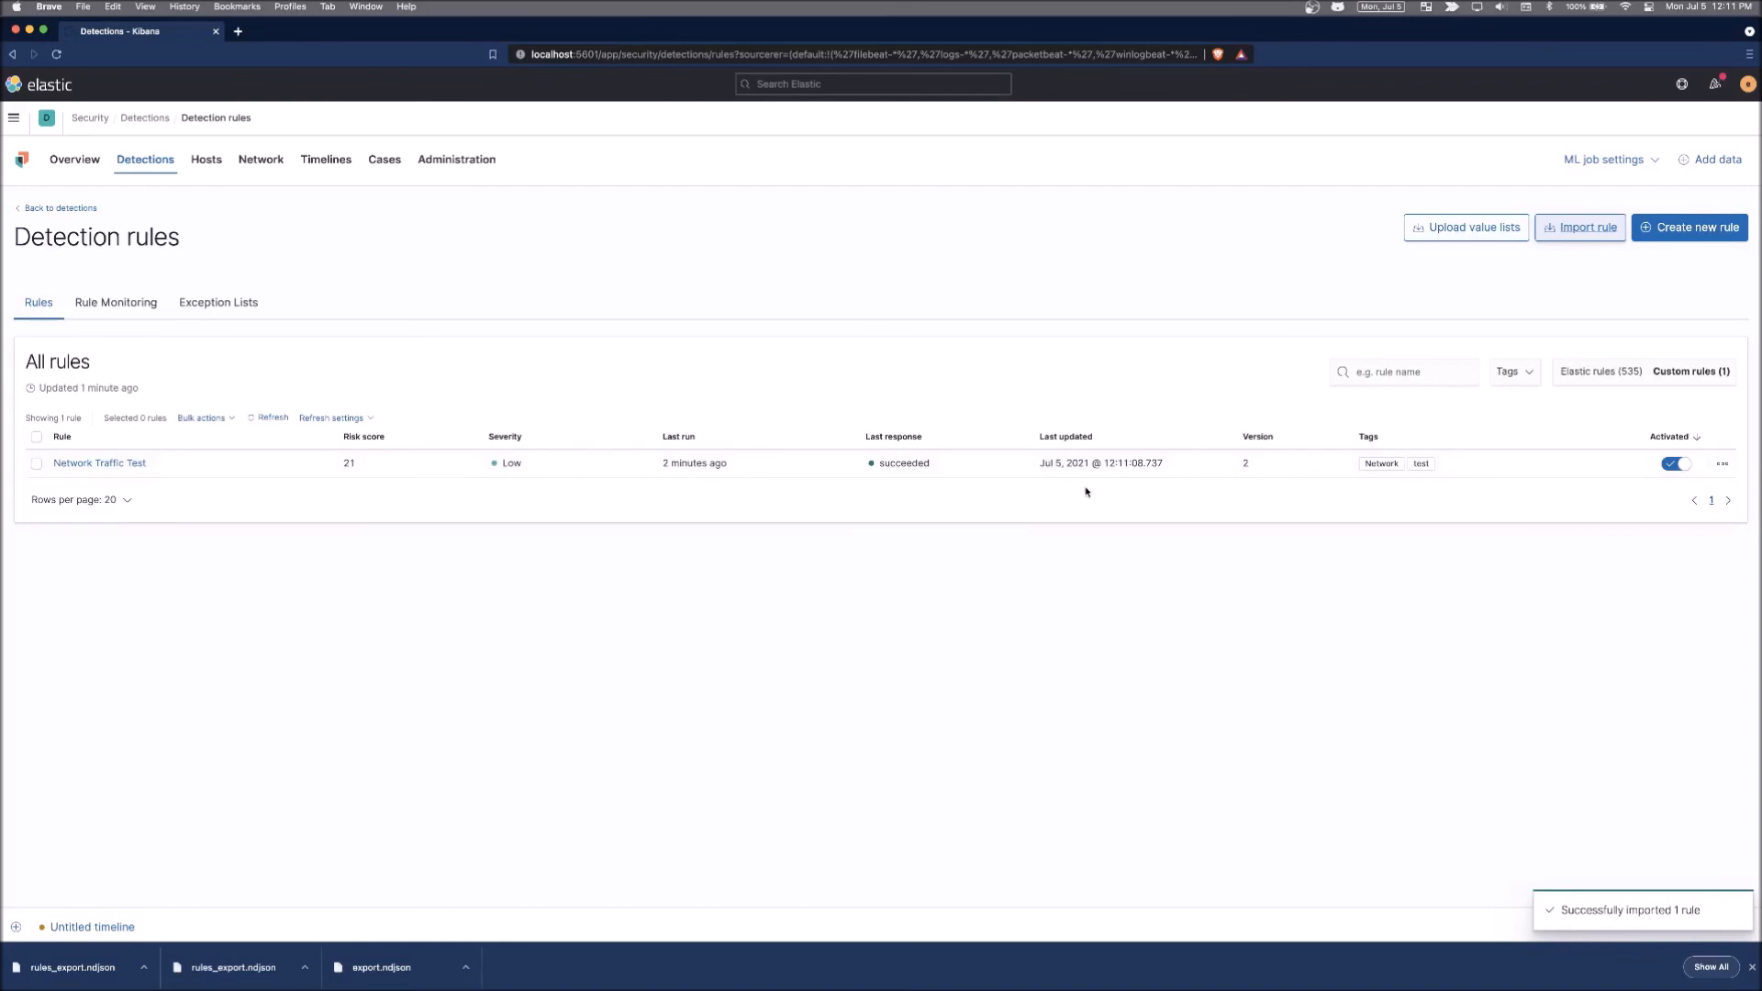
{"action": "mouse_move", "coordinate": [100, 463]}
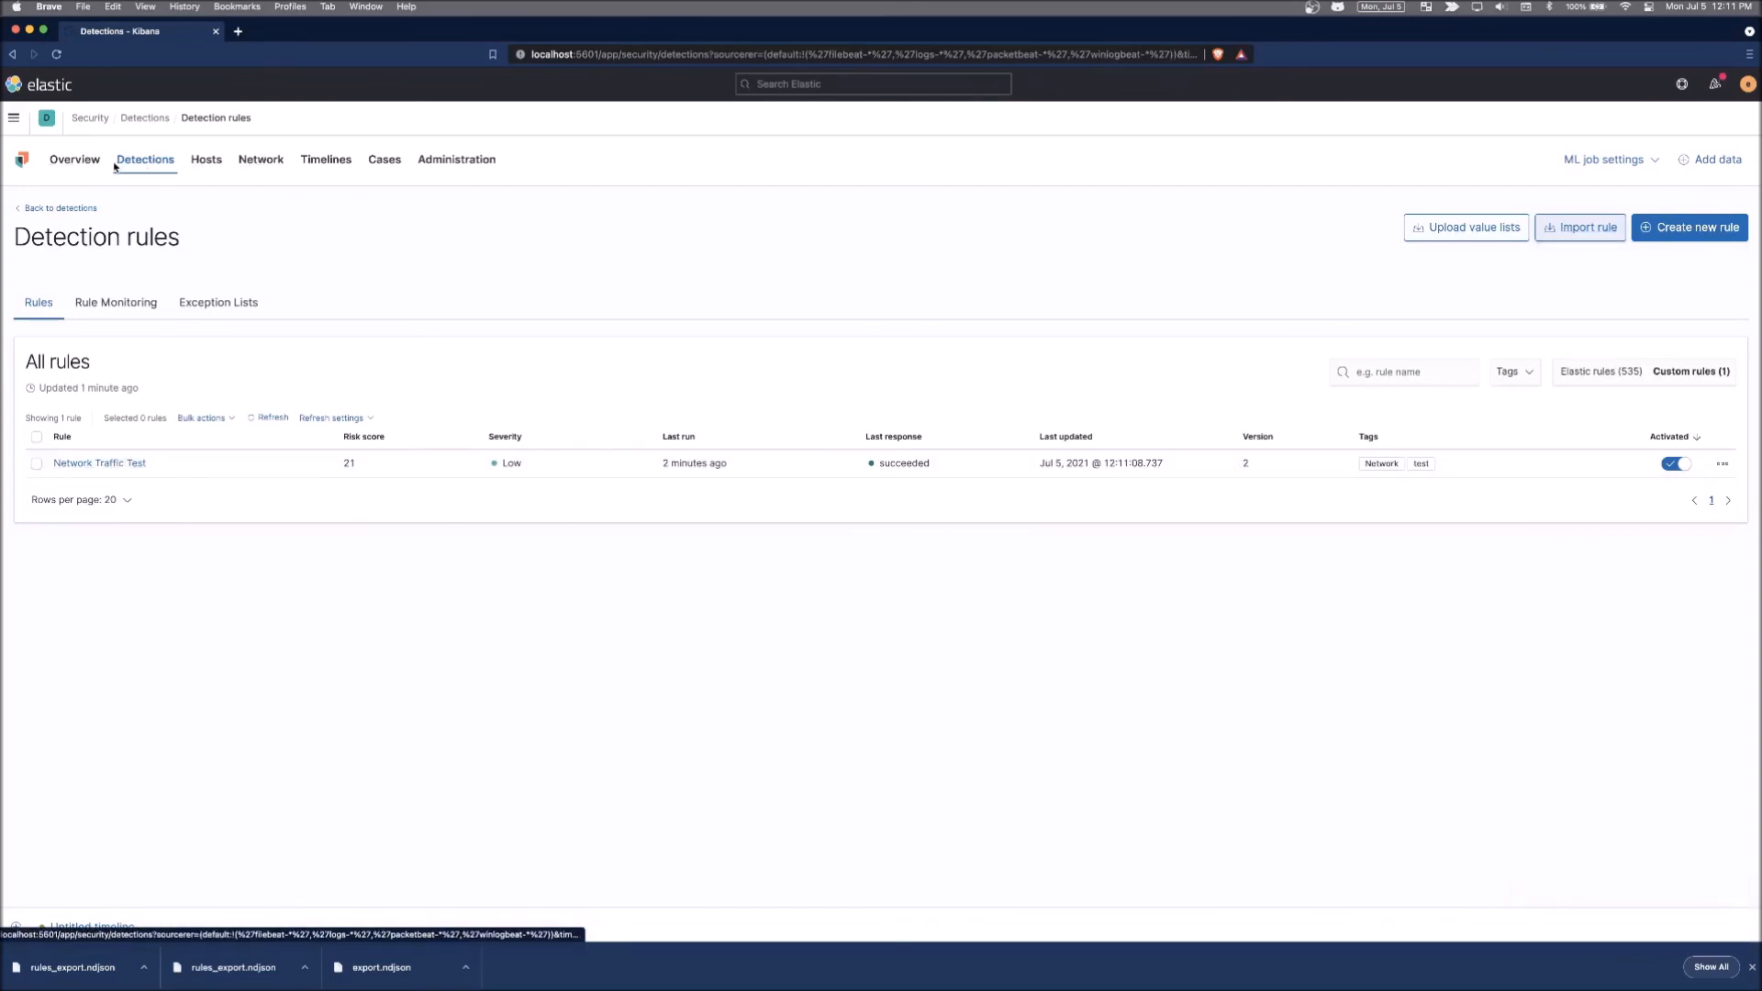
{"action": "left_click", "coordinate": [143, 157]}
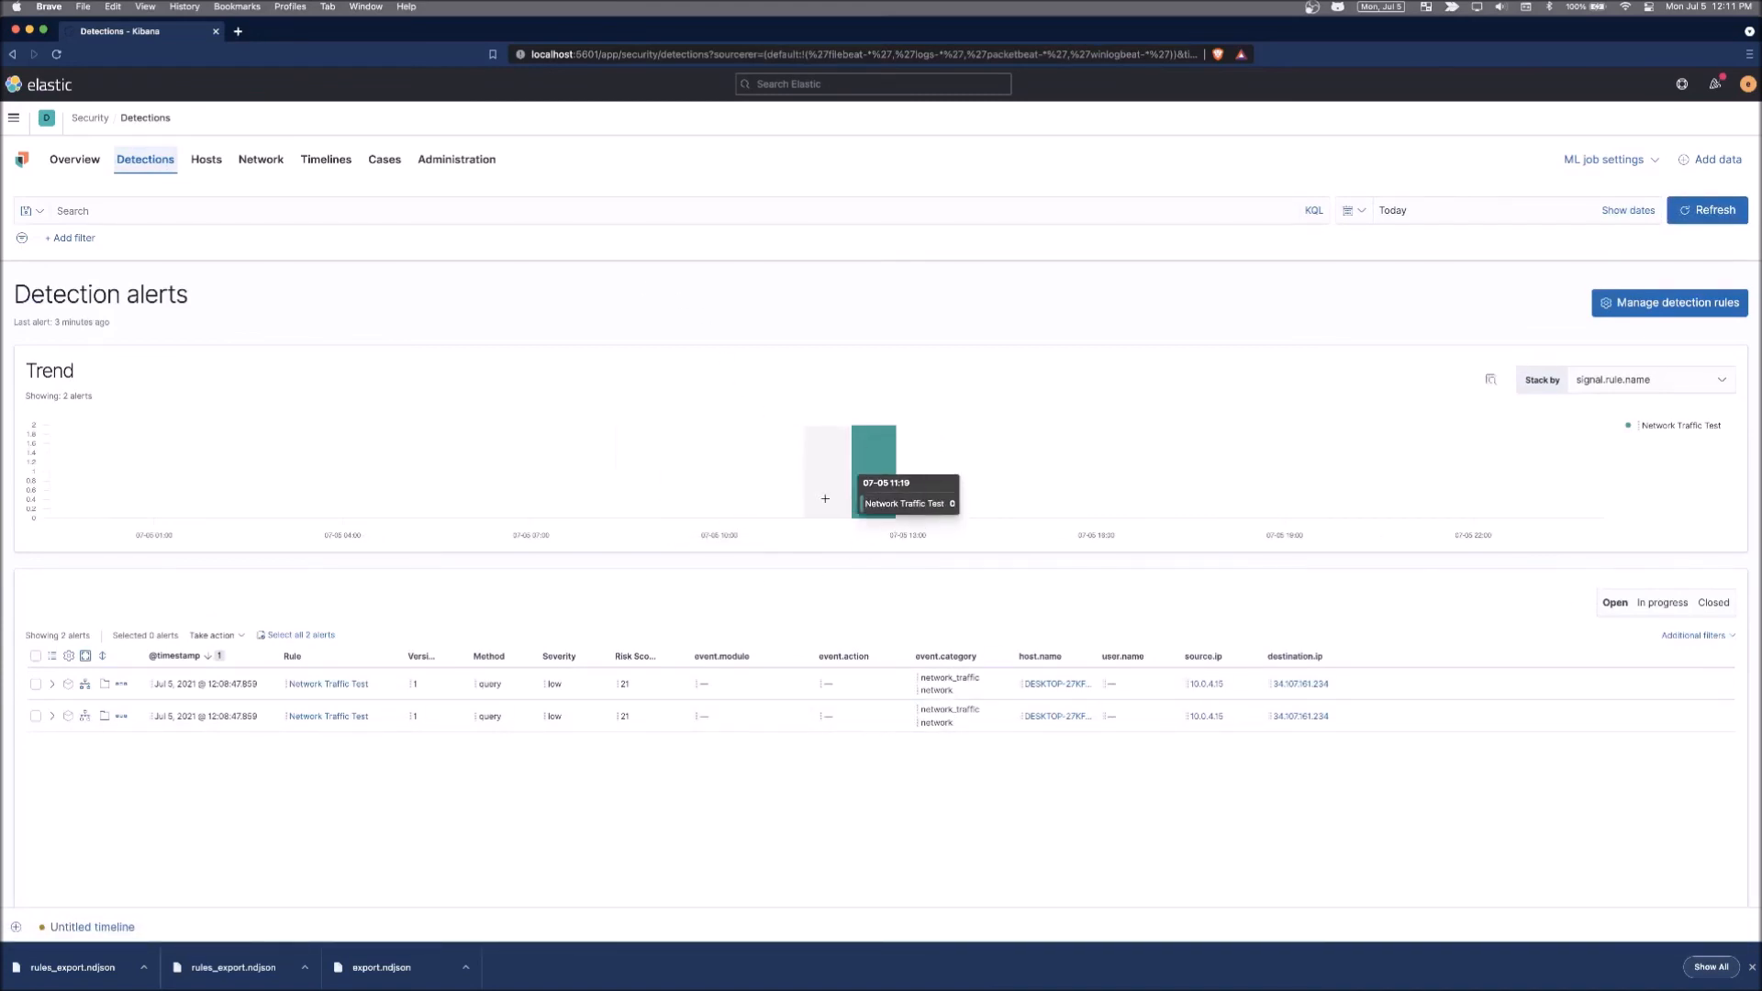
{"action": "mouse_move", "coordinate": [839, 701]}
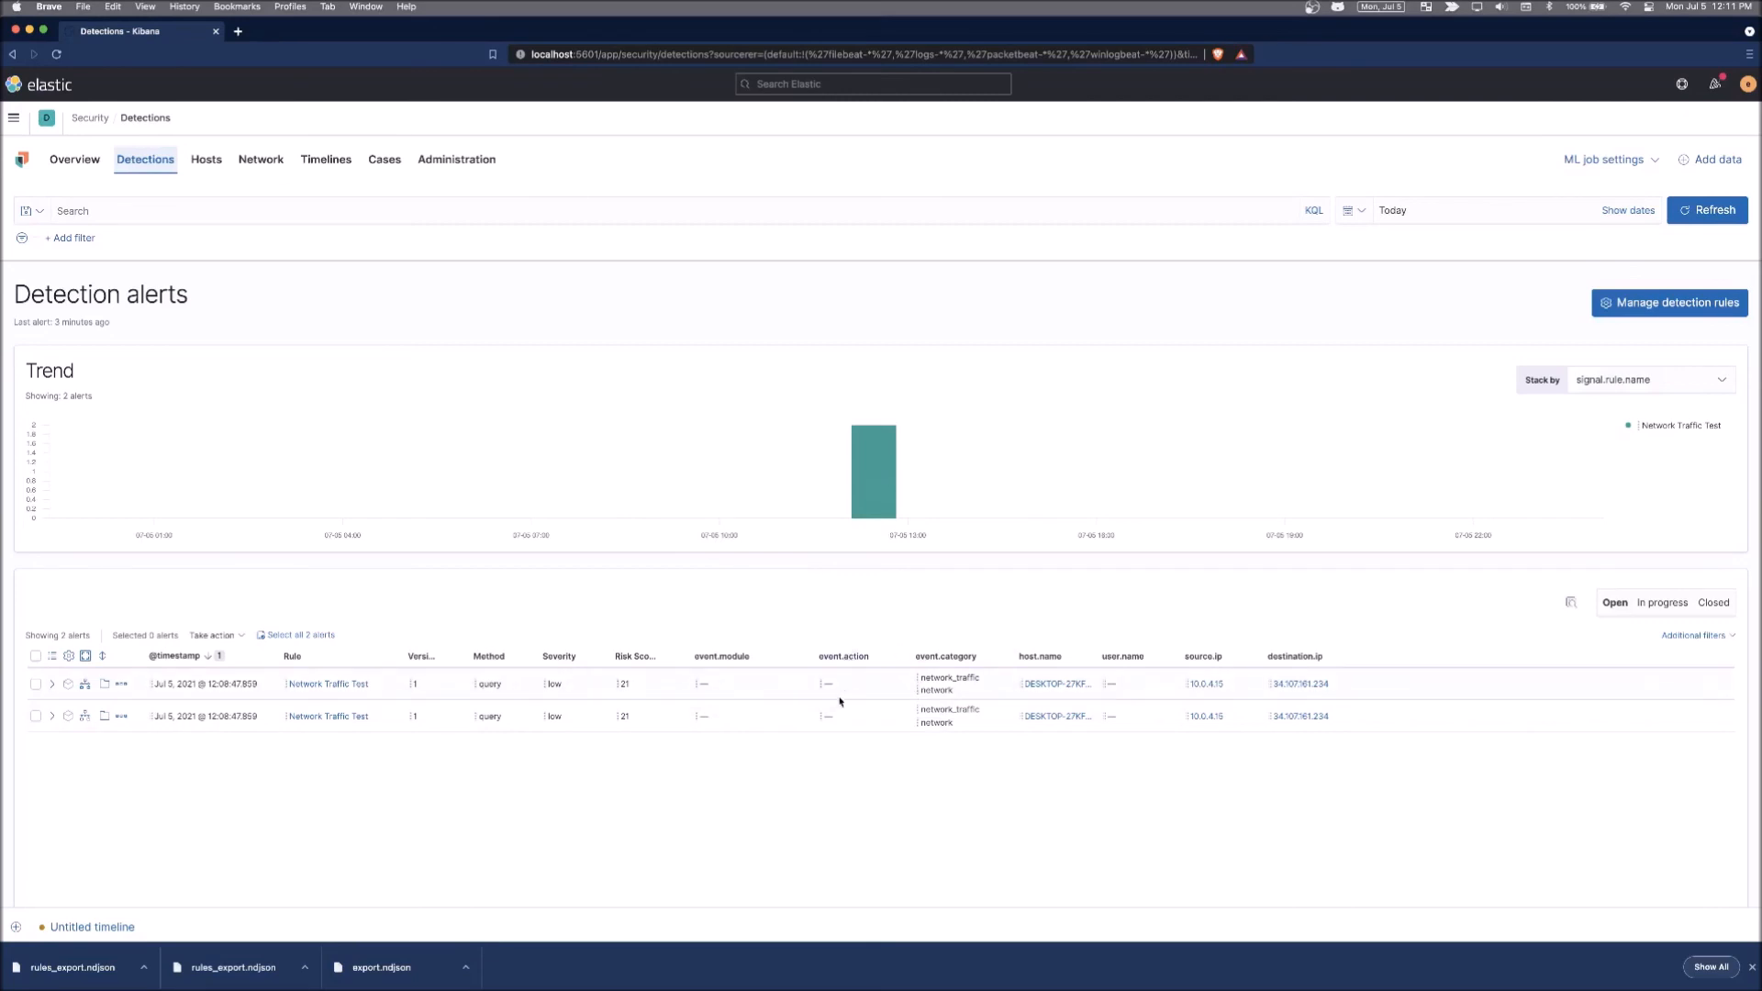